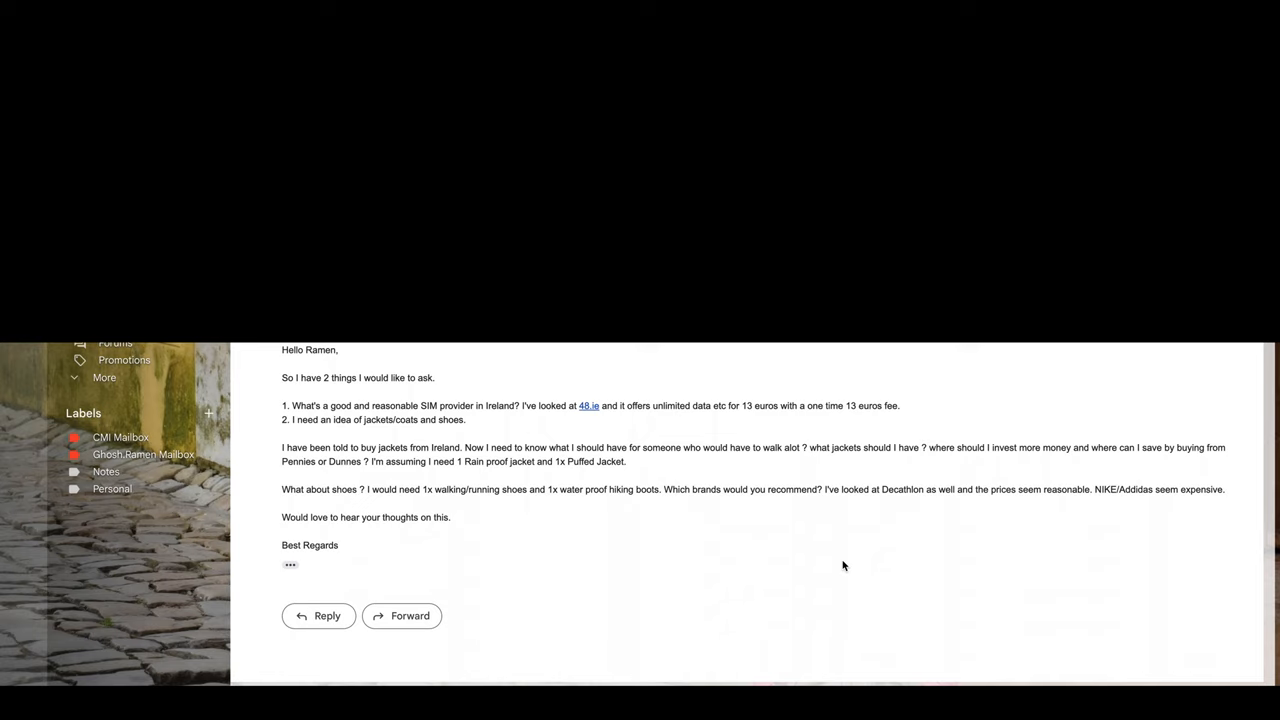
pyautogui.moveTo(770, 368)
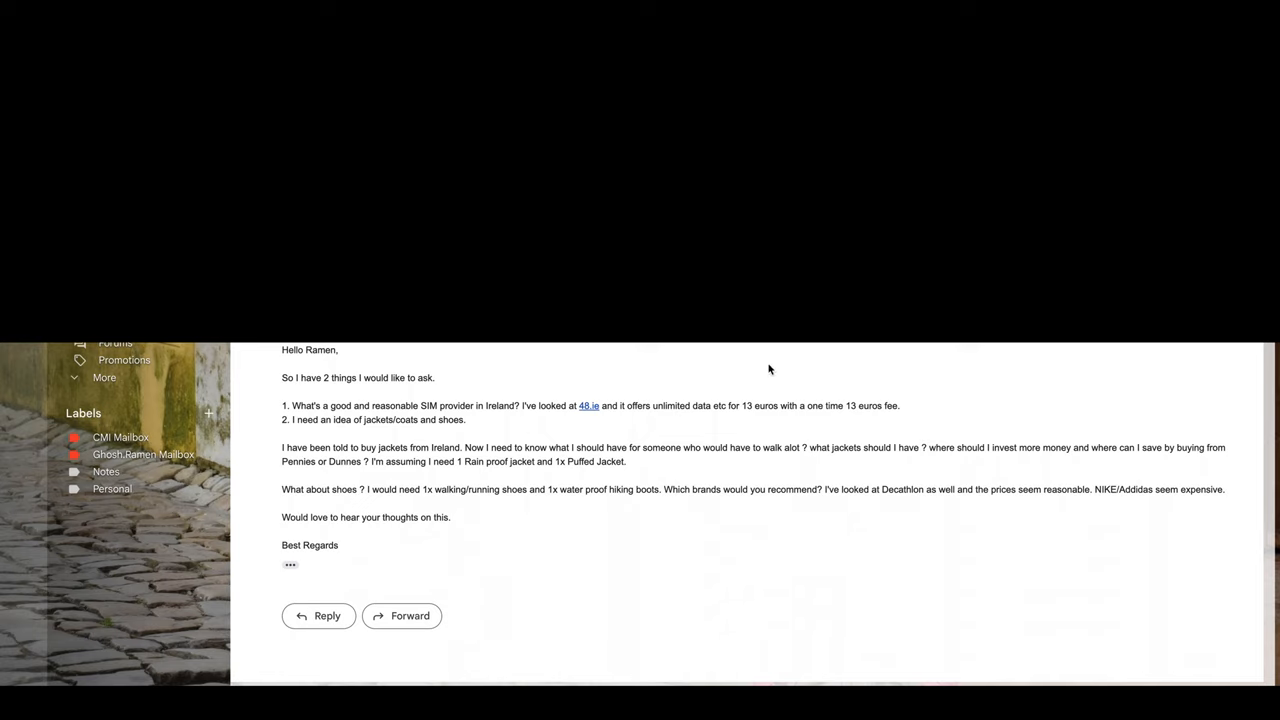
pyautogui.moveTo(768, 368)
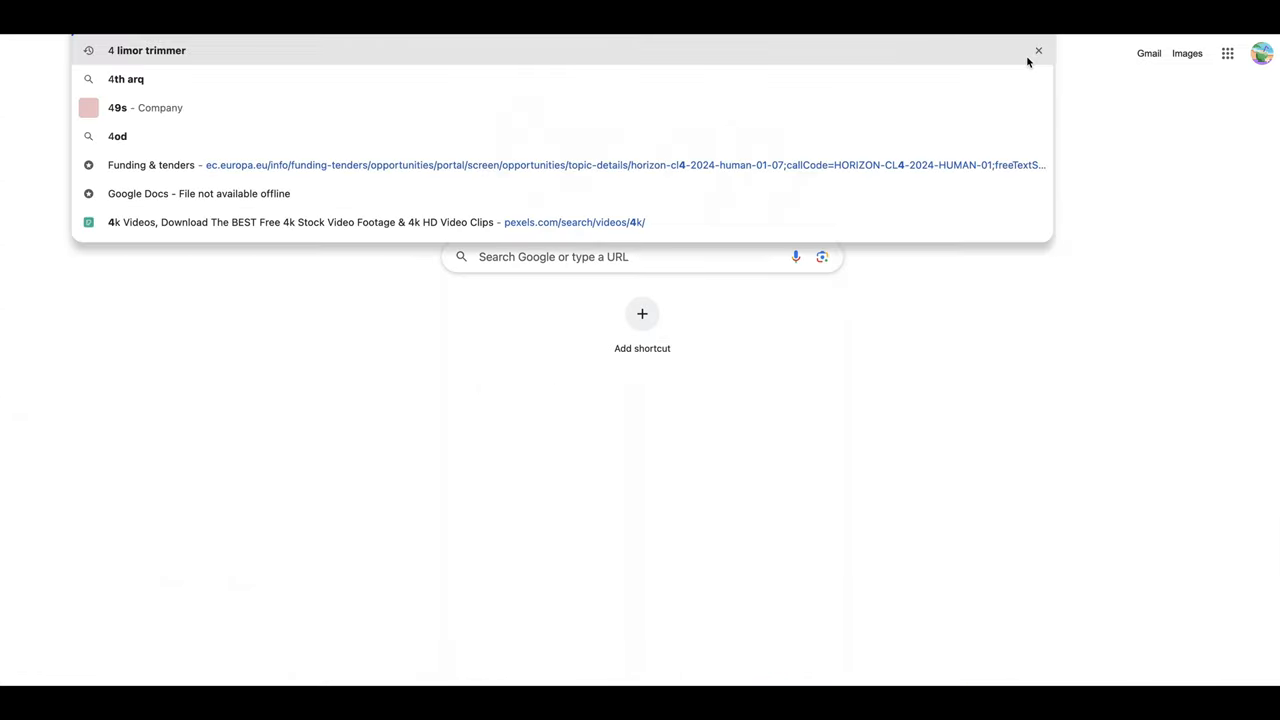
# - Go to the 48.ie homepage and dismiss its cookie consent notice
pyautogui.write('48.ie')
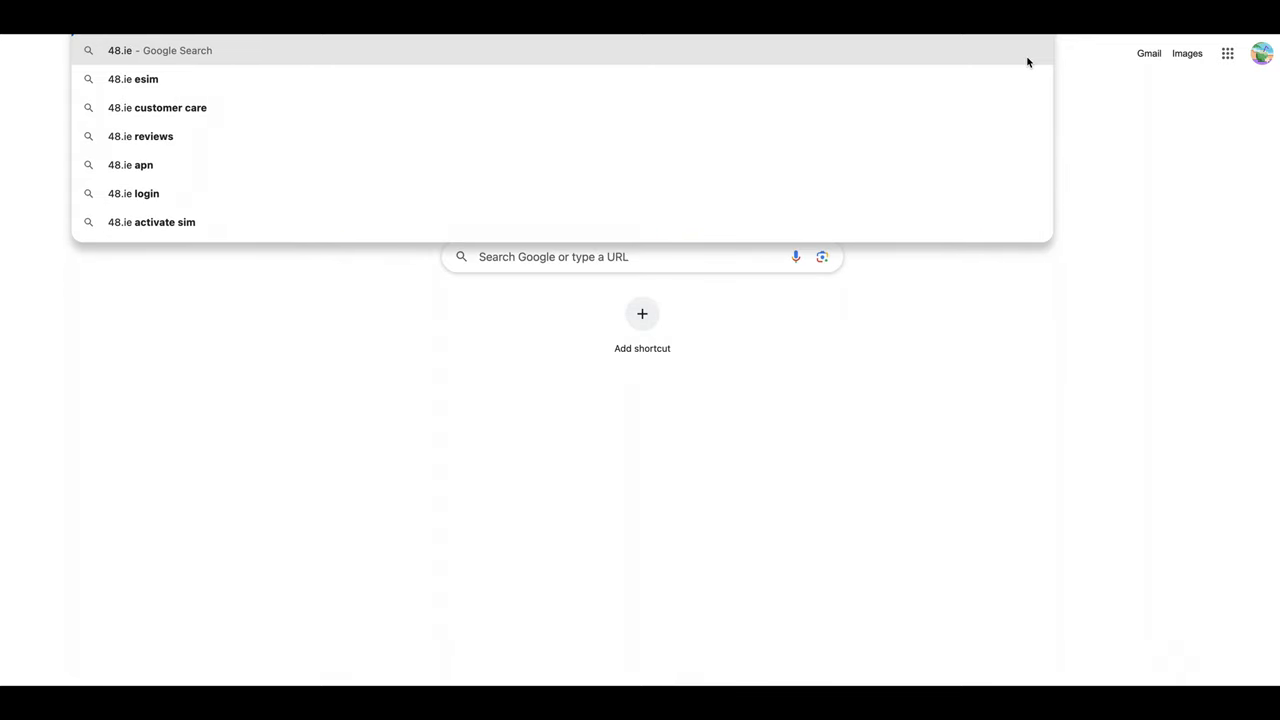
pyautogui.click(160, 50)
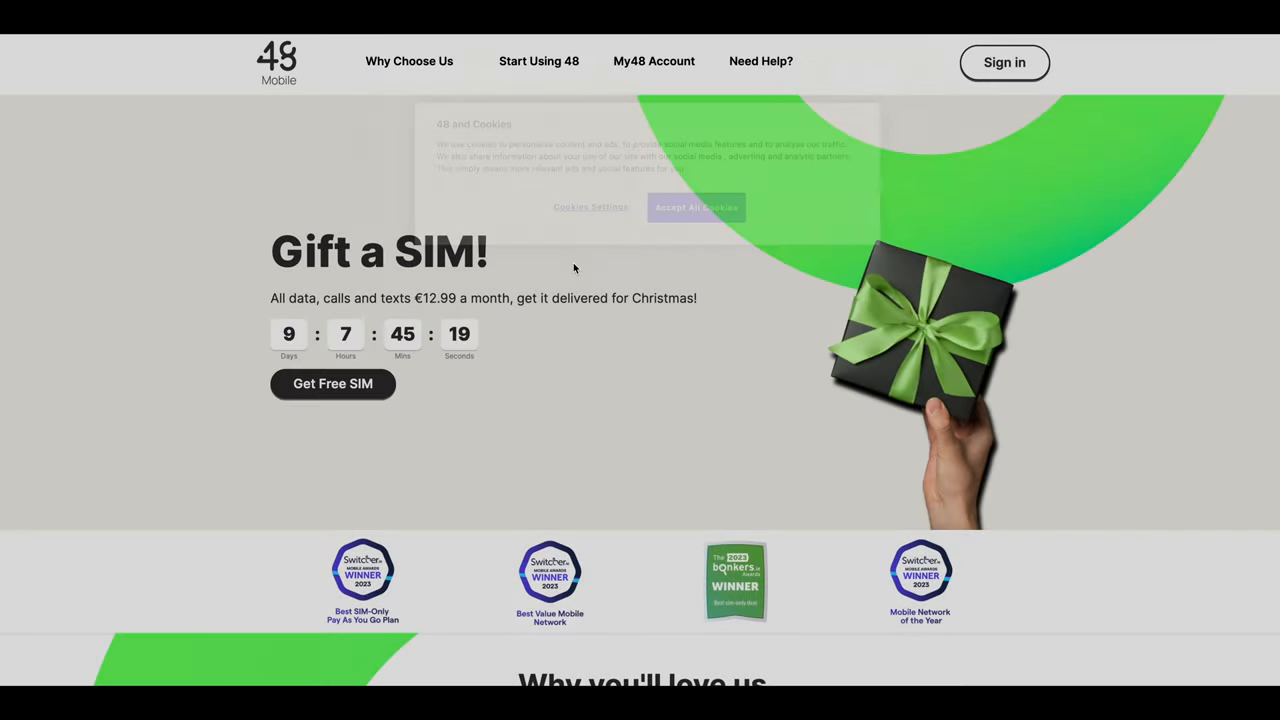
pyautogui.click(696, 206)
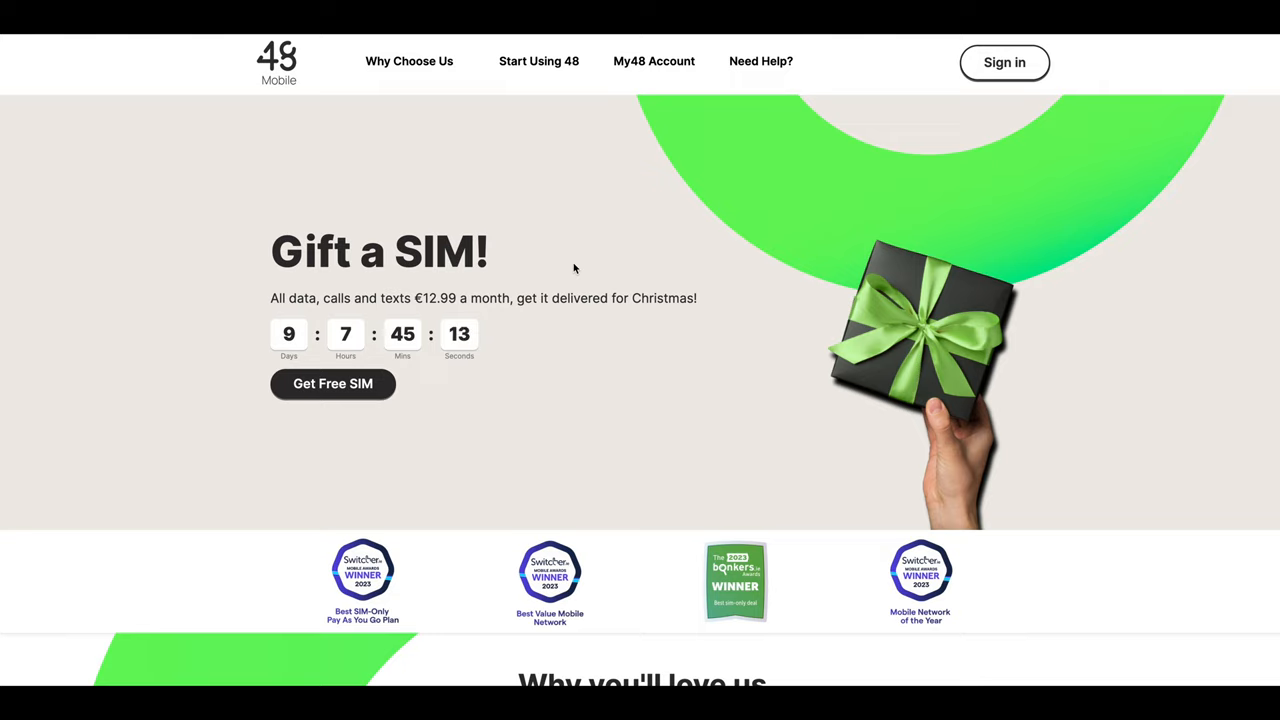
pyautogui.moveTo(556, 280)
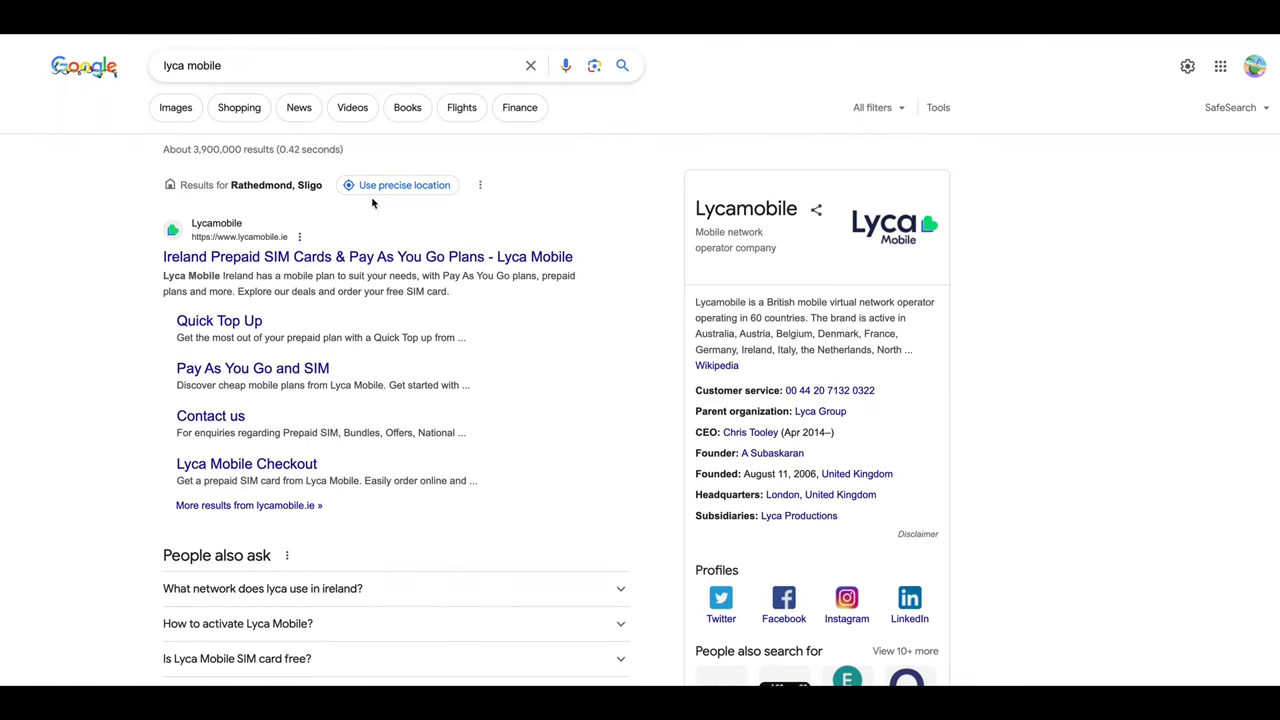
pyautogui.moveTo(320, 256)
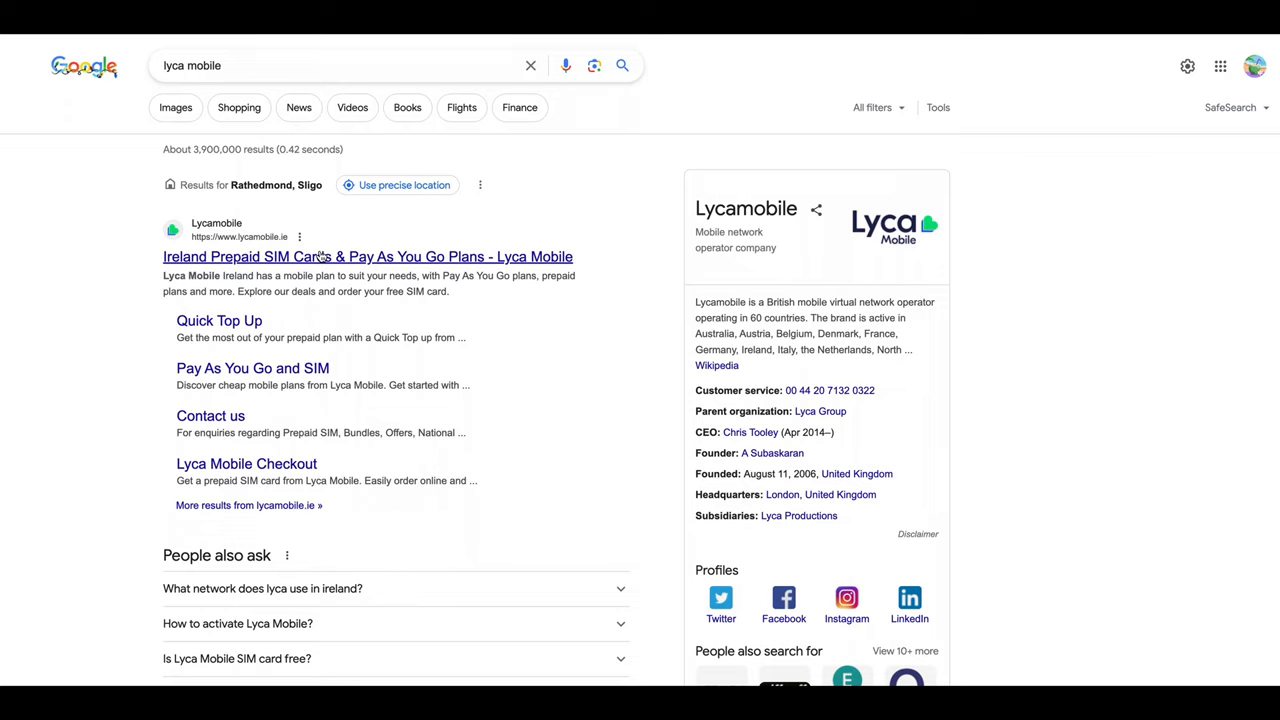
pyautogui.moveTo(576, 358)
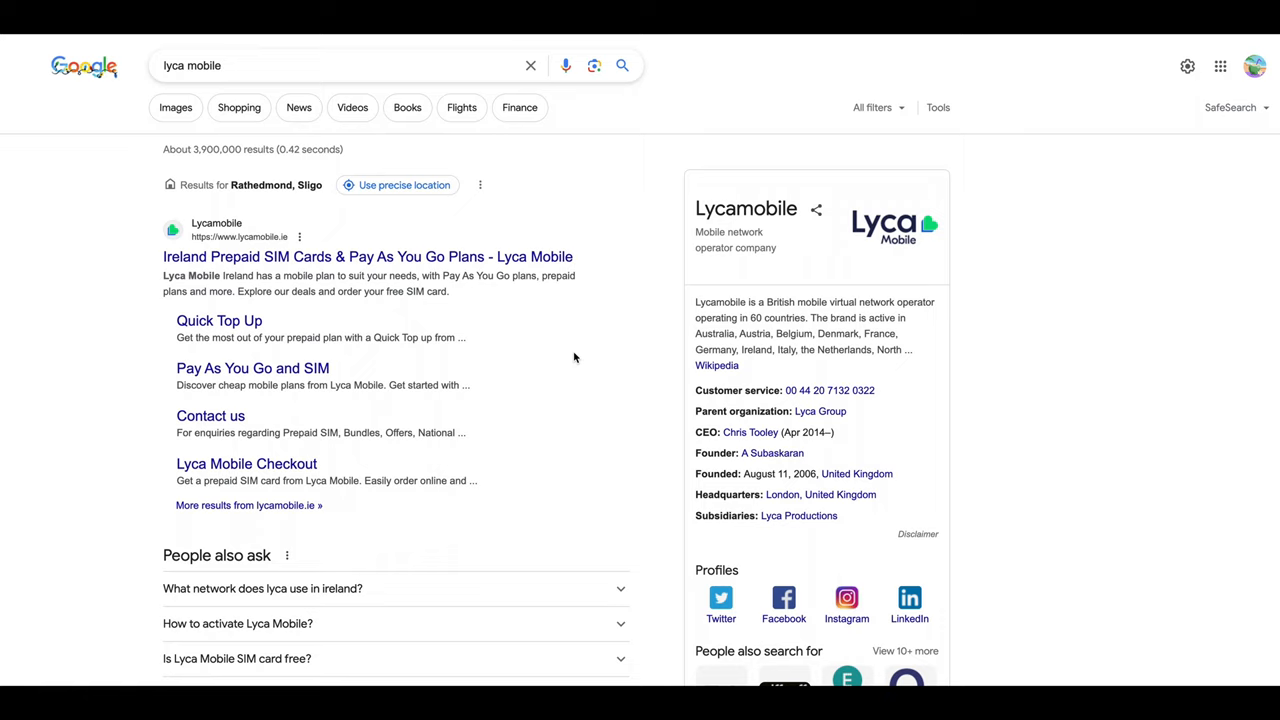
pyautogui.moveTo(570, 356)
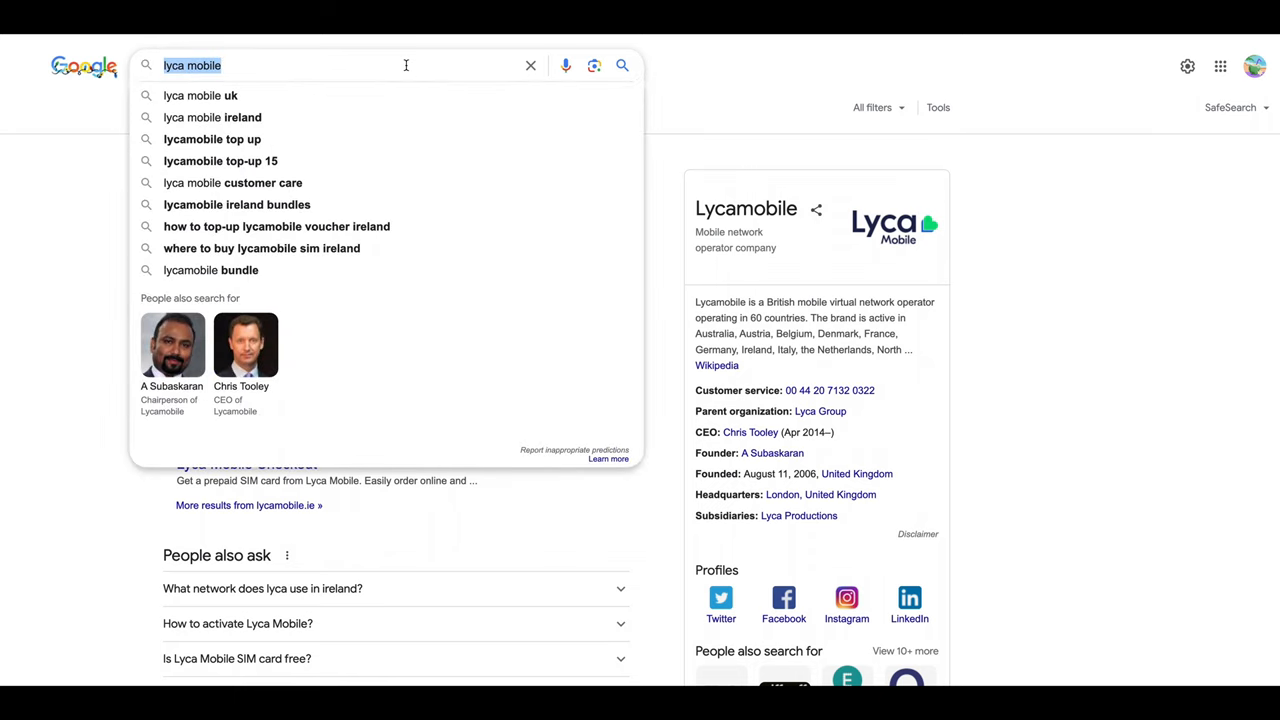
# - Search Google for 'eir mobile' and open the top eir result
pyautogui.write('eir')
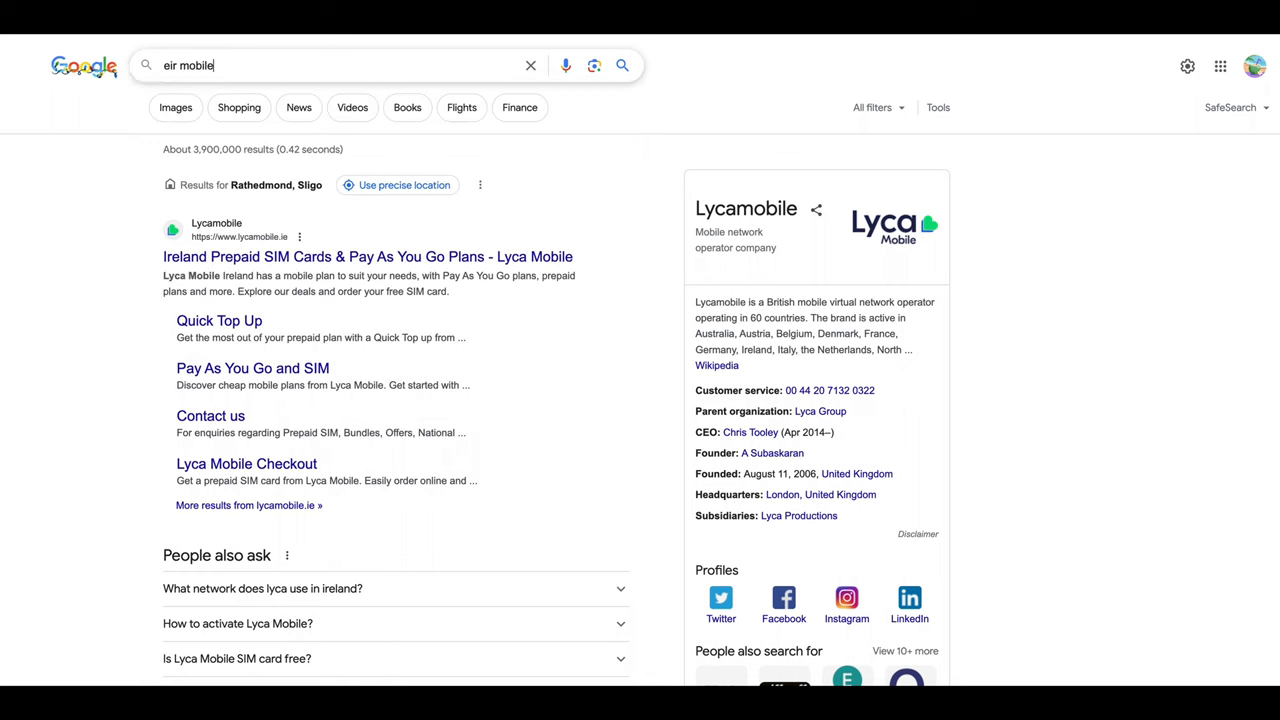
pyautogui.press('Return')
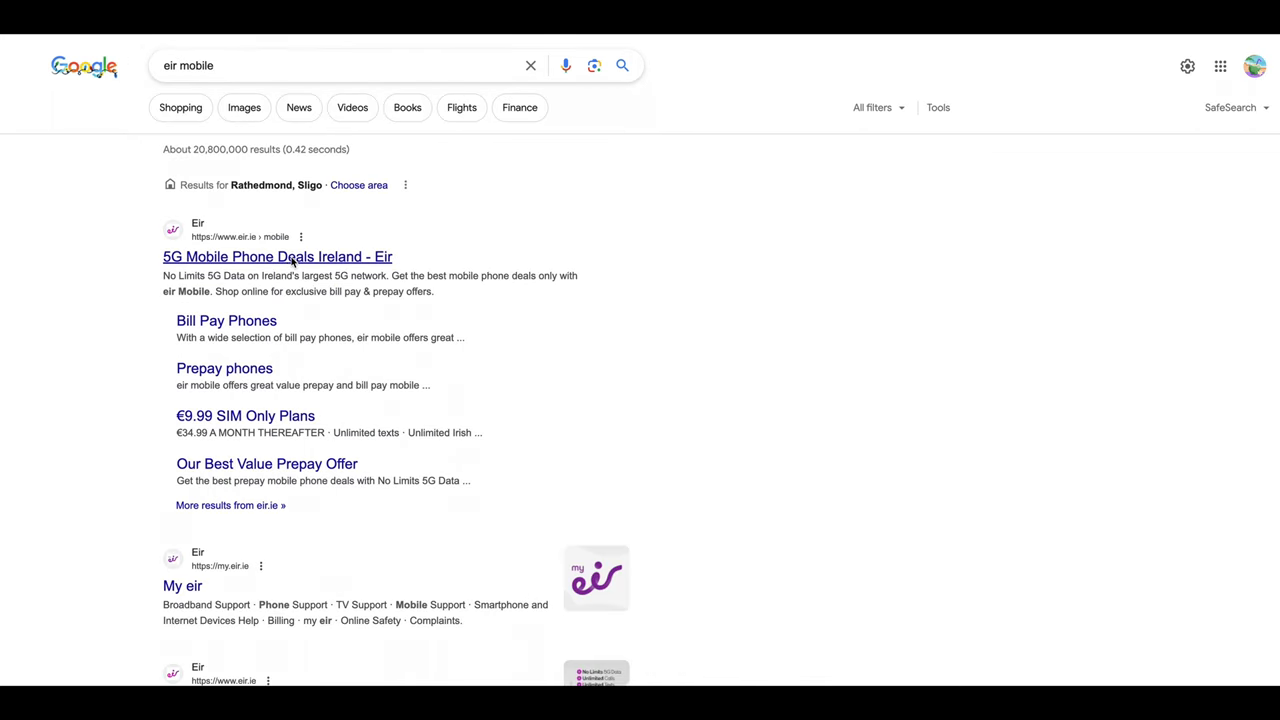
pyautogui.click(276, 256)
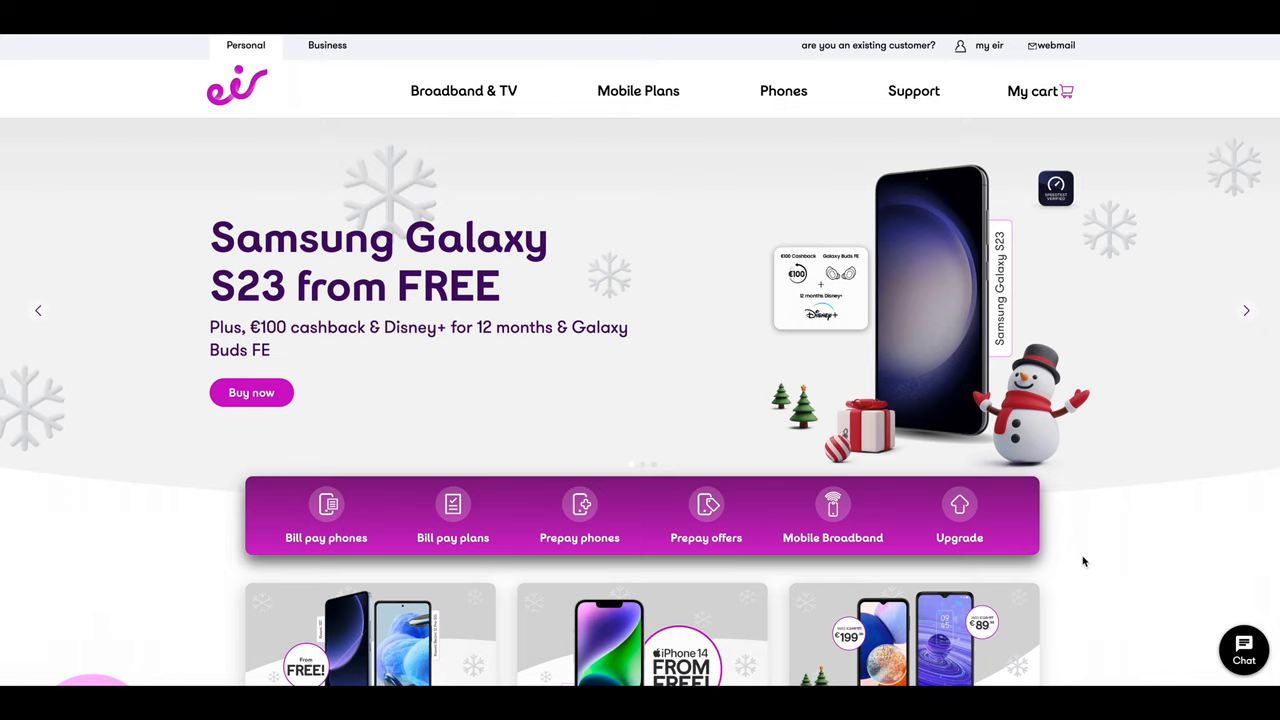
pyautogui.moveTo(676, 408)
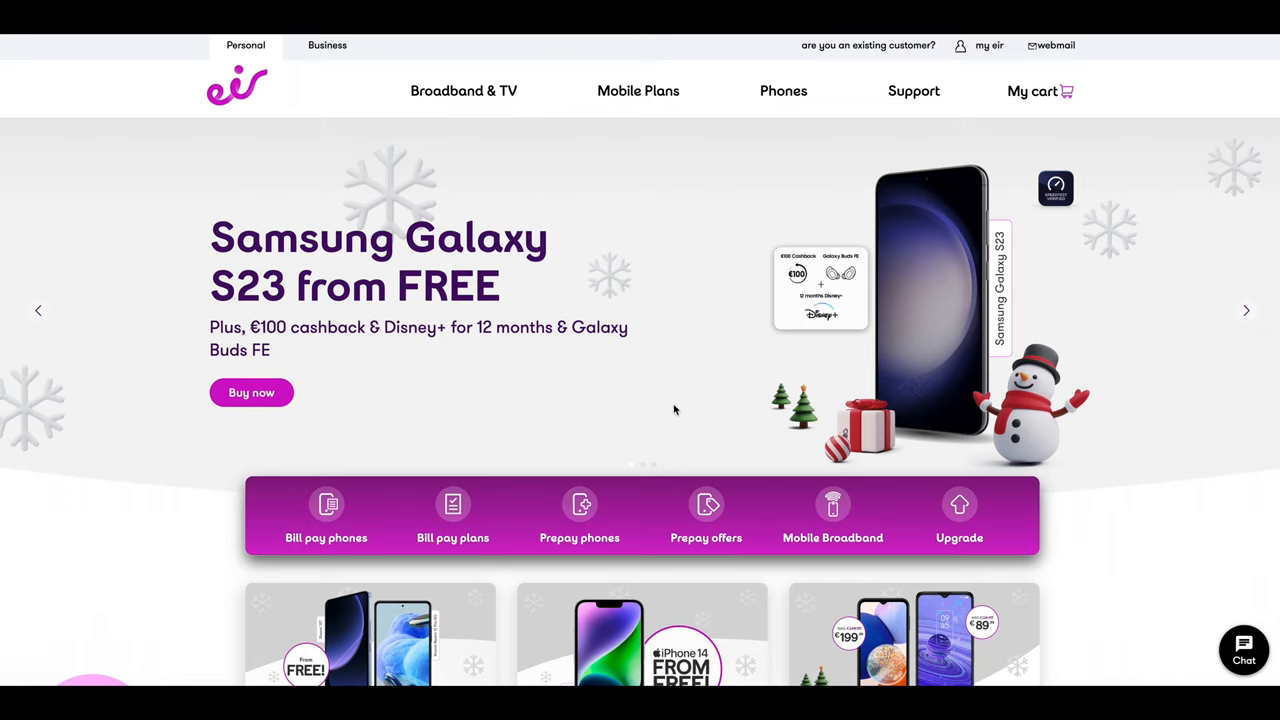
pyautogui.moveTo(336, 206)
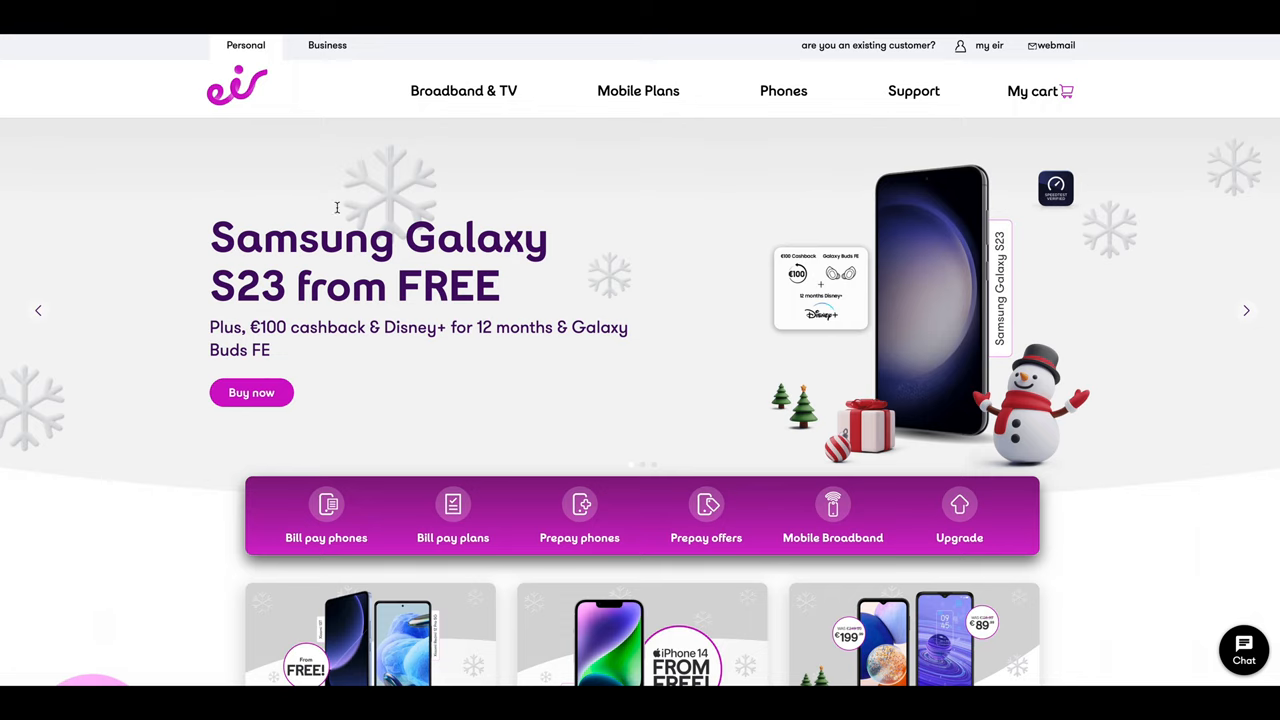
pyautogui.moveTo(336, 206)
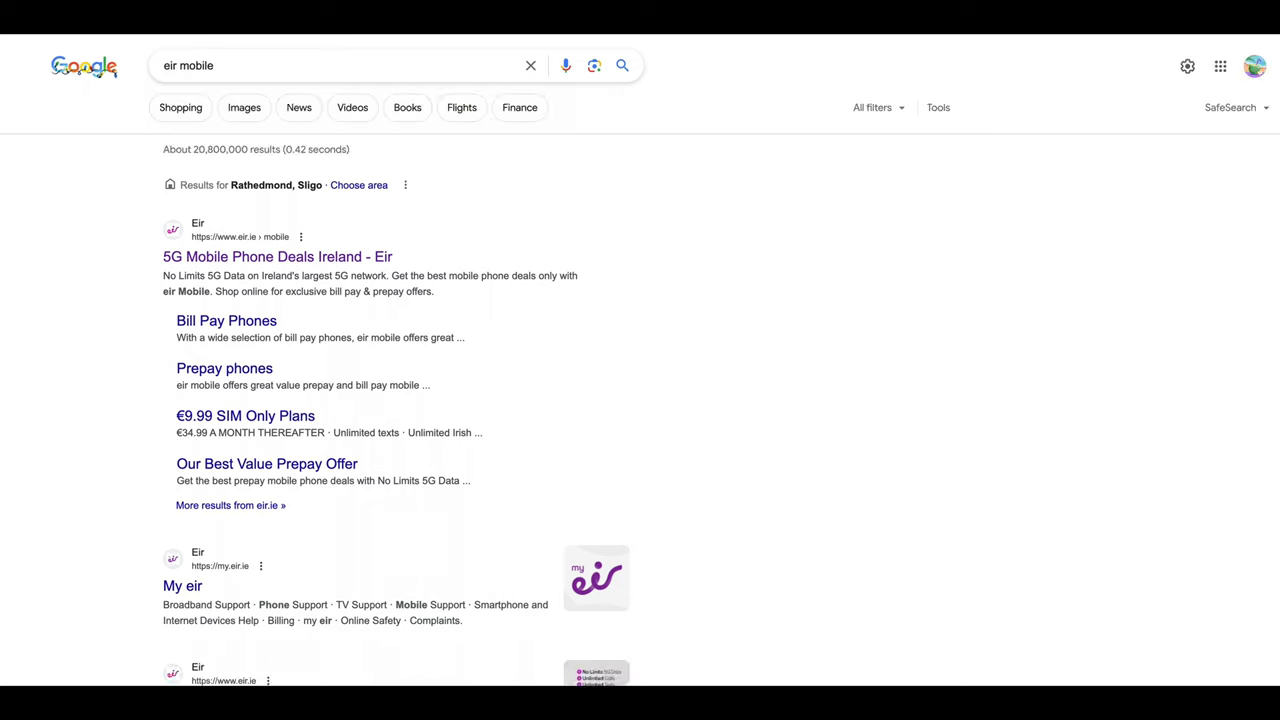
pyautogui.click(340, 64)
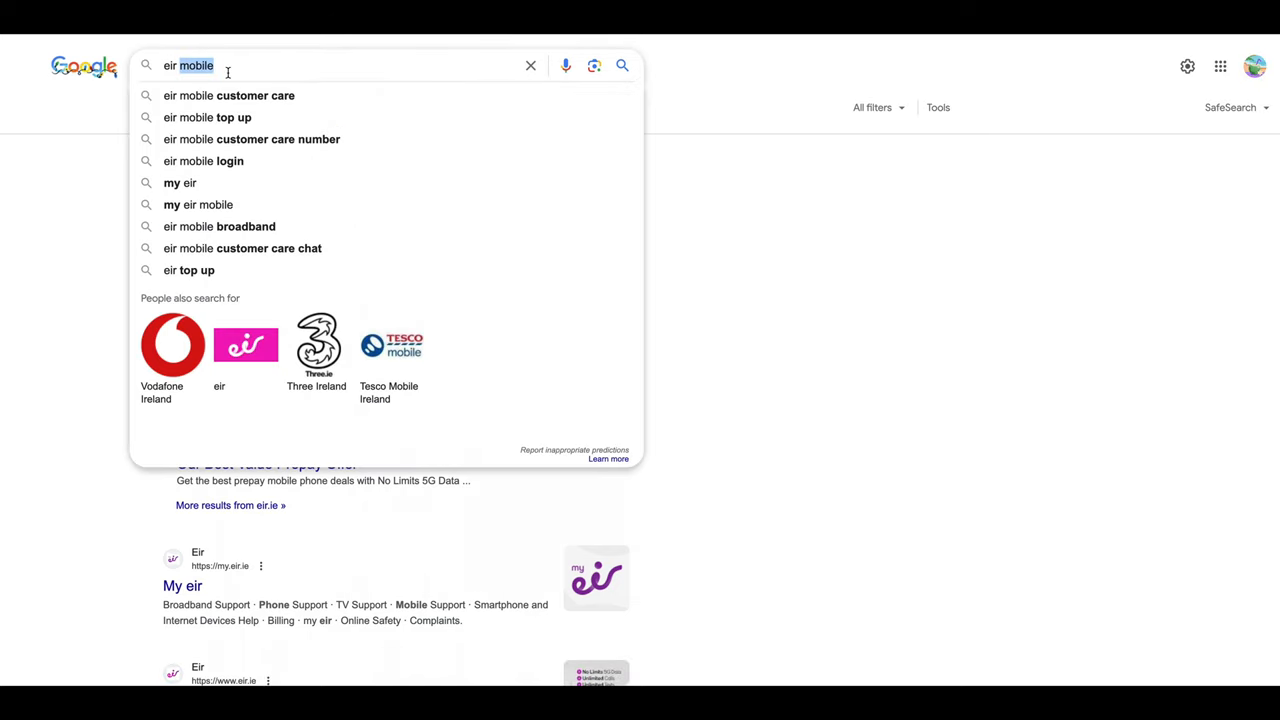
pyautogui.write('virgin')
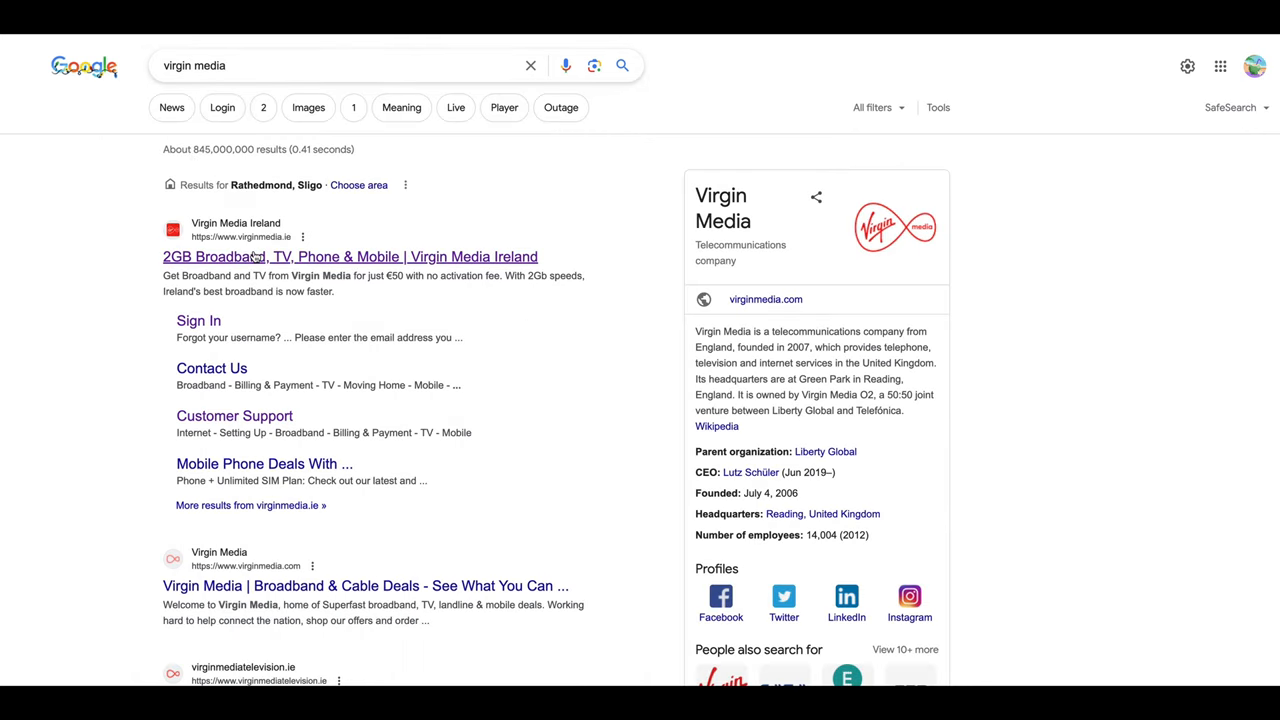
pyautogui.moveTo(304, 250)
pyautogui.write('vodafone')
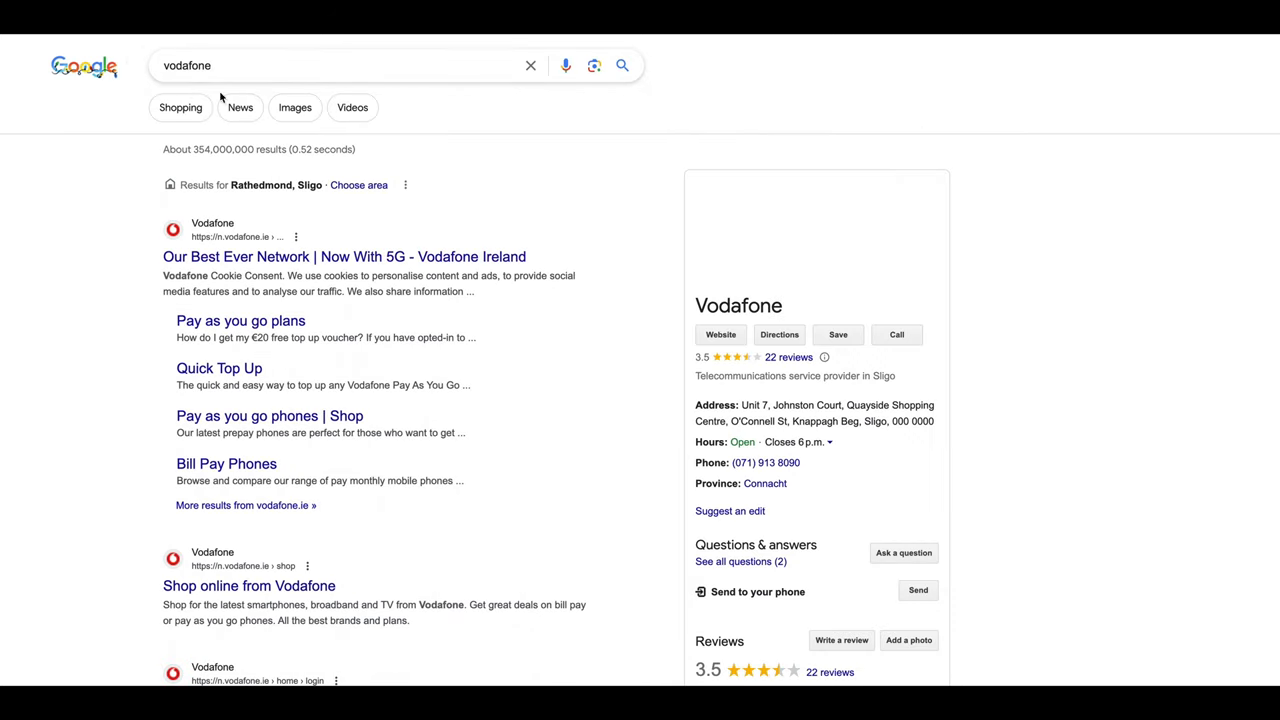
pyautogui.write('virgin media')
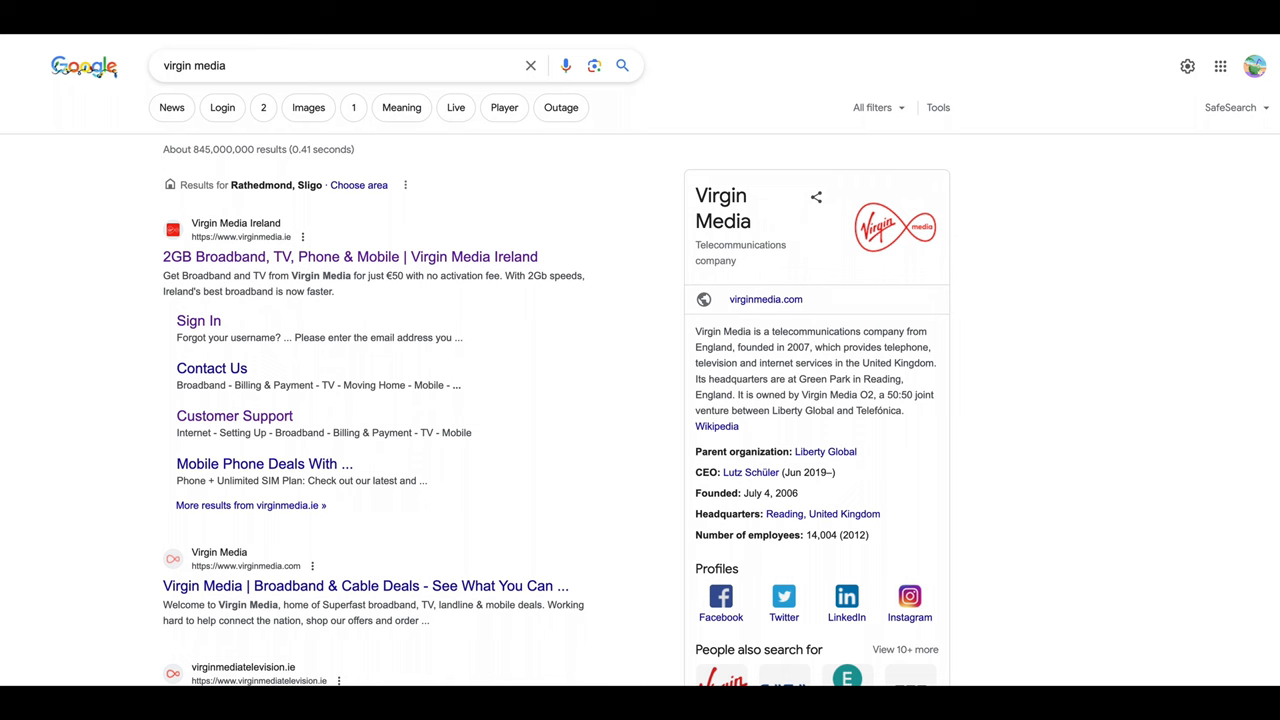
pyautogui.write('eir mobile')
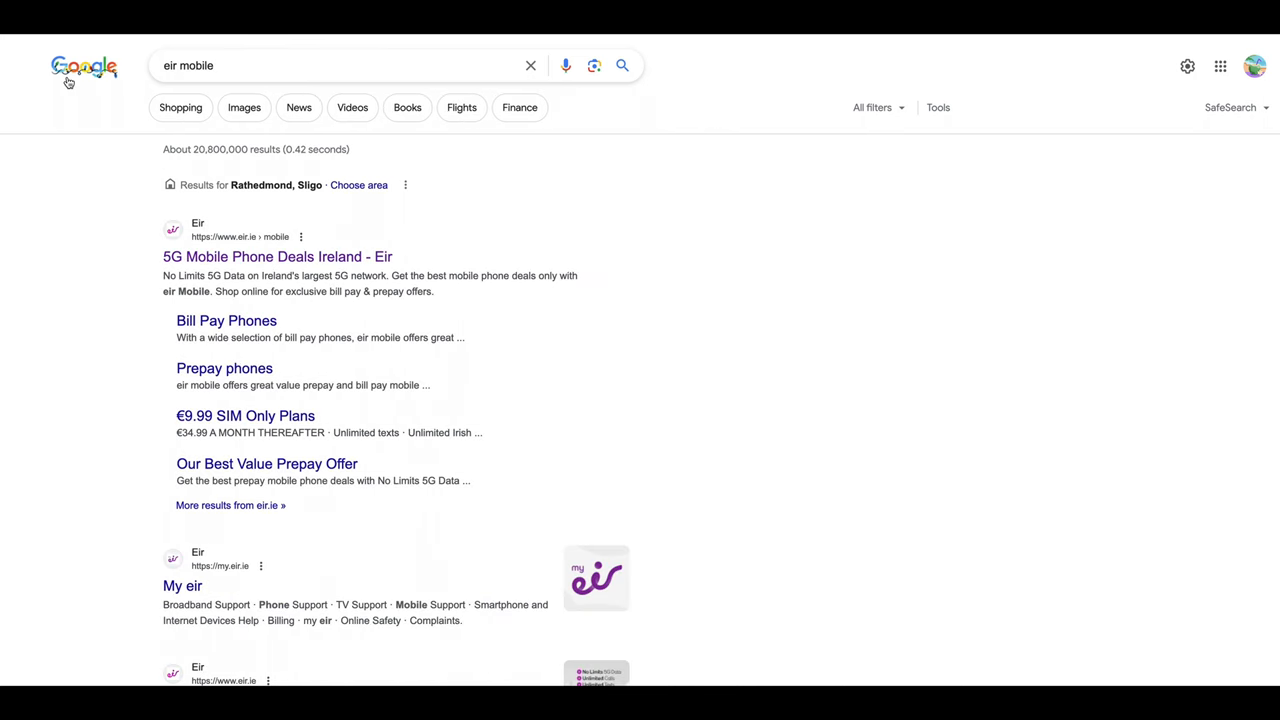
pyautogui.moveTo(84, 68)
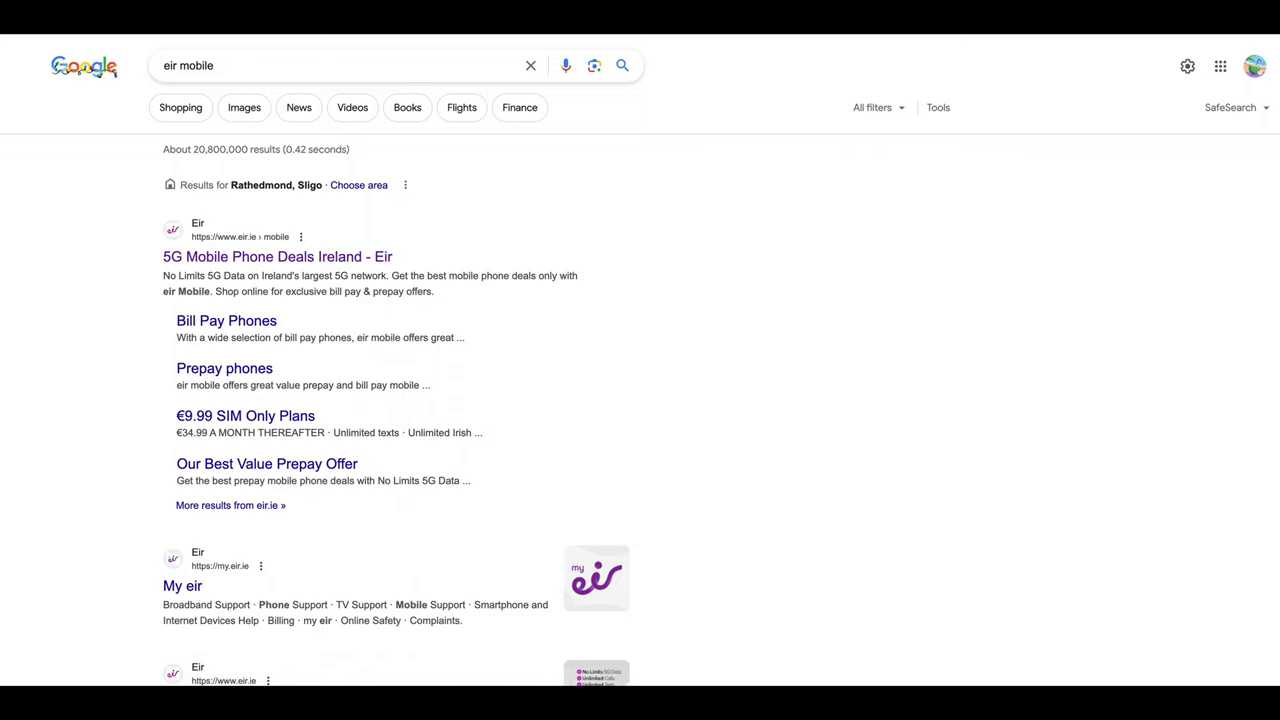
pyautogui.moveTo(226, 256)
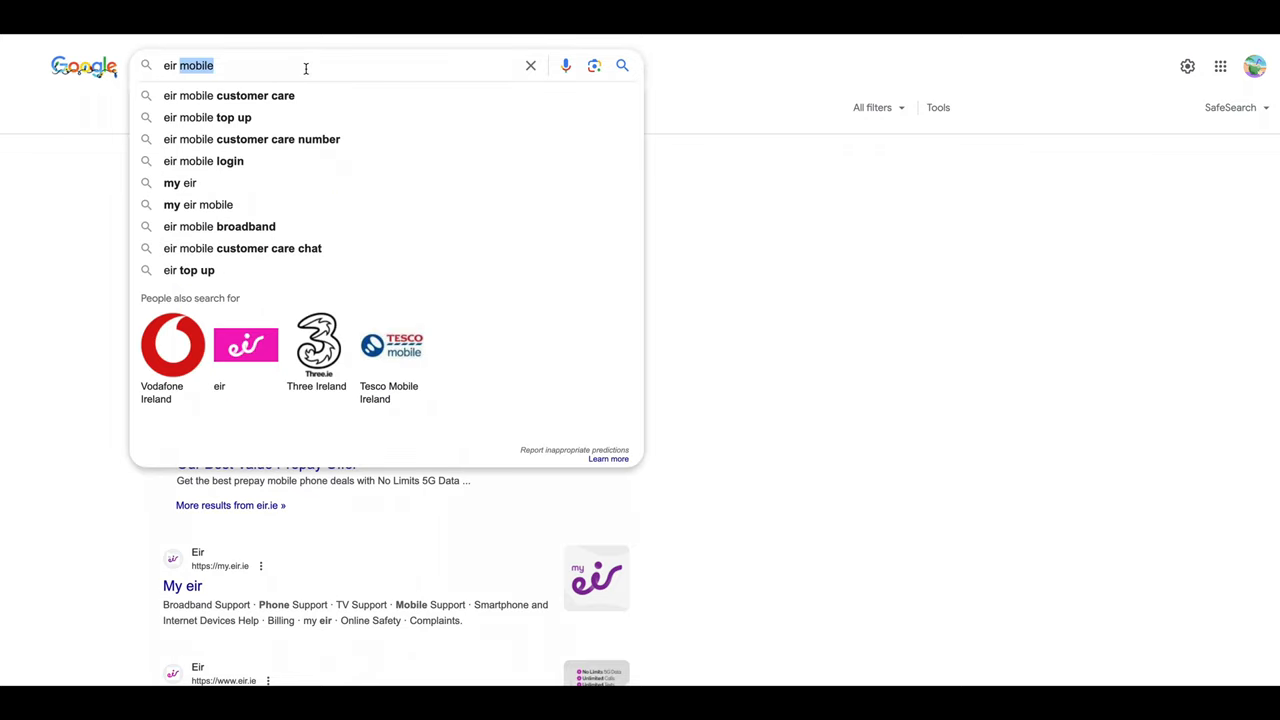
pyautogui.write('three')
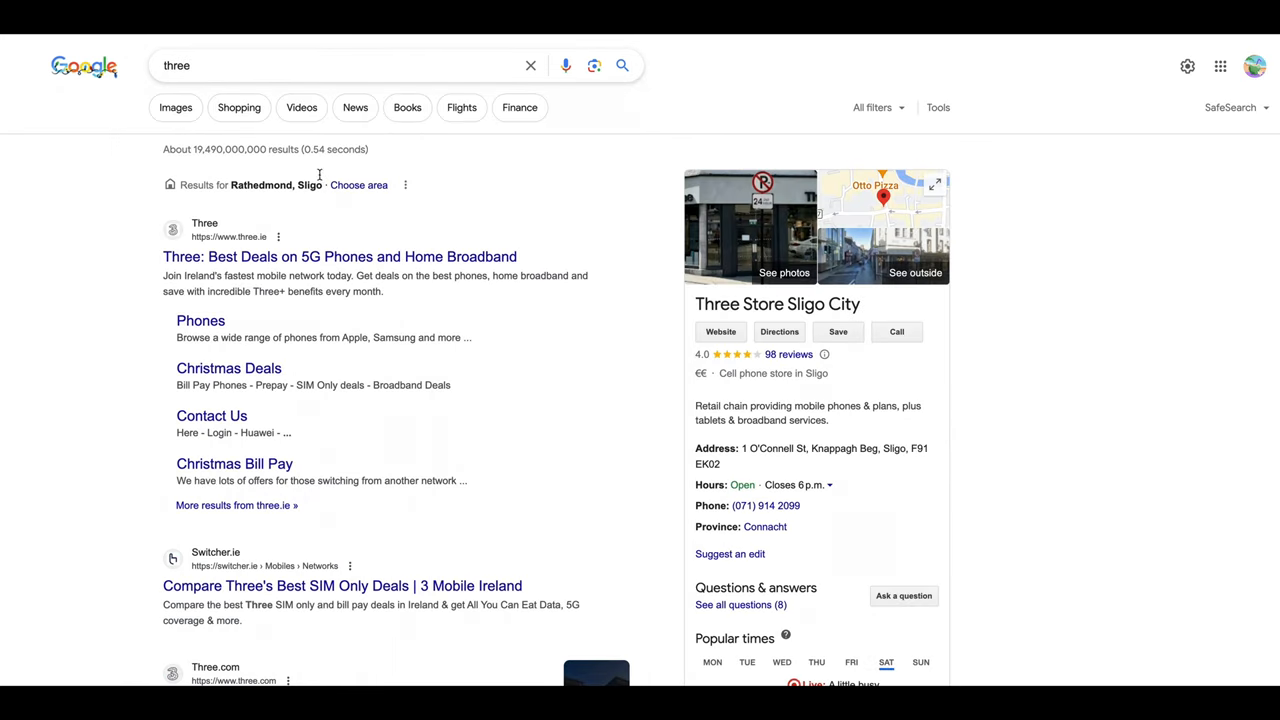
pyautogui.moveTo(240, 108)
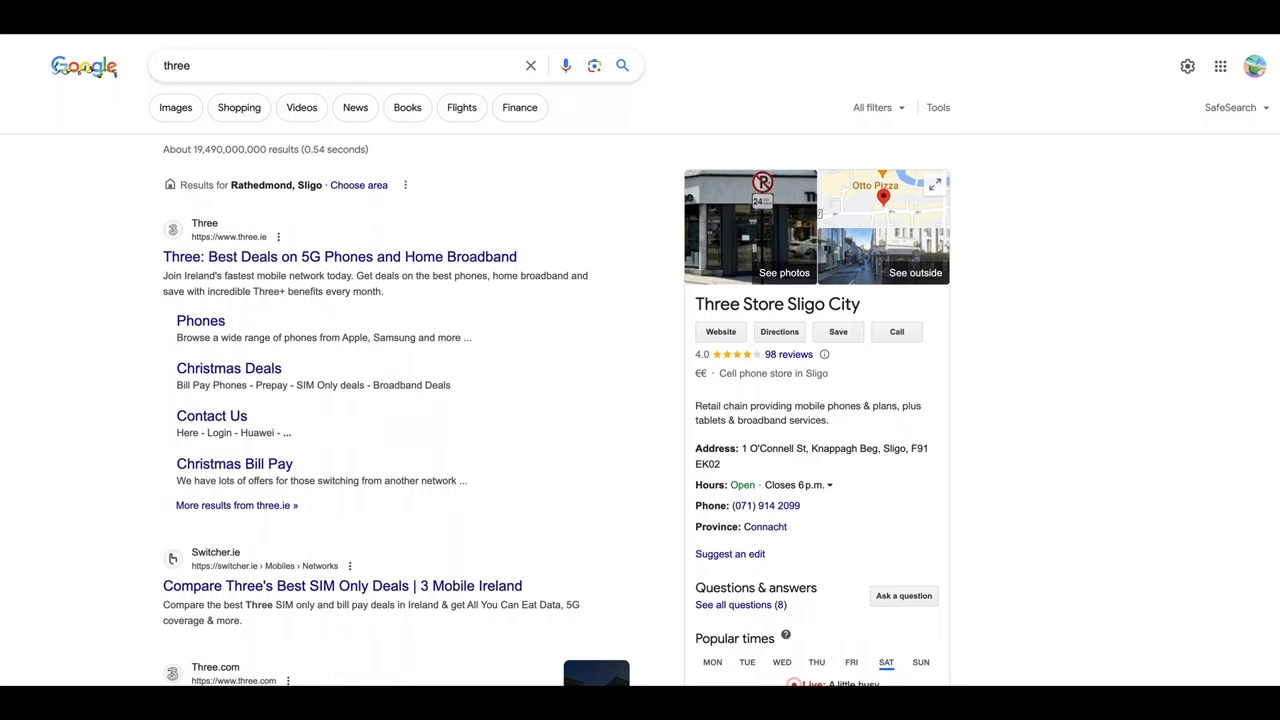
pyautogui.write('eir mobile')
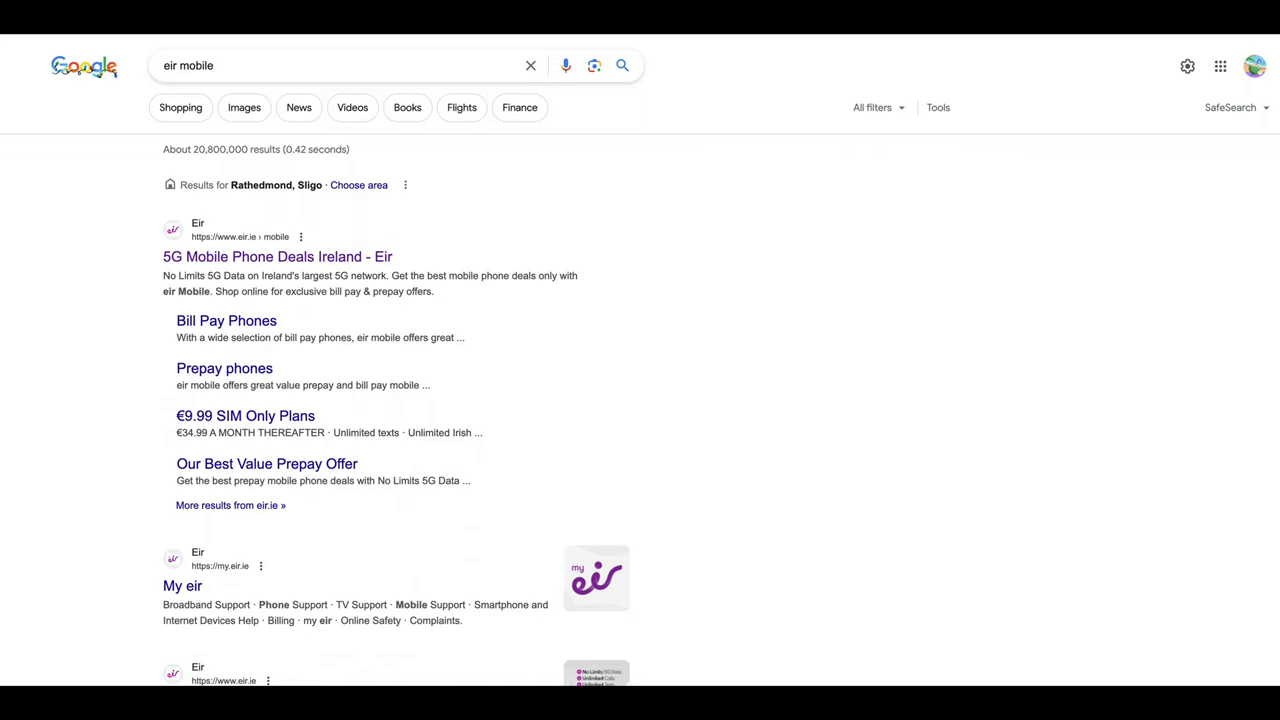
pyautogui.moveTo(200, 64)
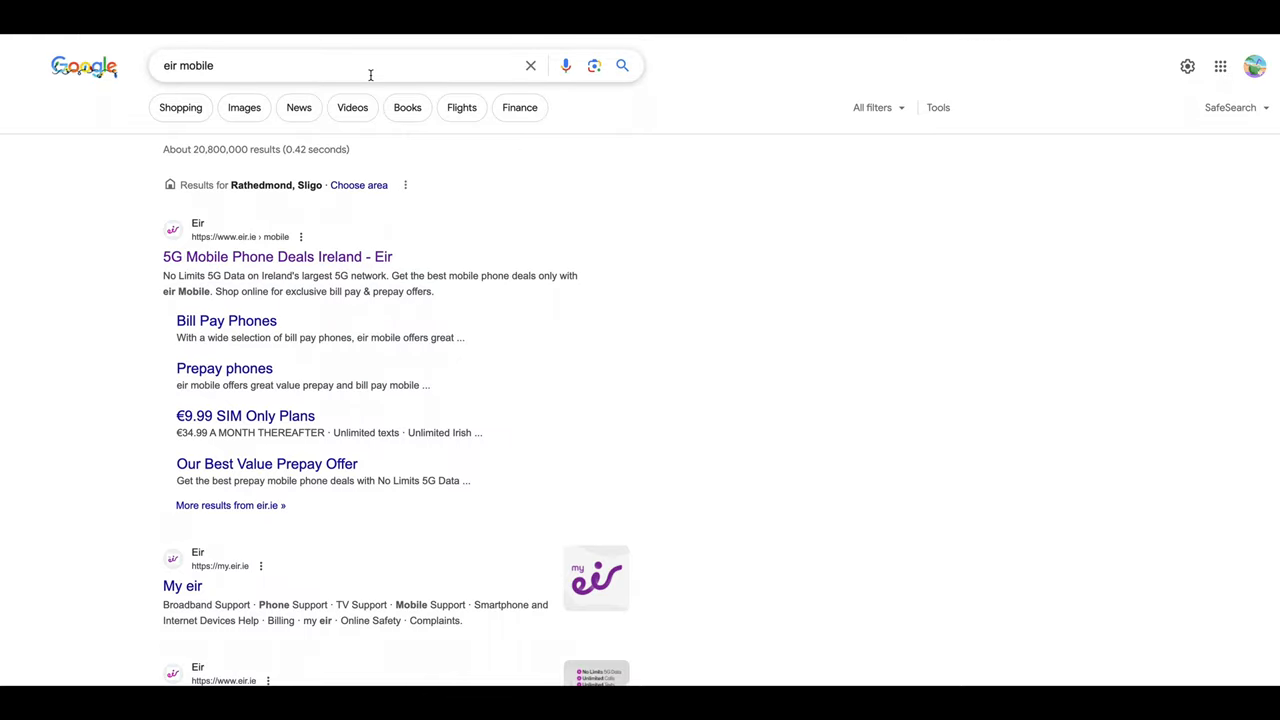
pyautogui.moveTo(228, 76)
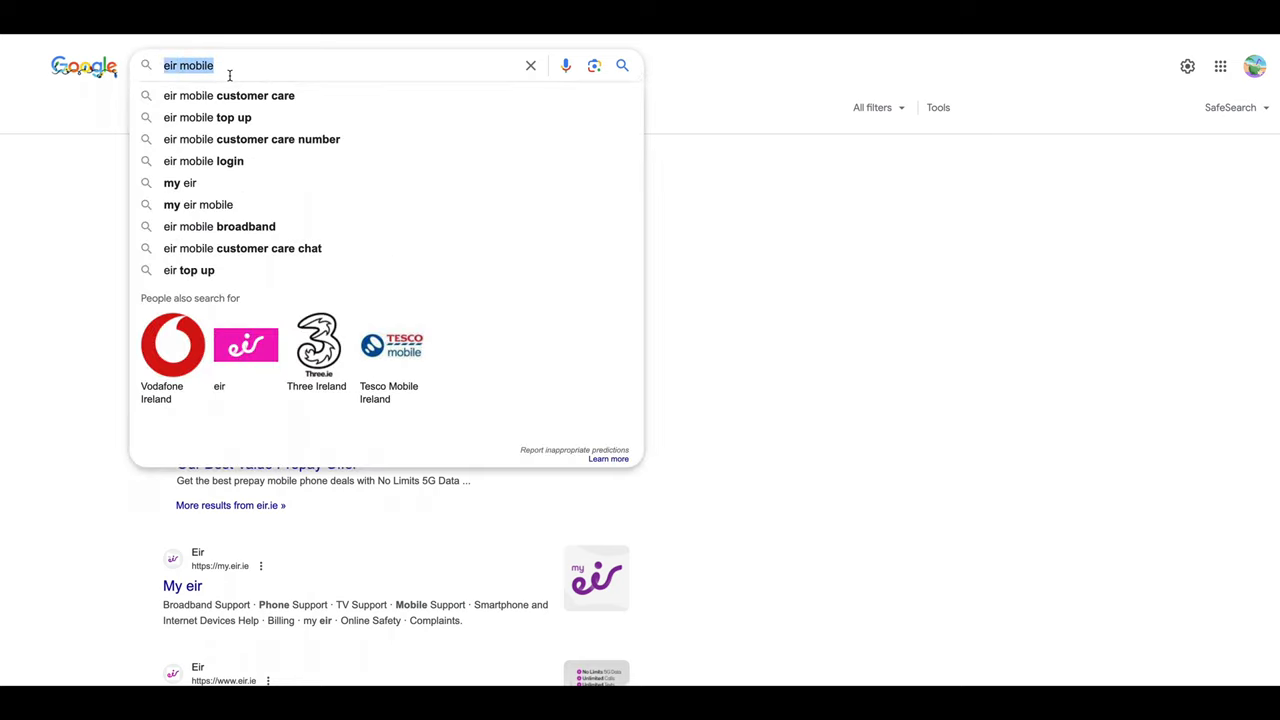
pyautogui.moveTo(212, 84)
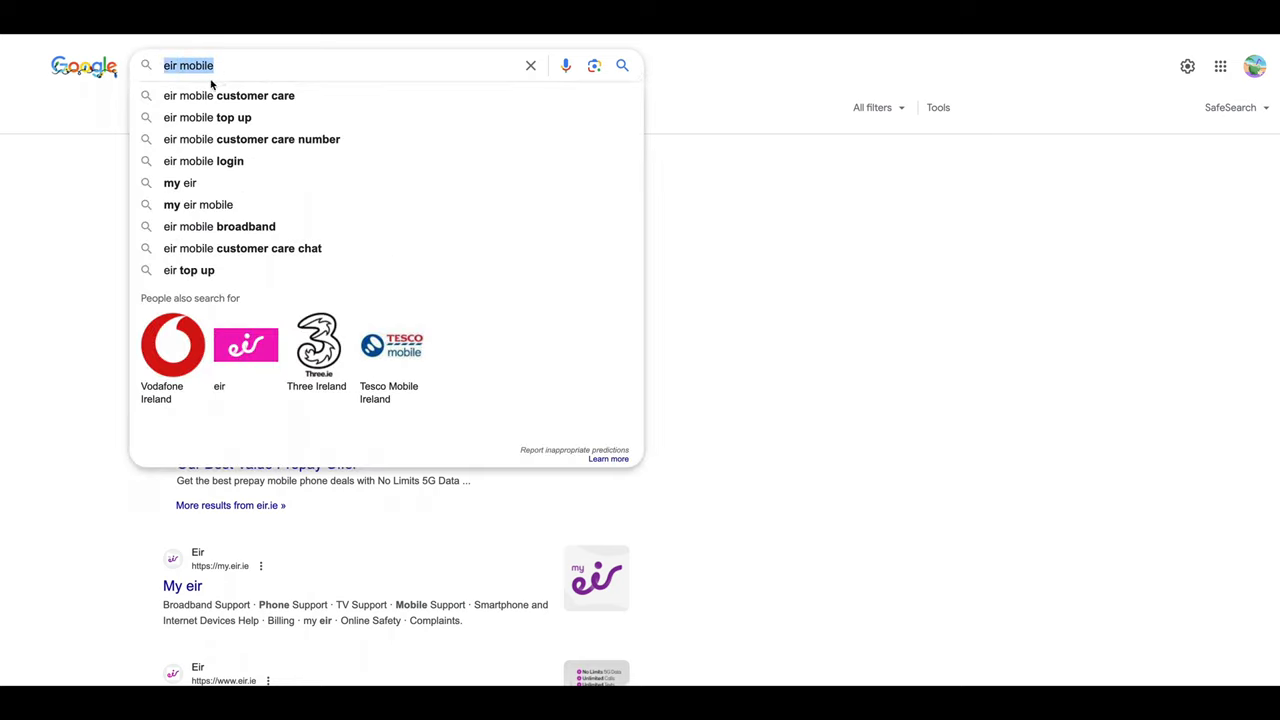
# - Search Google for 'TK Maxx'
pyautogui.write('T')
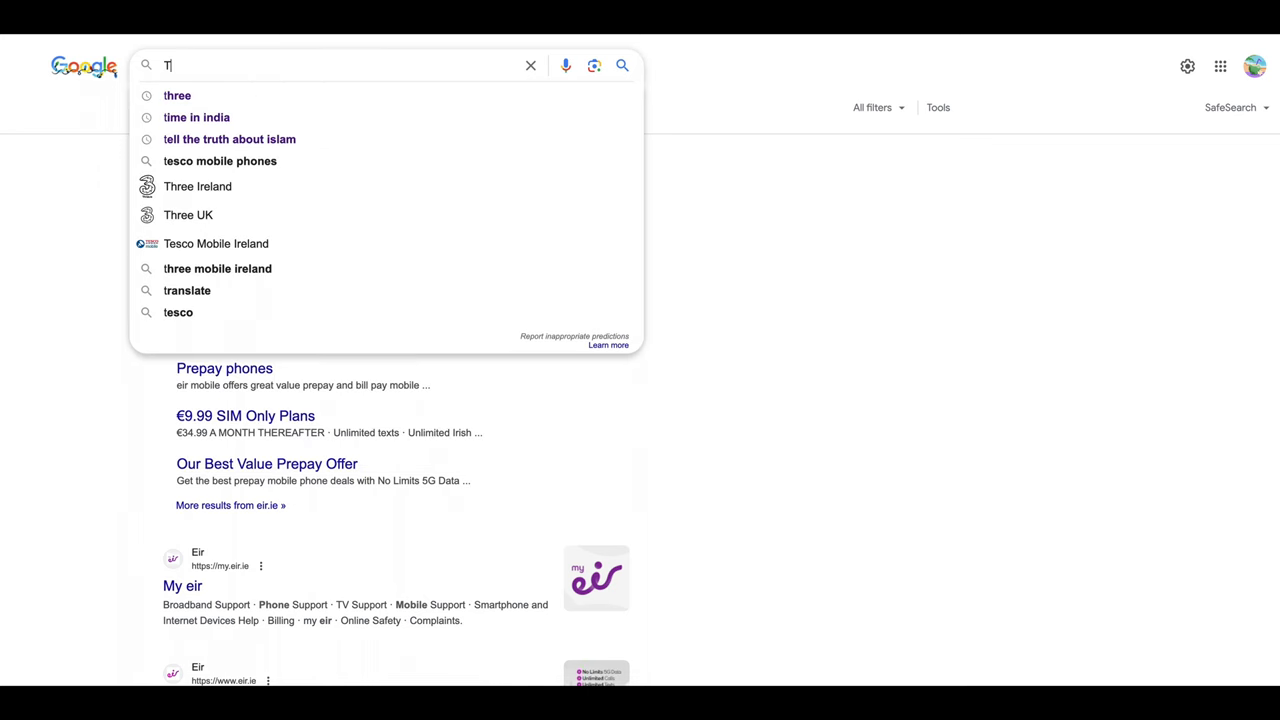
pyautogui.write('K Maxx')
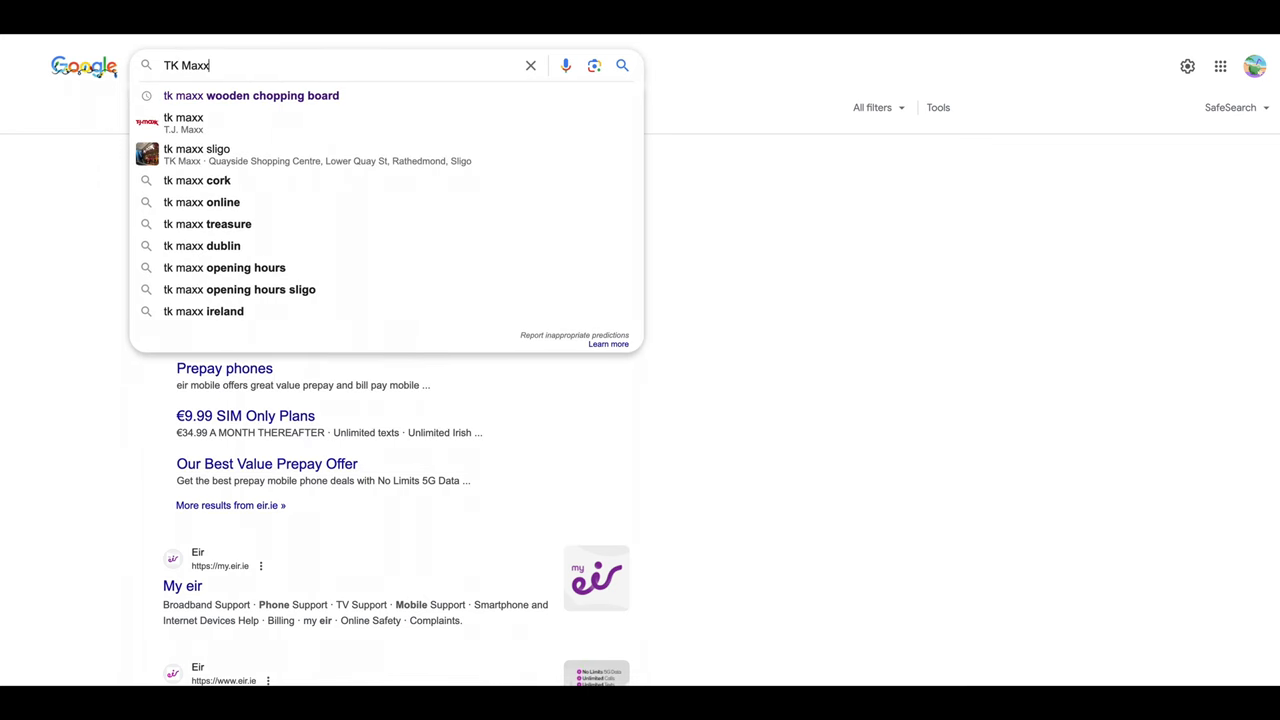
pyautogui.press('Return')
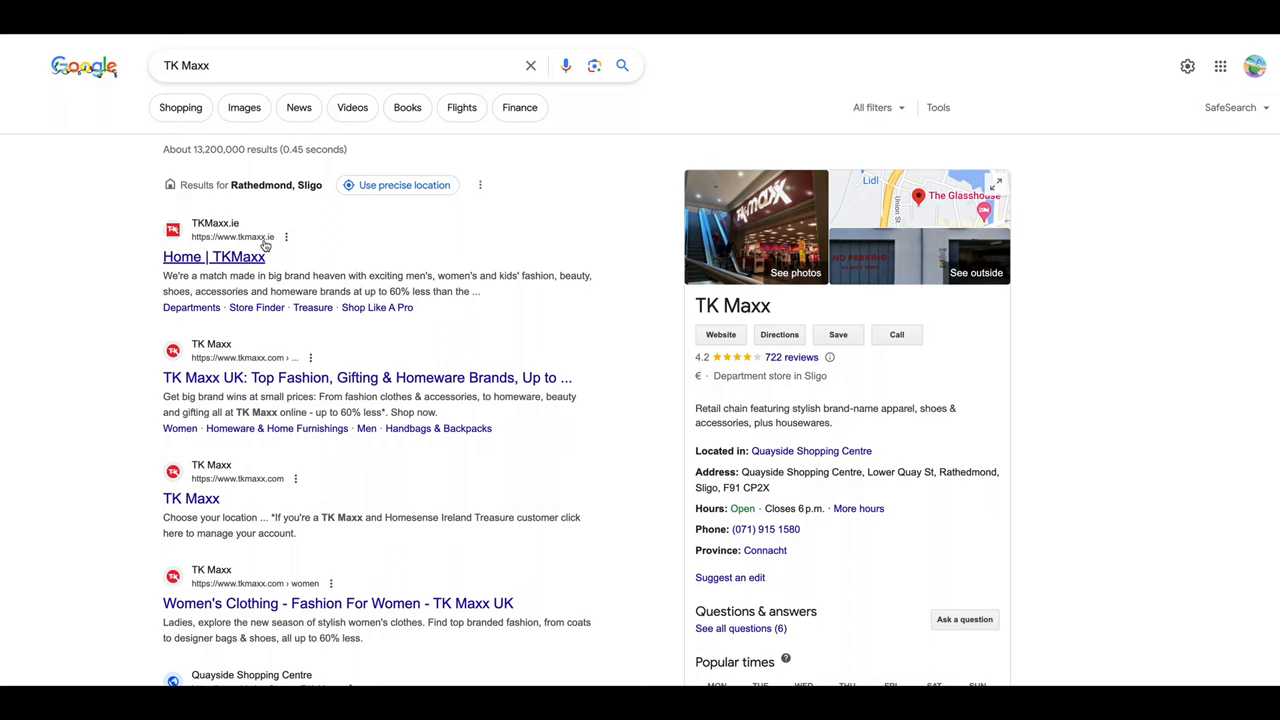
pyautogui.moveTo(310, 64)
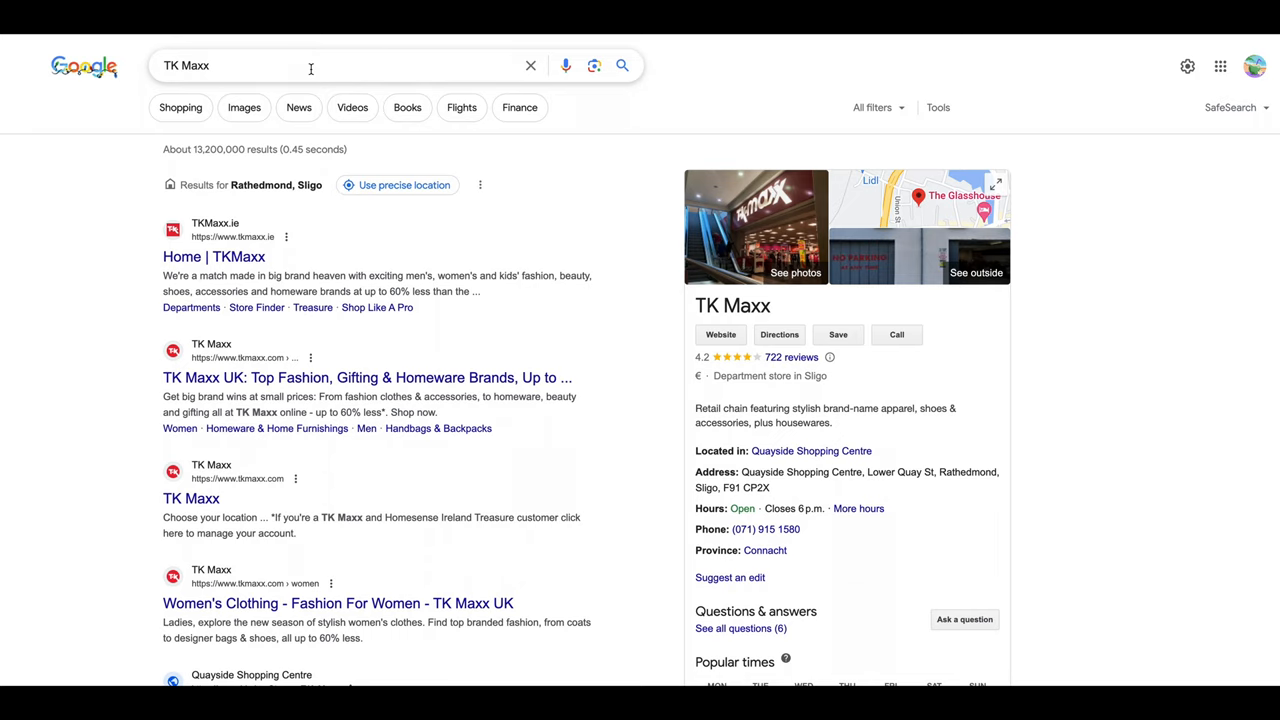
# - Replace the query with 'Regatta' to bring up Regatta Sligo results
pyautogui.click(310, 64)
pyautogui.write('R')
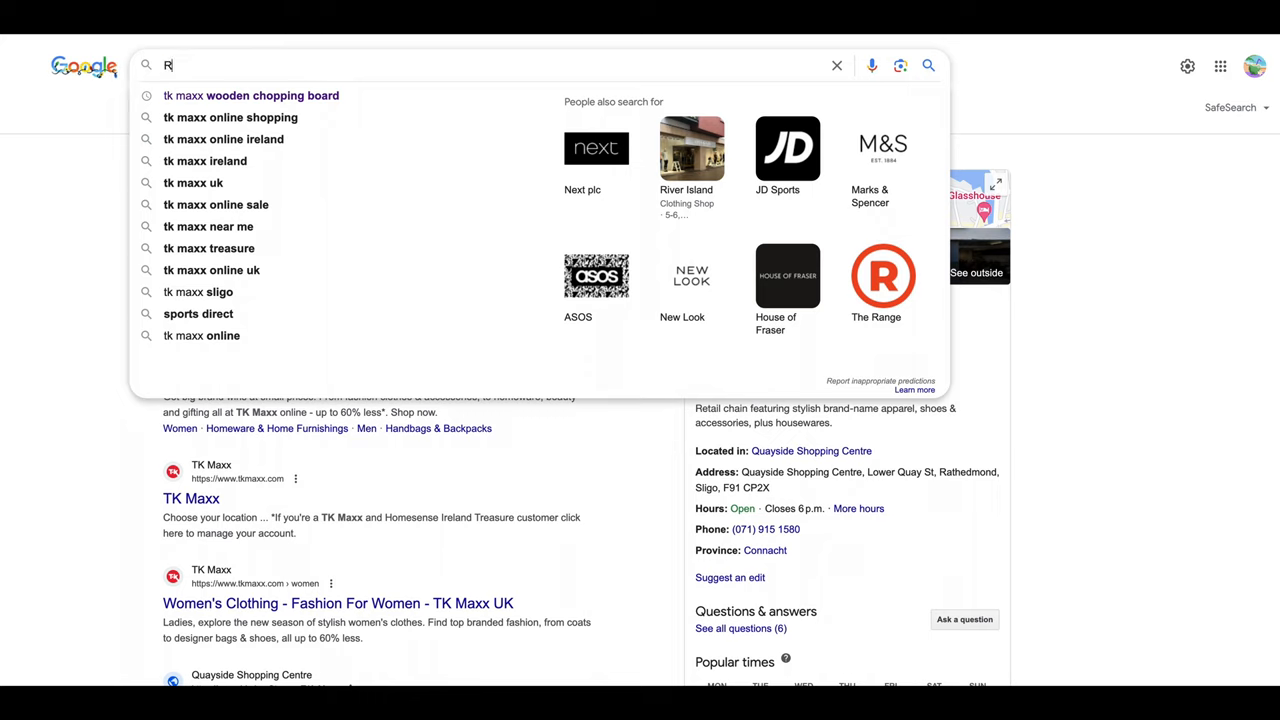
pyautogui.write('egatta')
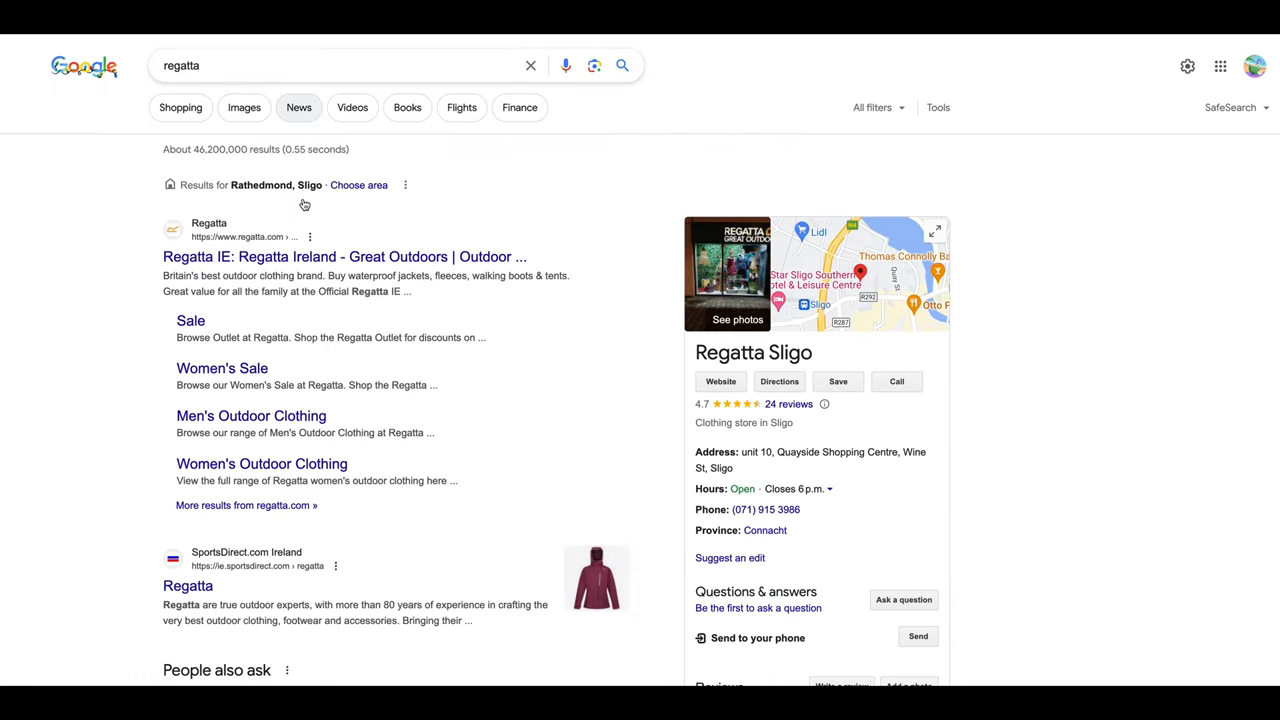
pyautogui.moveTo(314, 104)
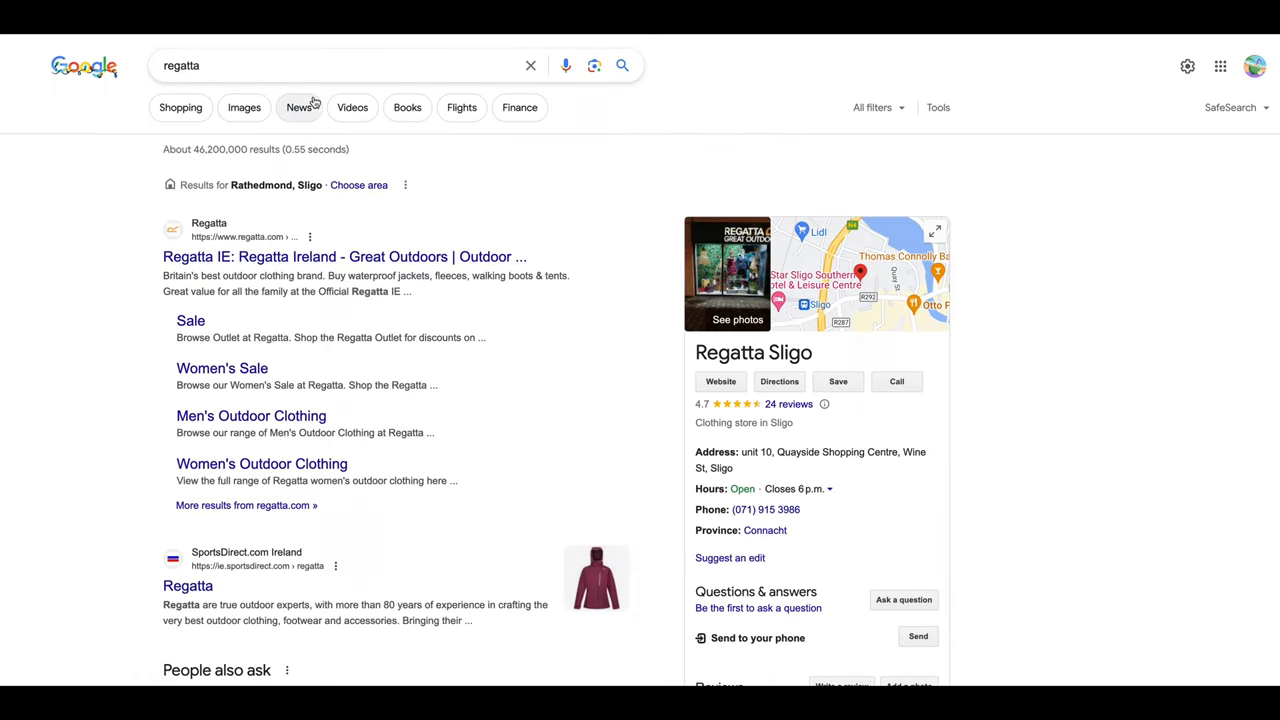
pyautogui.moveTo(290, 256)
pyautogui.write('amazon')
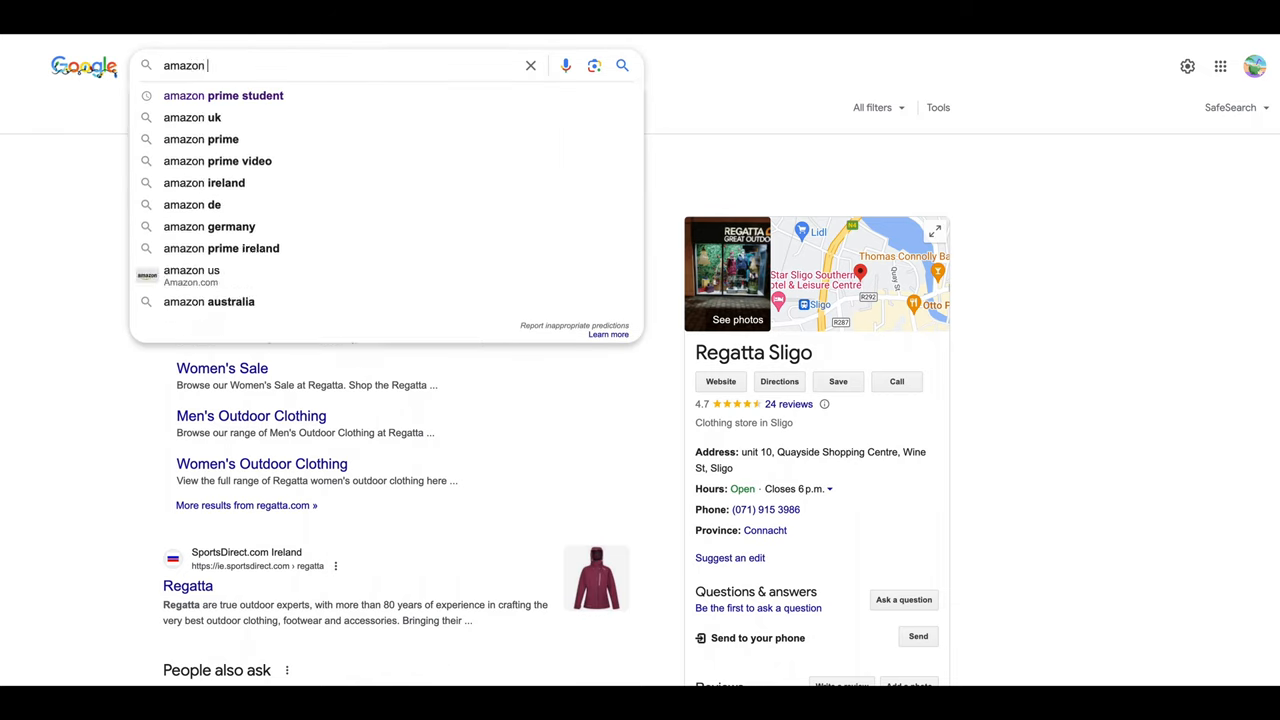
# - Open Amazon.co.uk from the Google results and search it for rainproof shoes
pyautogui.click(192, 116)
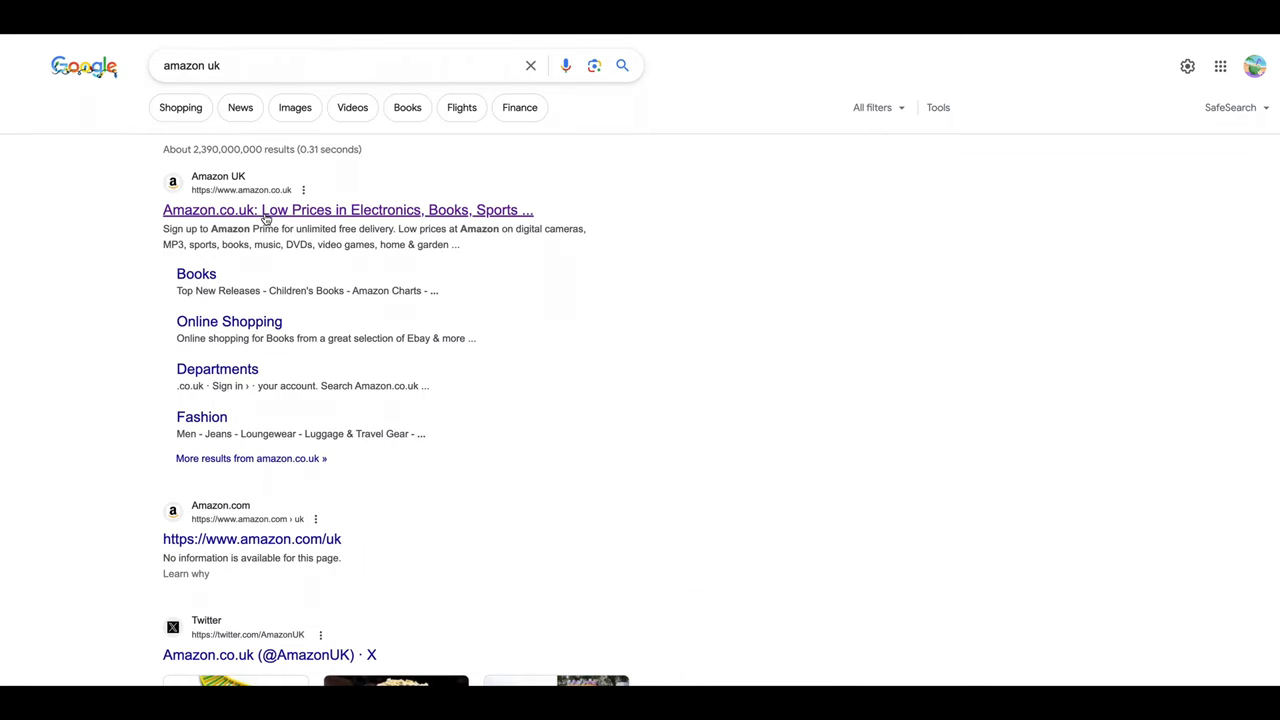
pyautogui.click(348, 210)
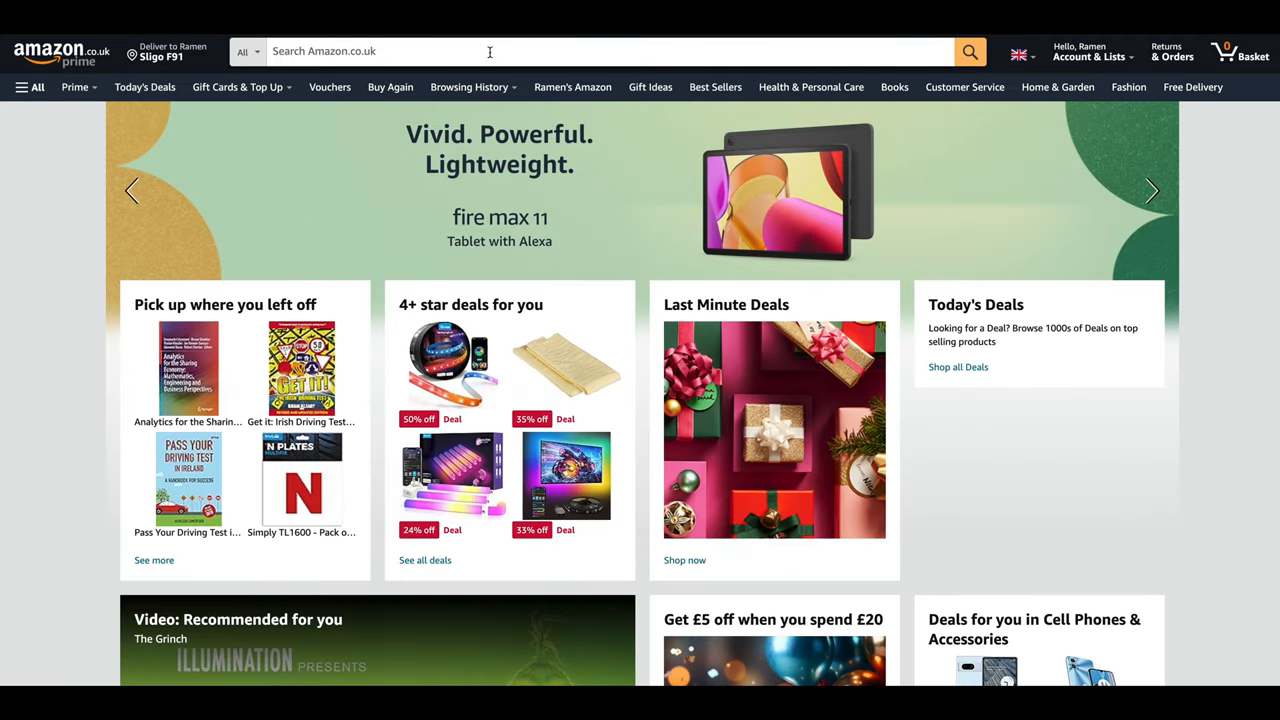
pyautogui.click(490, 52)
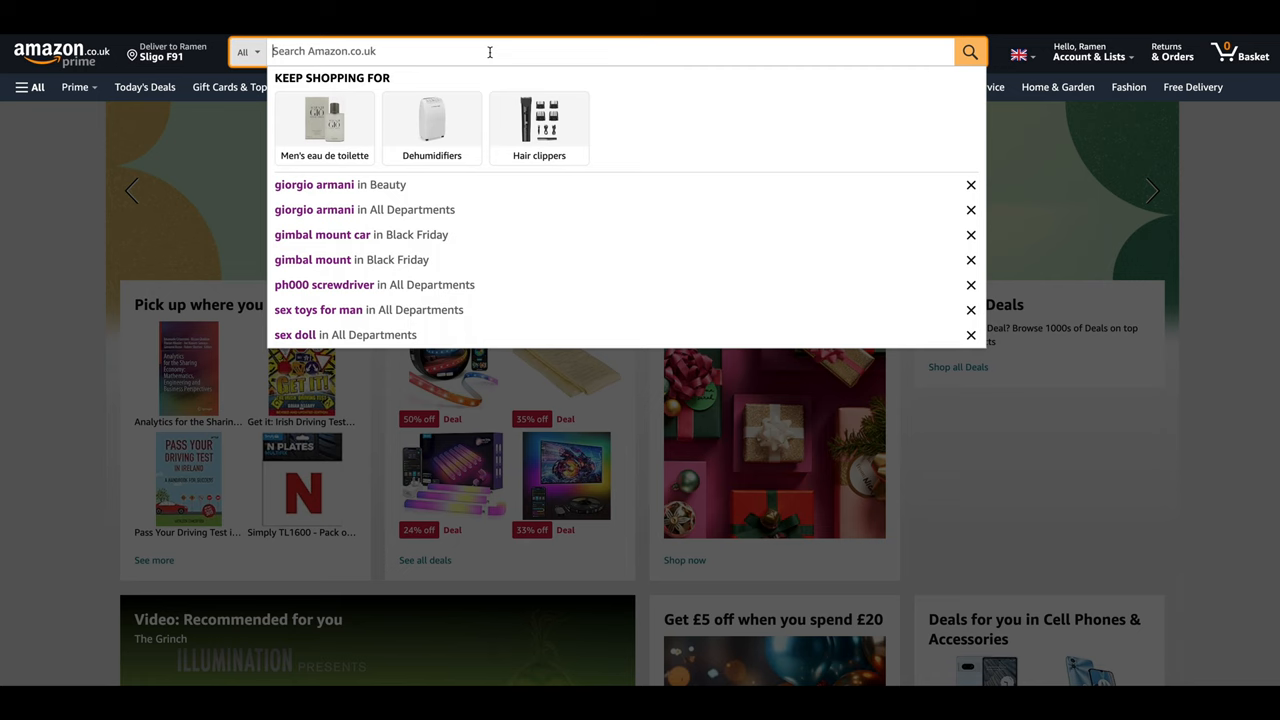
pyautogui.write('ra')
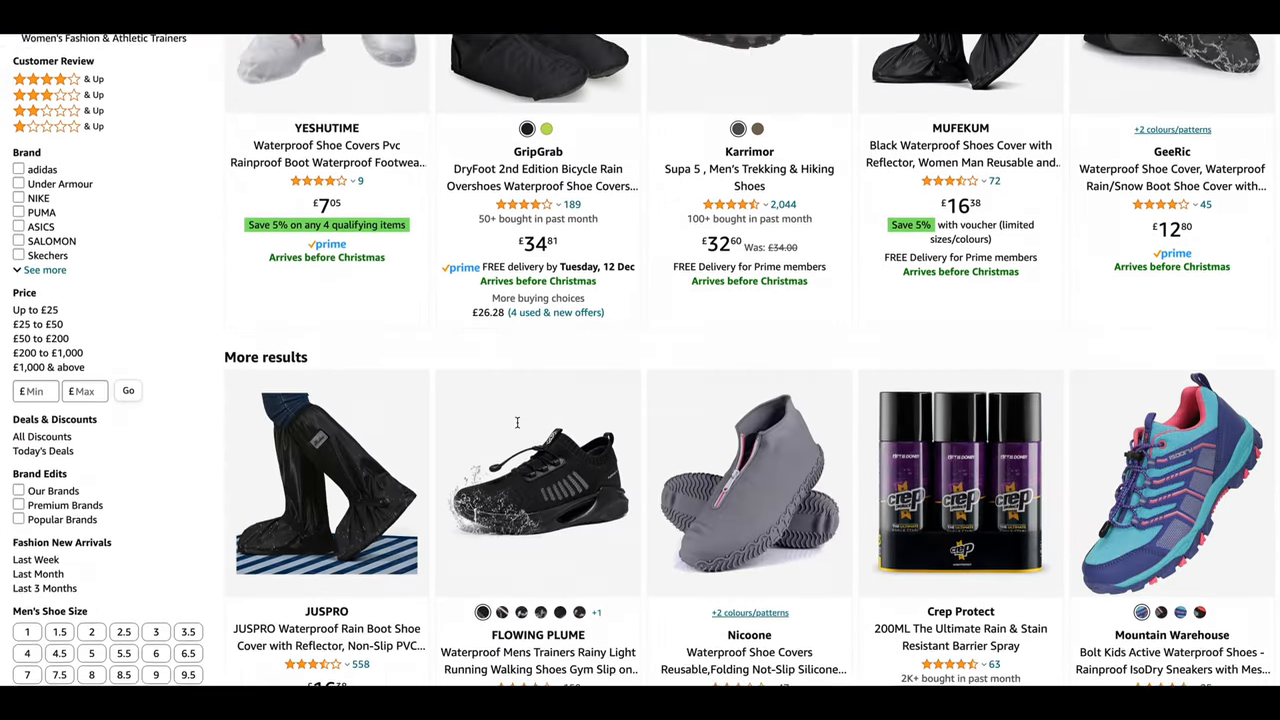
pyautogui.scroll(-3)
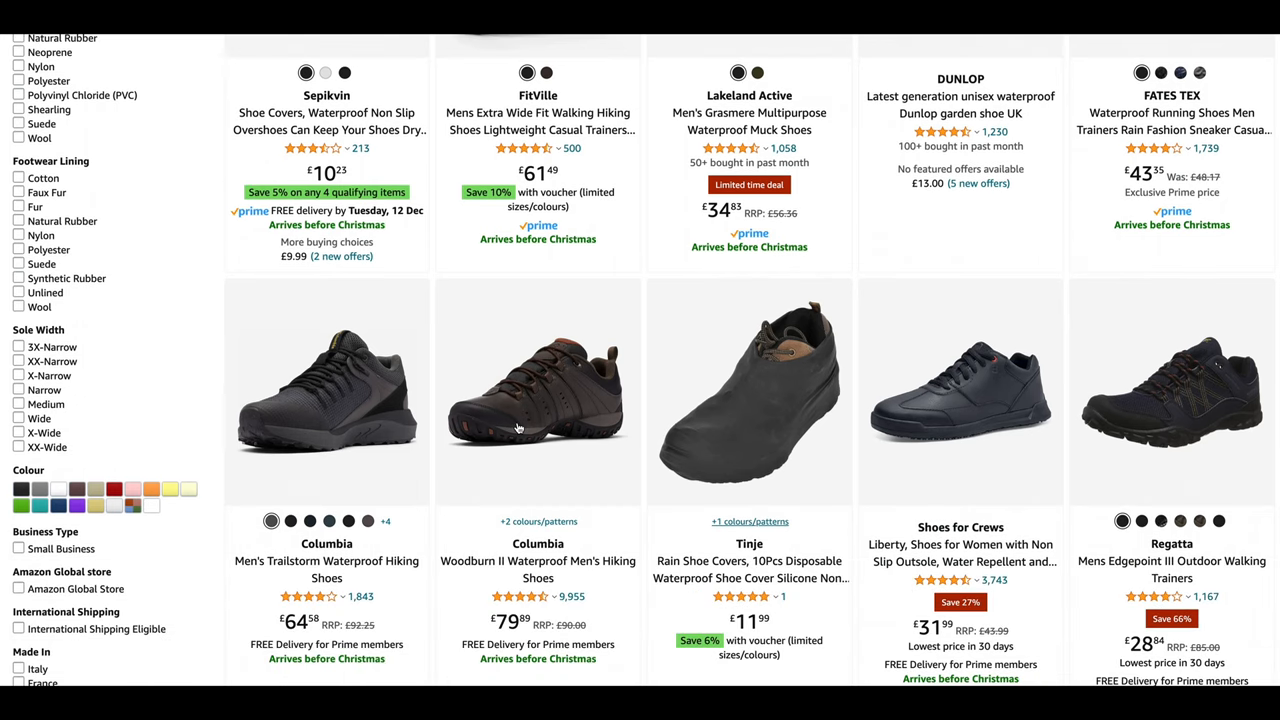
pyautogui.moveTo(584, 452)
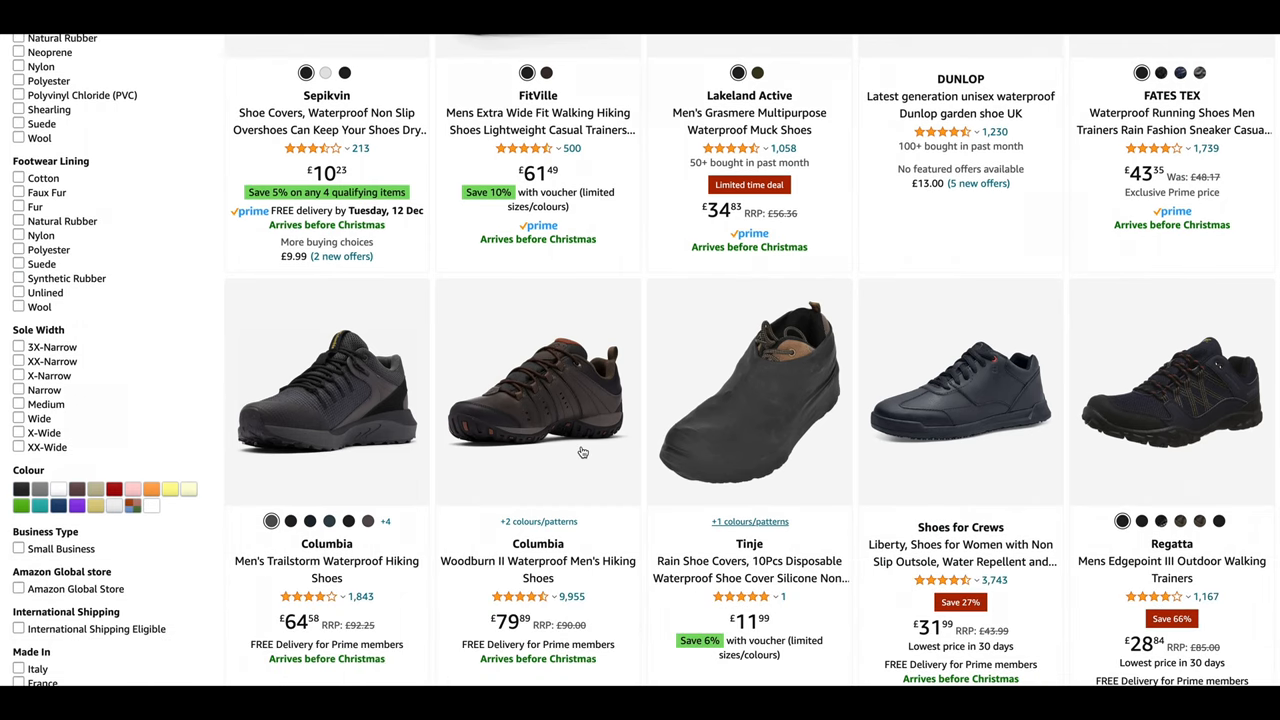
pyautogui.moveTo(584, 490)
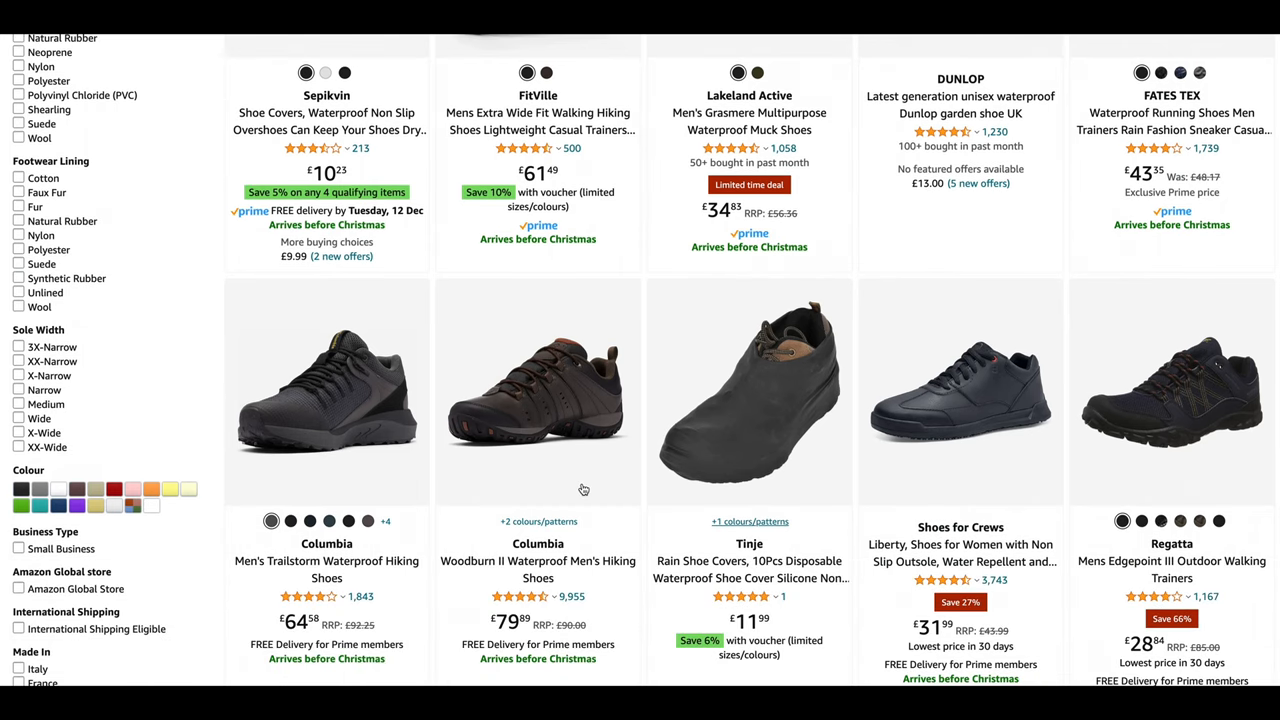
# - Look through the Columbia Woodburn II waterproof hiking shoe product details
pyautogui.scroll(-3)
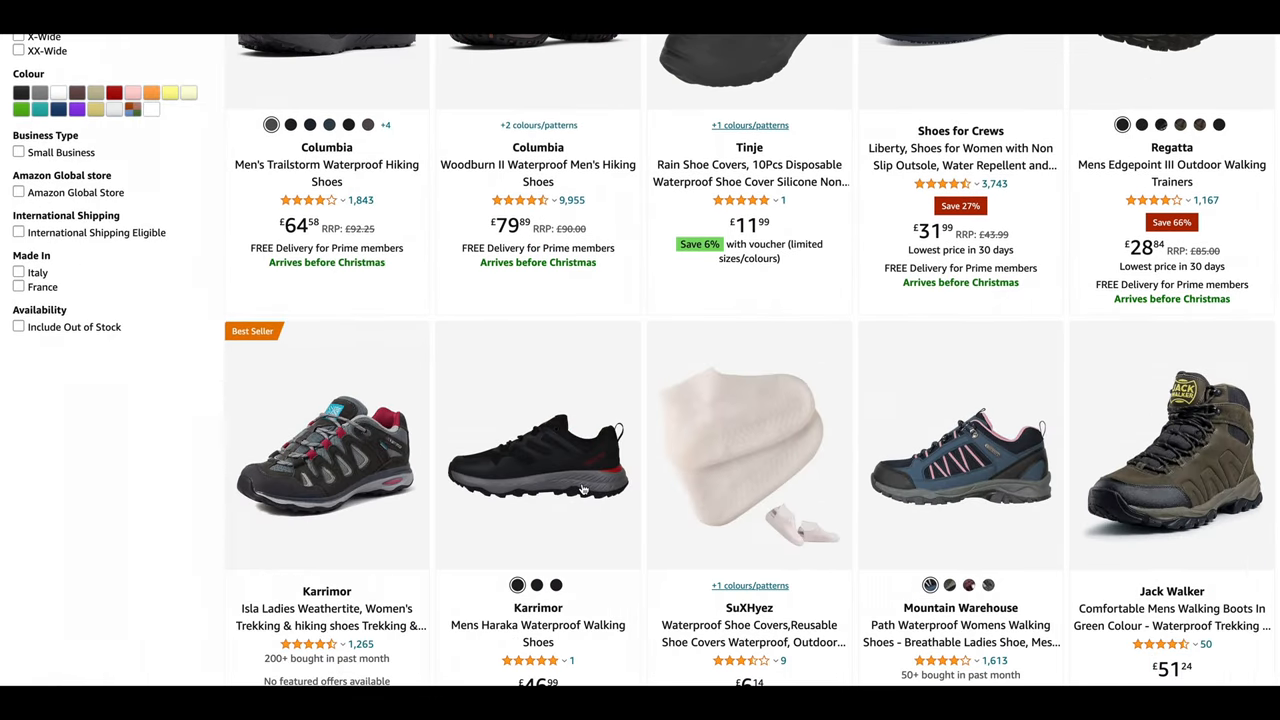
pyautogui.scroll(3)
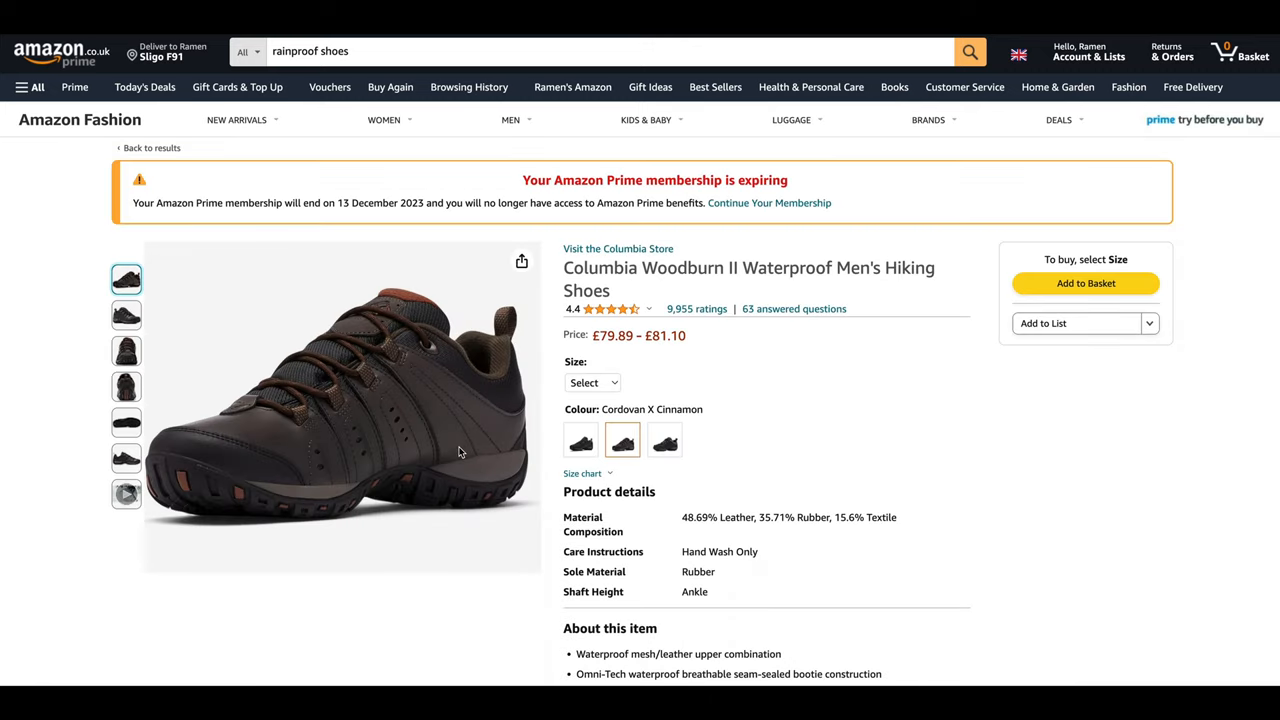
pyautogui.scroll(-3)
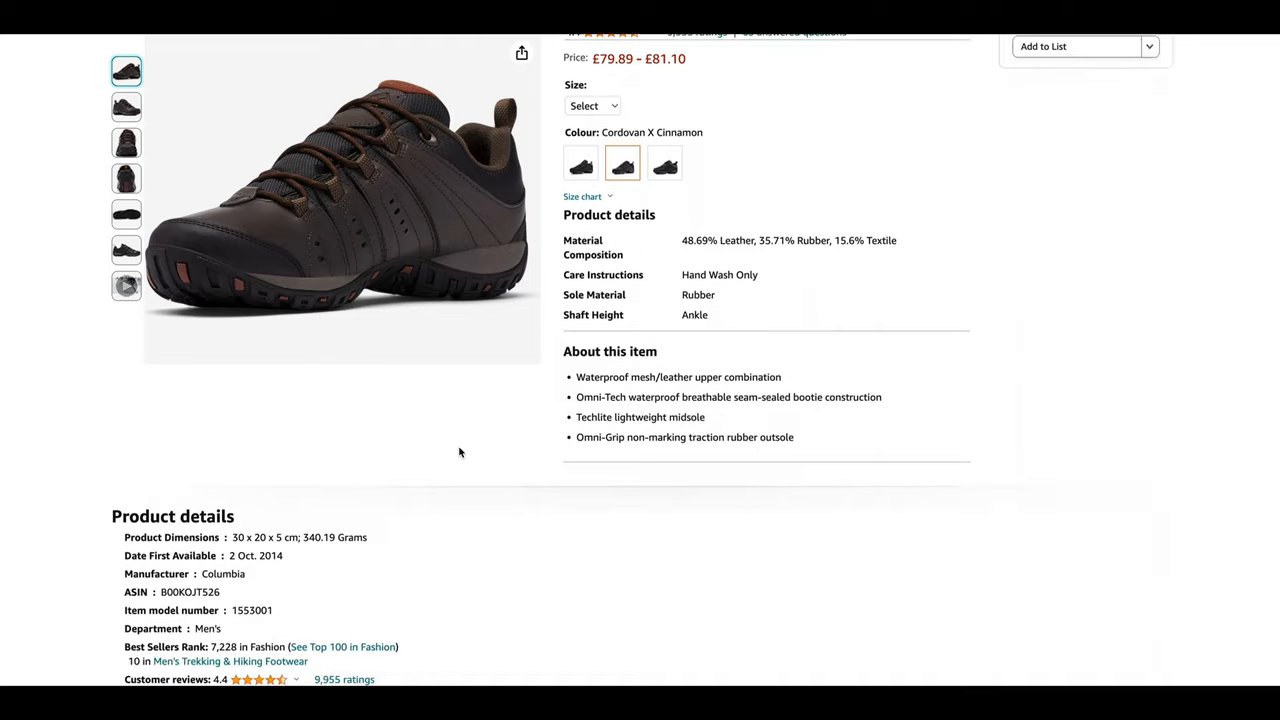
pyautogui.scroll(3)
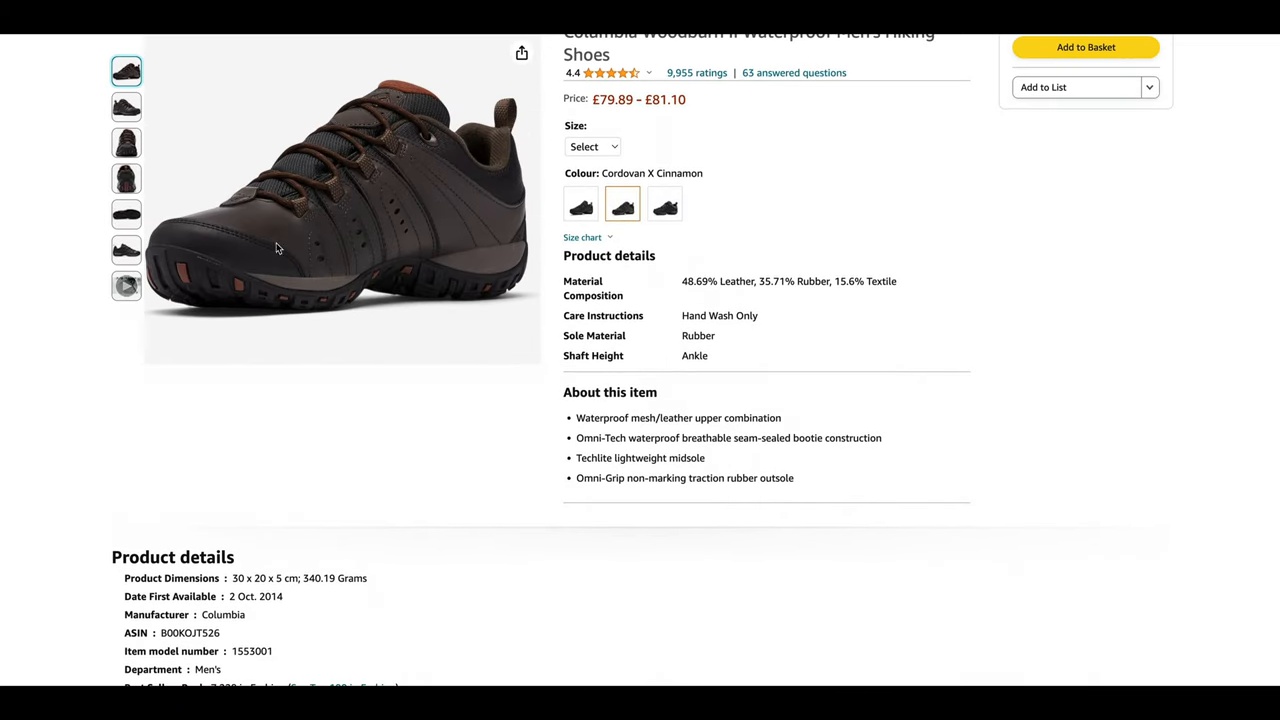
pyautogui.scroll(3)
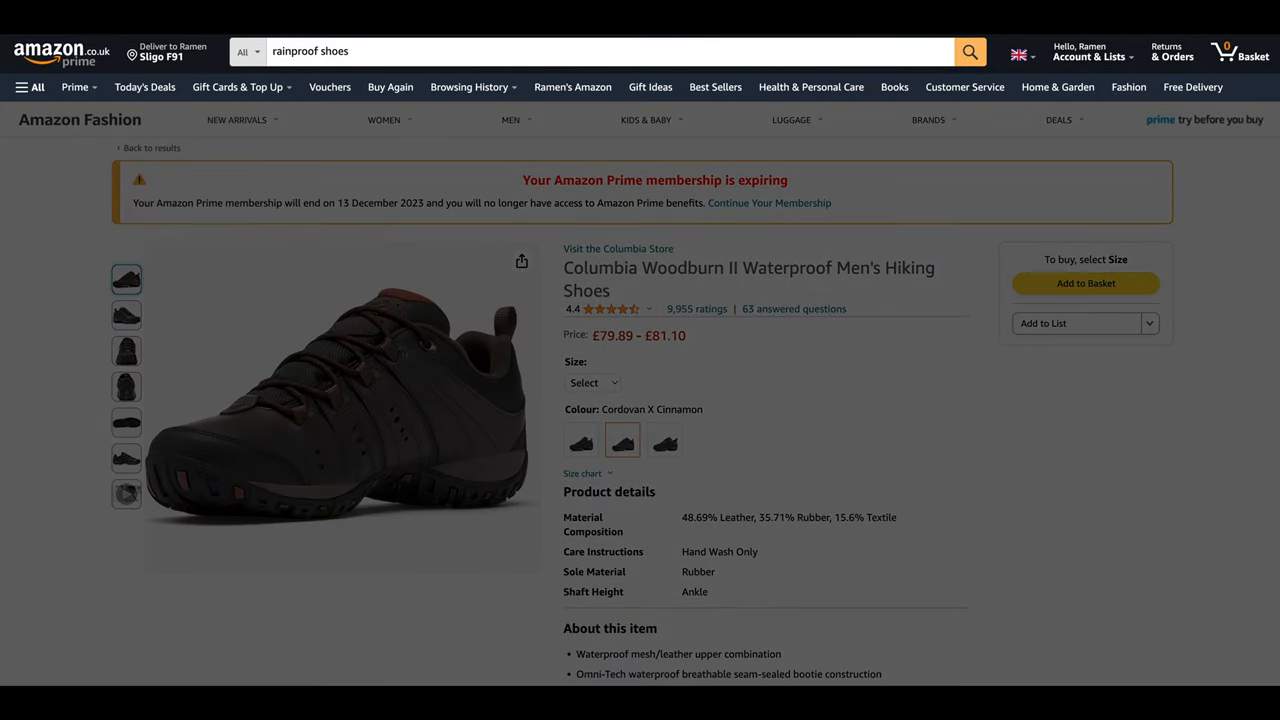
# - Return to the shoe search results and browse further down the listings
pyautogui.click(152, 148)
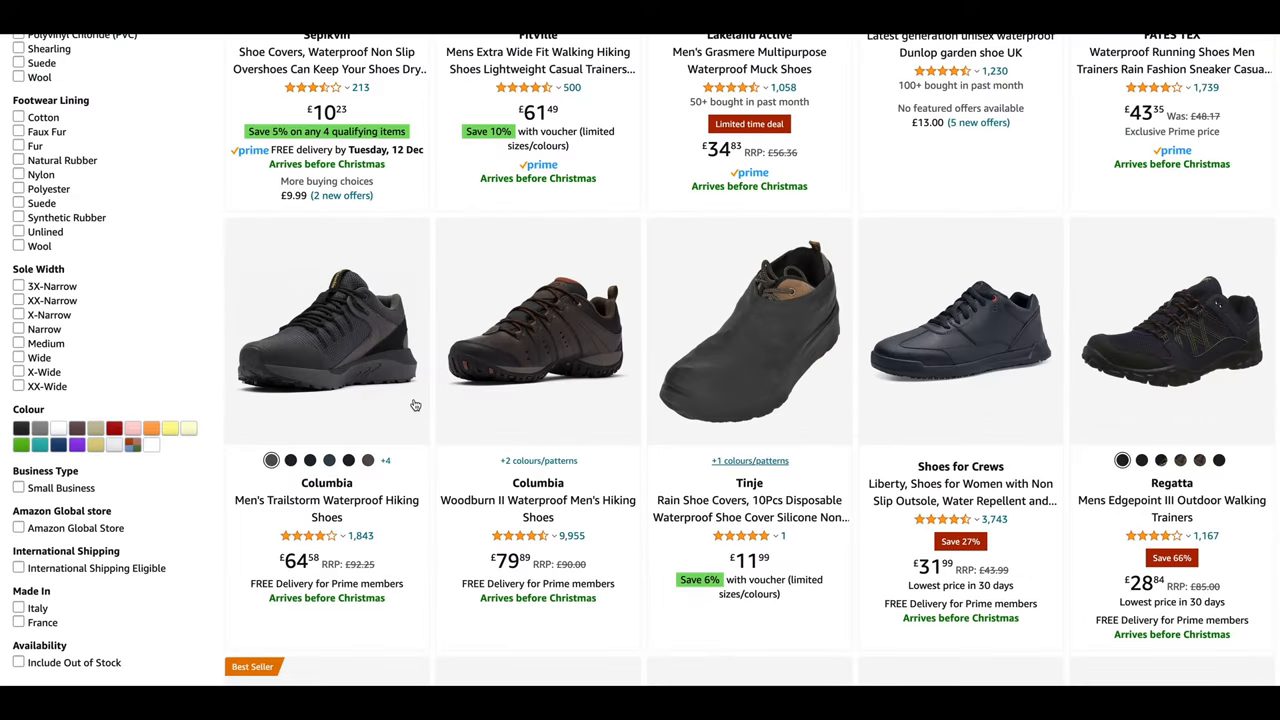
pyautogui.scroll(-3)
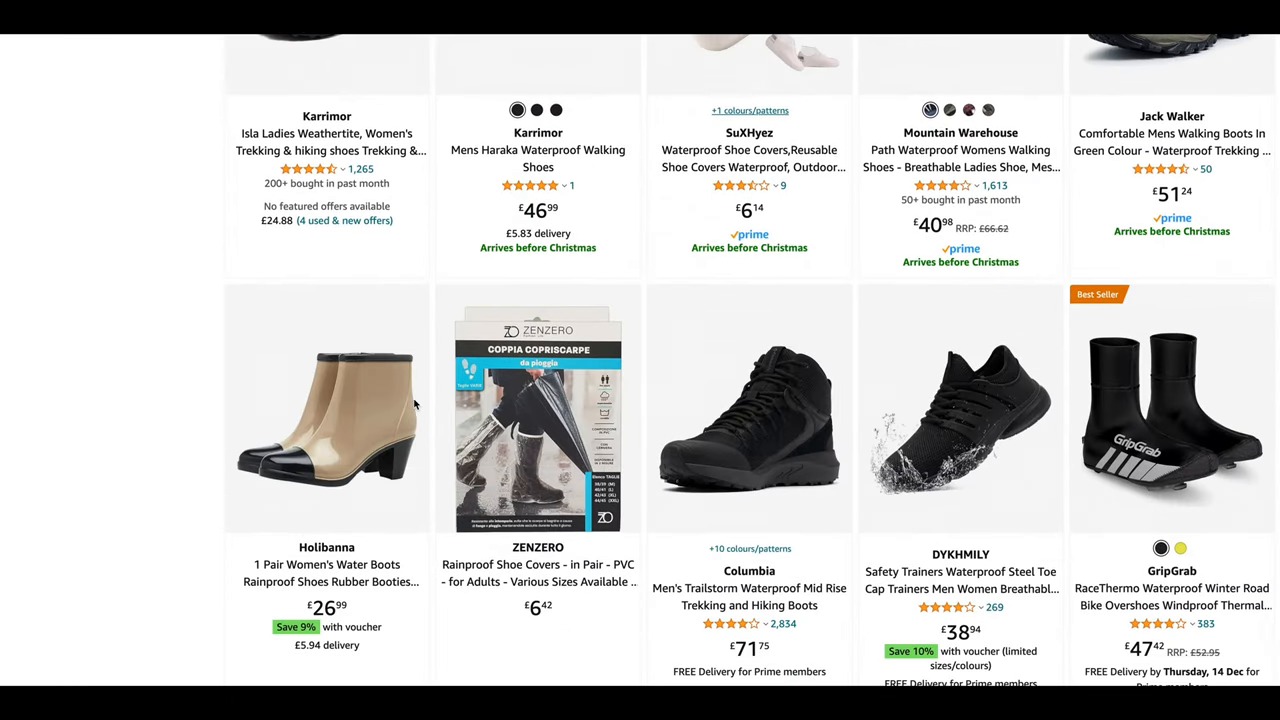
pyautogui.scroll(-3)
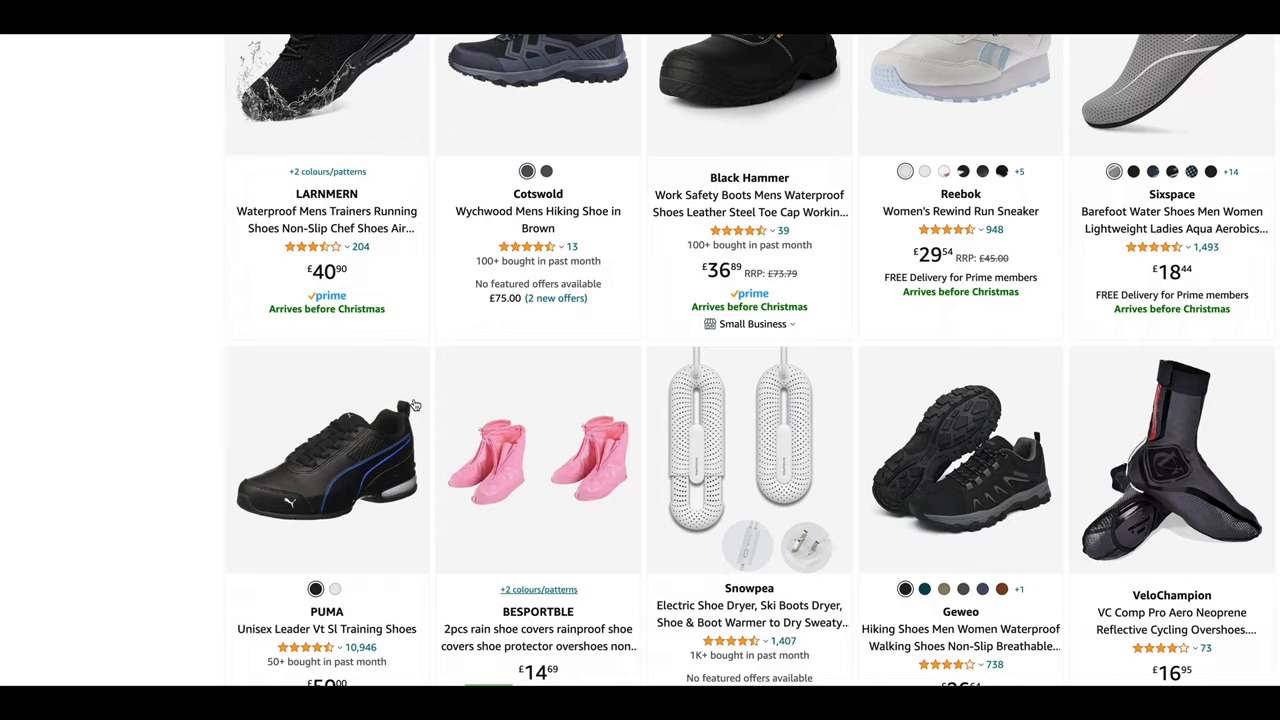
pyautogui.scroll(-3)
pyautogui.write('rain')
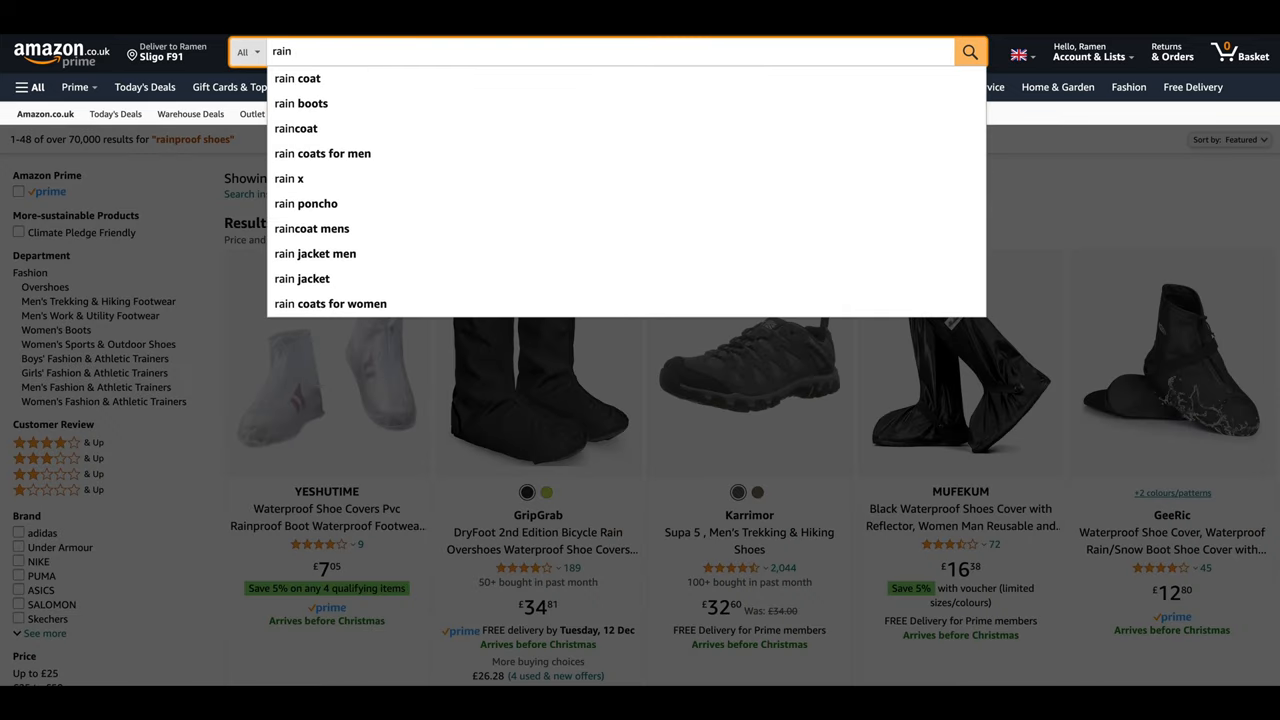
# - Search Amazon for 'waterproof shoes brown'
pyautogui.write('pr')
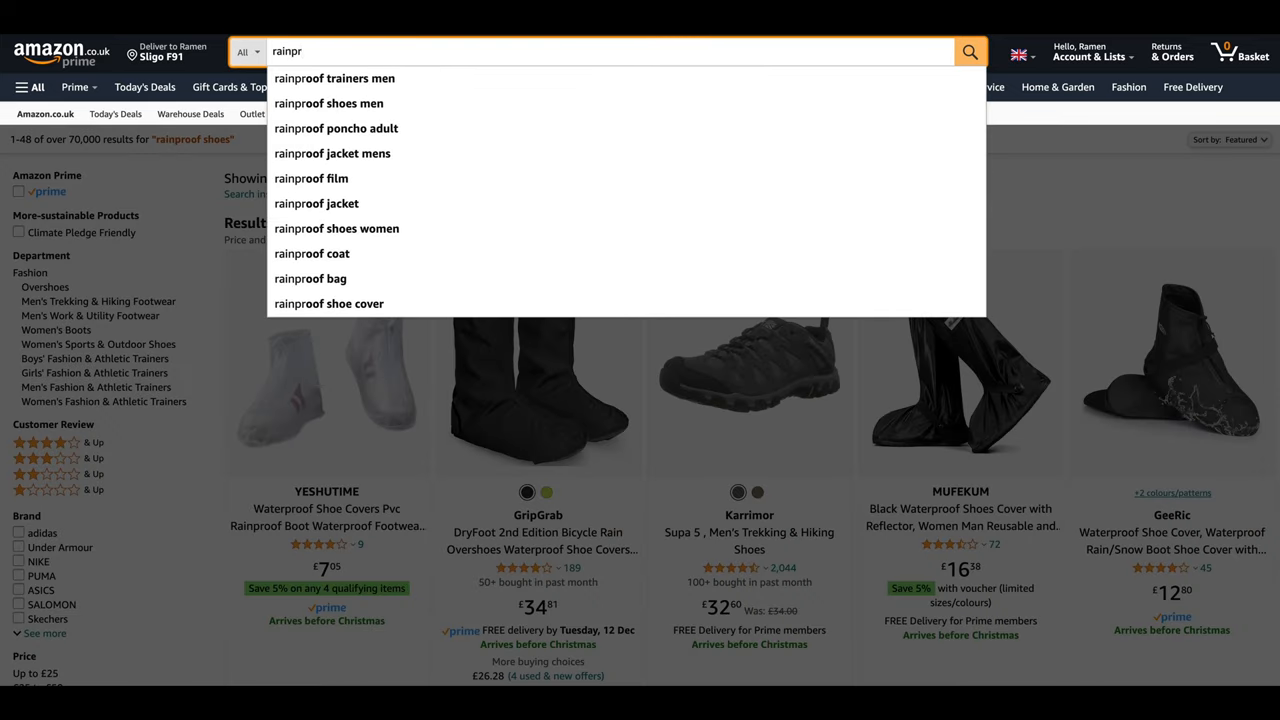
pyautogui.click(328, 104)
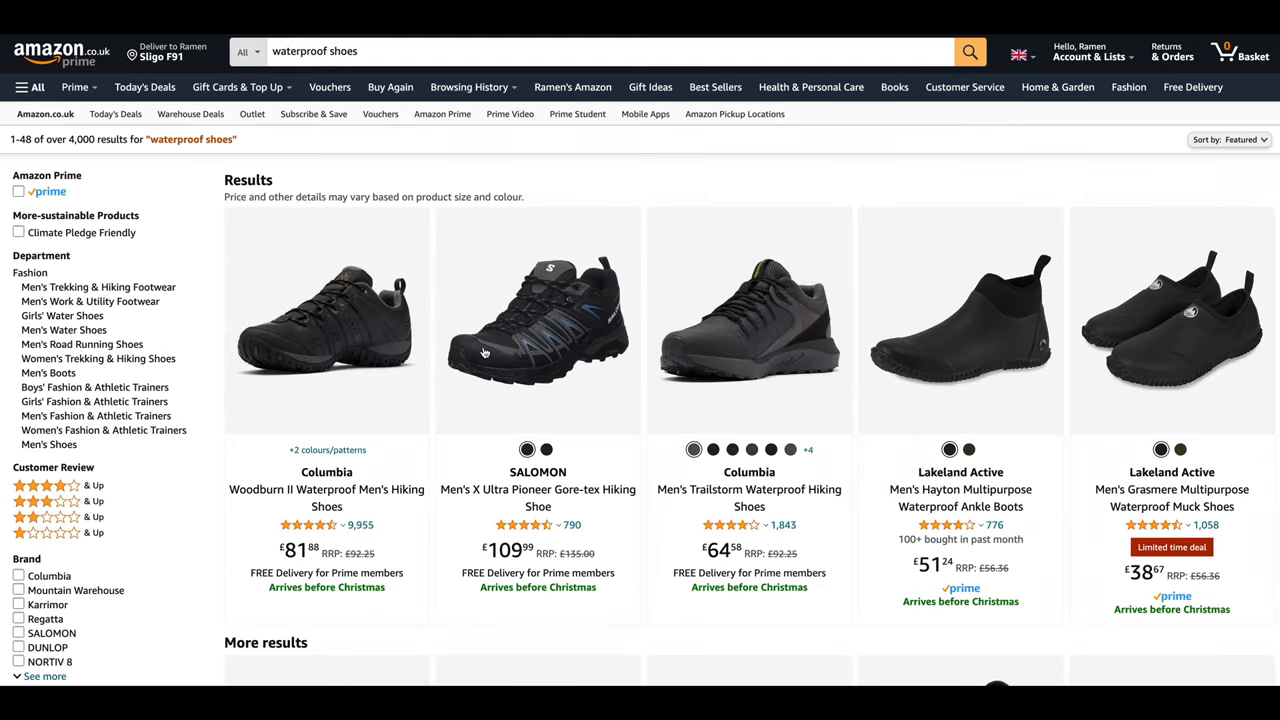
pyautogui.click(470, 88)
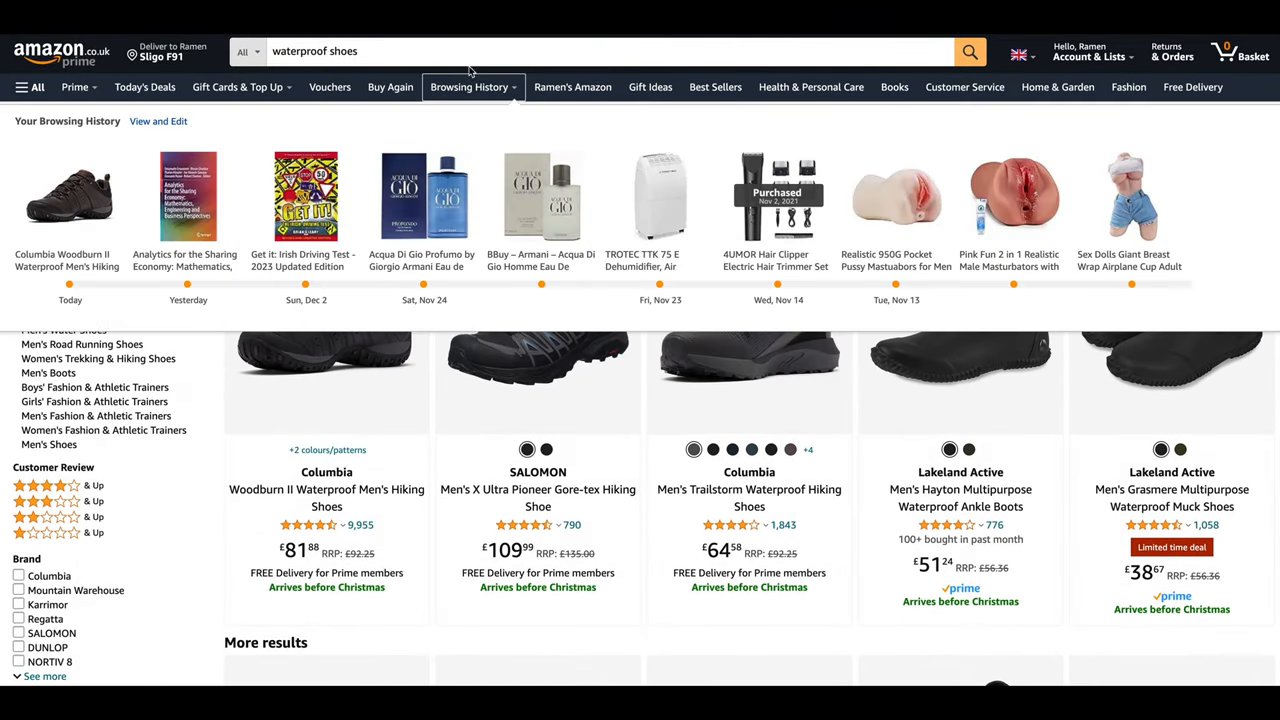
pyautogui.write('brown')
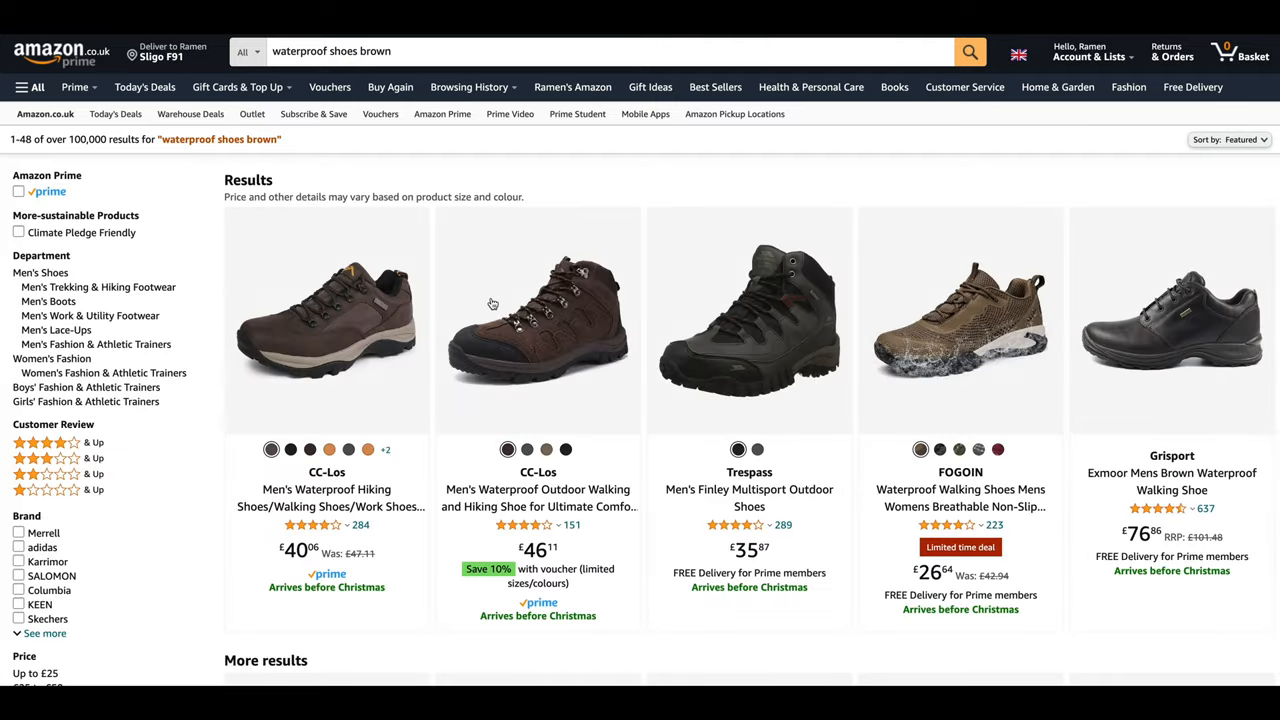
pyautogui.moveTo(664, 410)
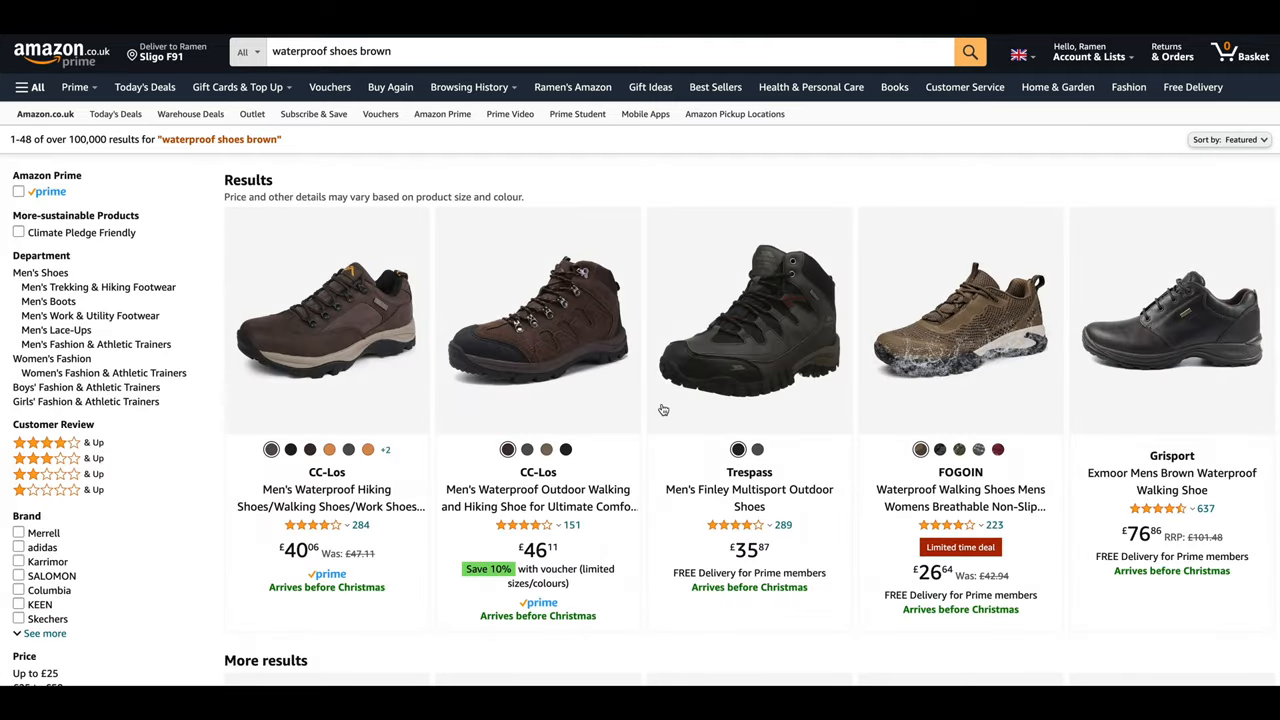
# - Browse down the brown waterproof shoe results to the More results section
pyautogui.scroll(-3)
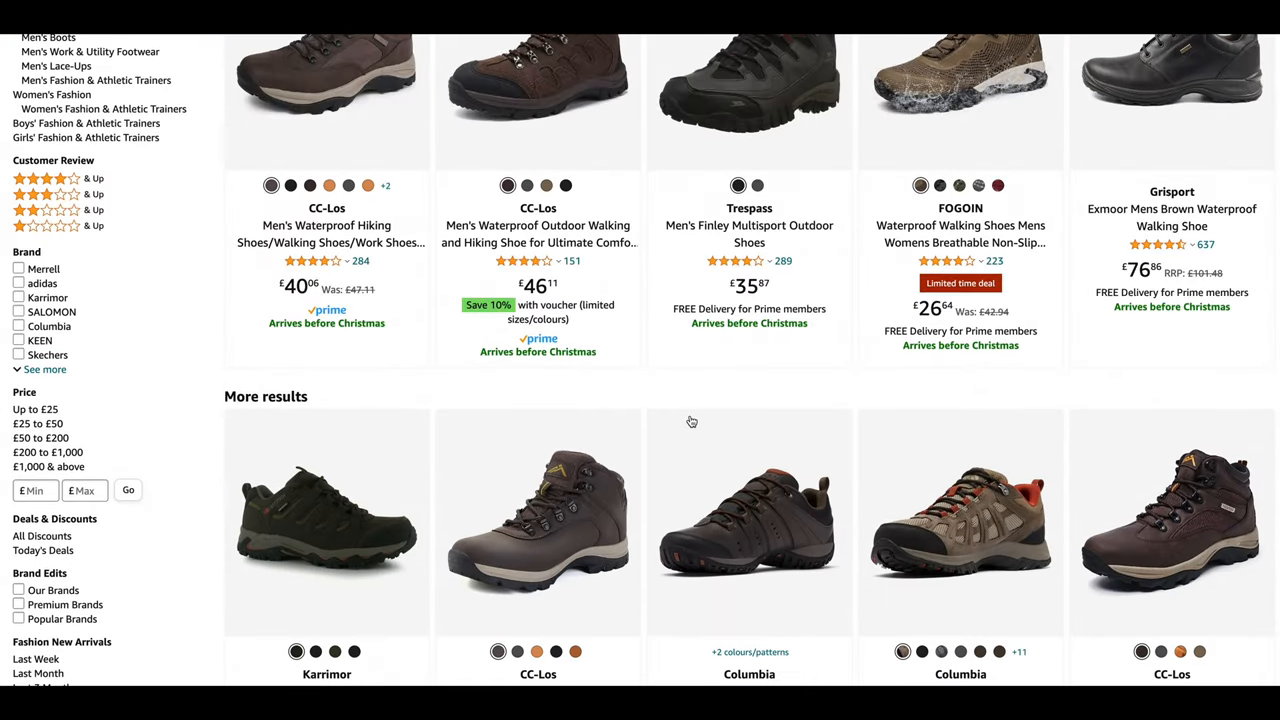
pyautogui.moveTo(568, 560)
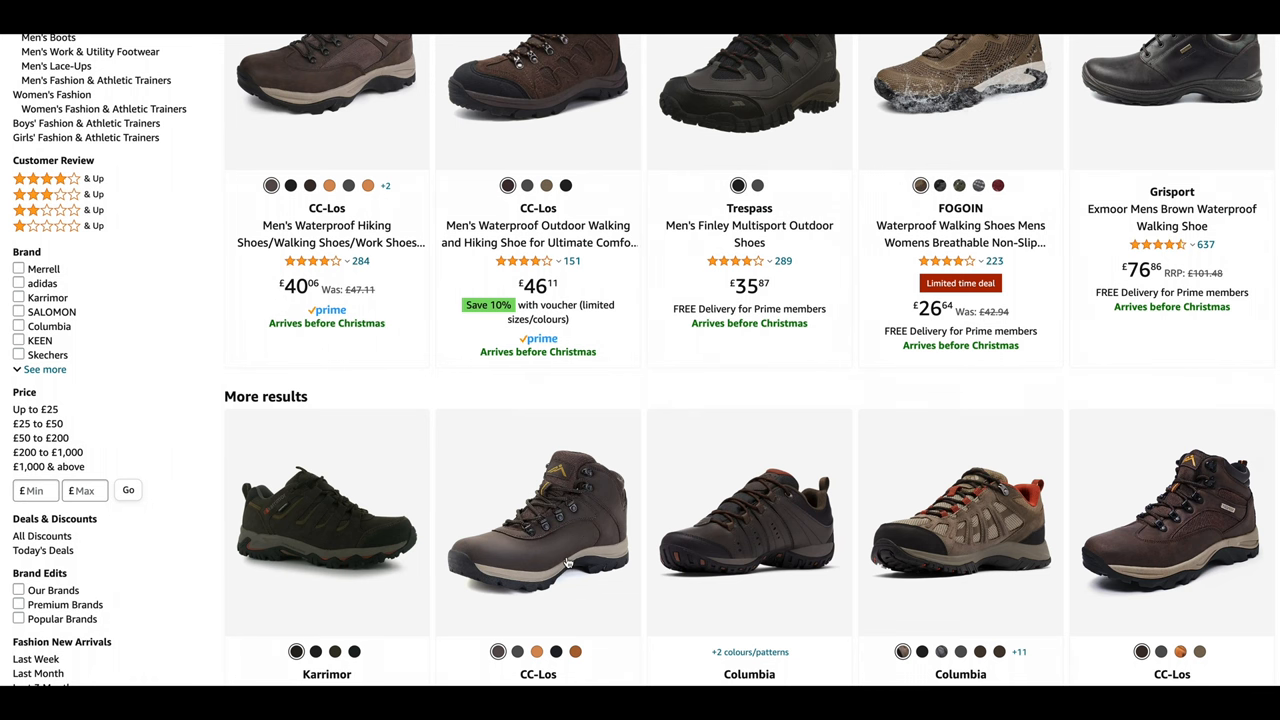
pyautogui.scroll(-3)
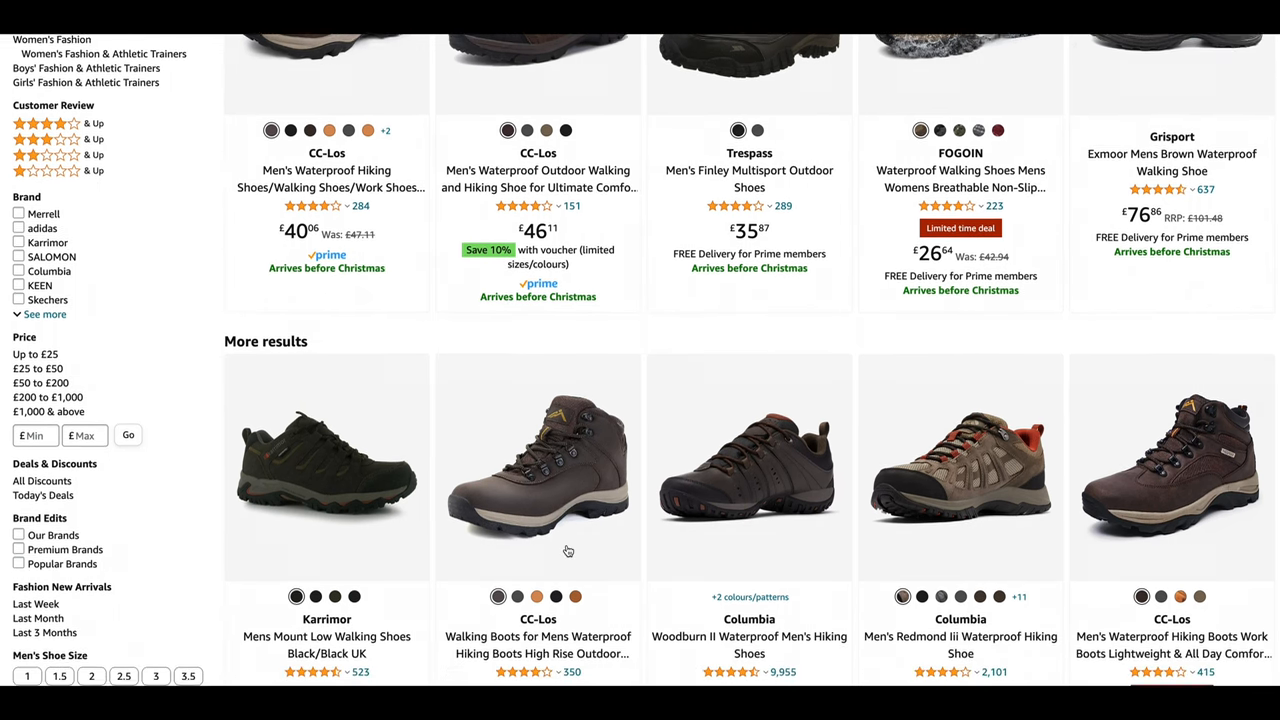
pyautogui.scroll(-3)
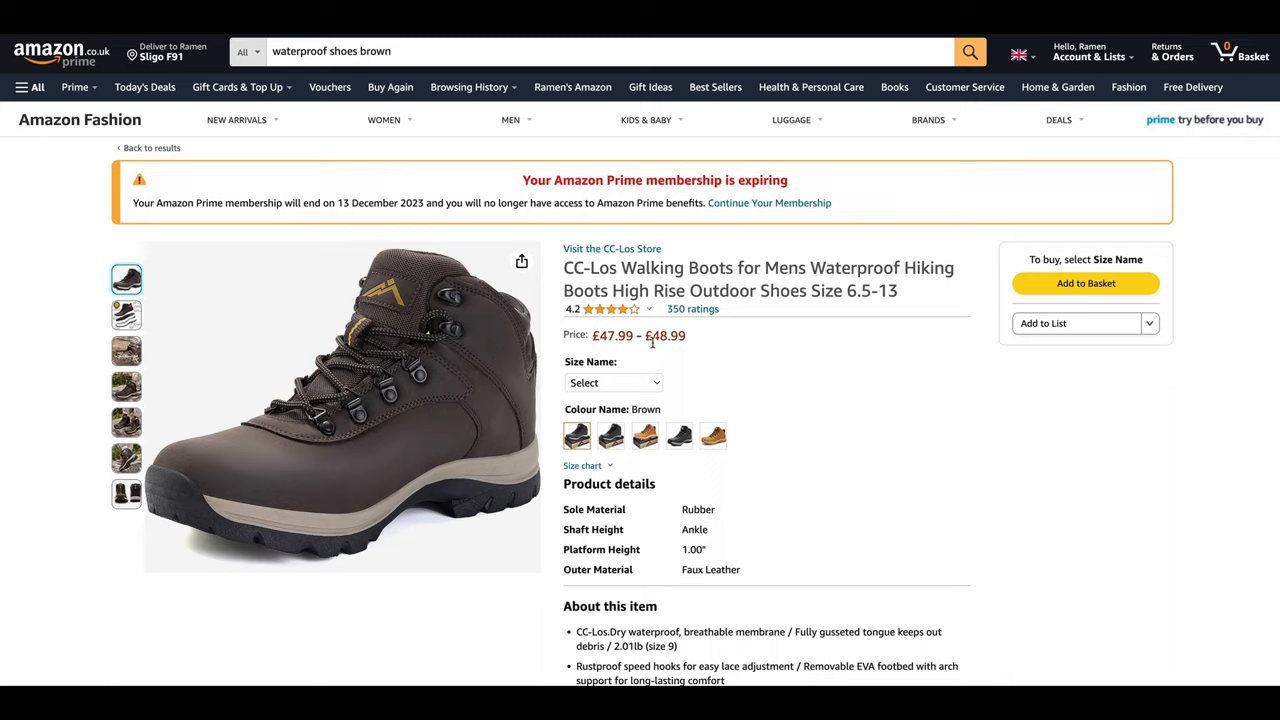
pyautogui.moveTo(660, 350)
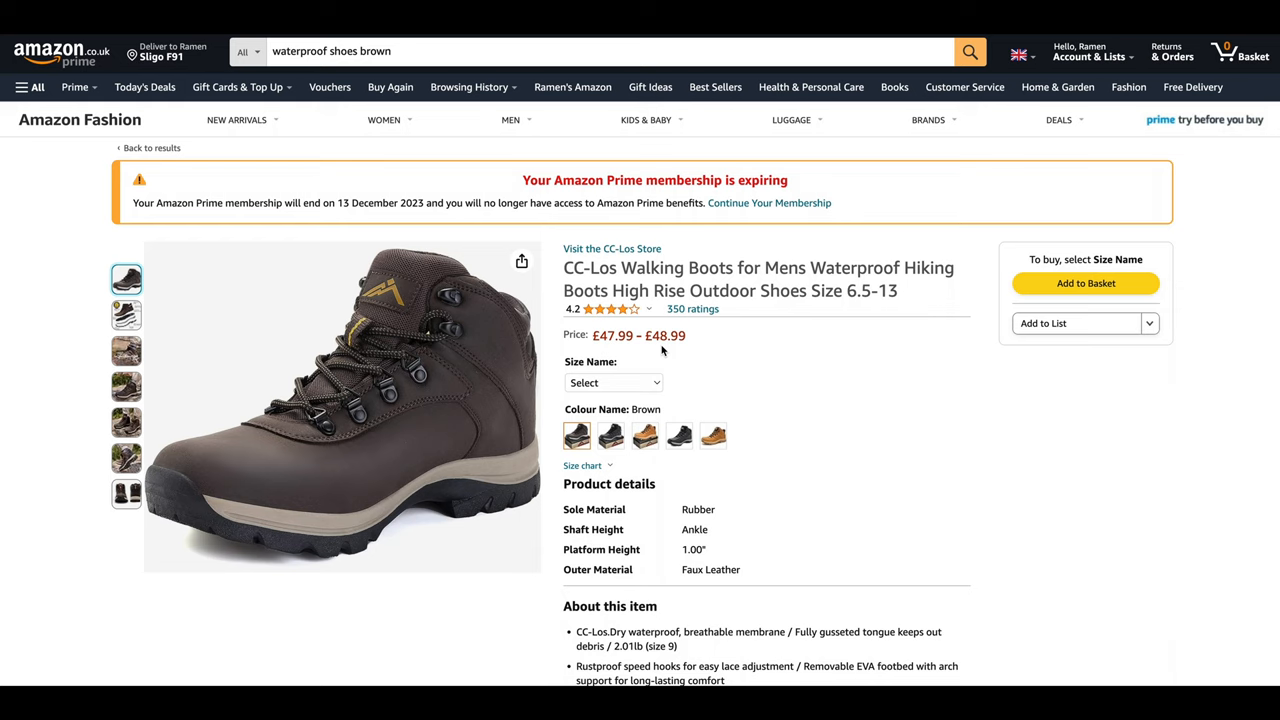
# - Review the CC-Los waterproof high-rise hiking boots details, then return to the results
pyautogui.scroll(-3)
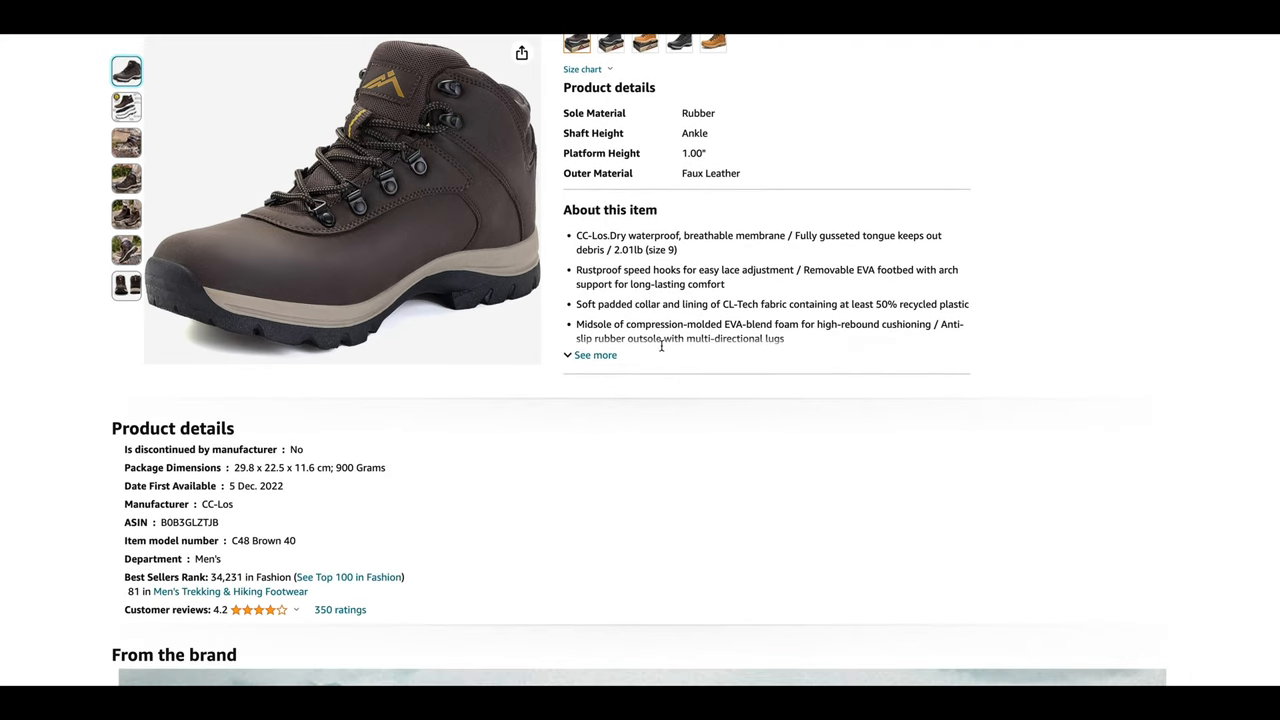
pyautogui.scroll(3)
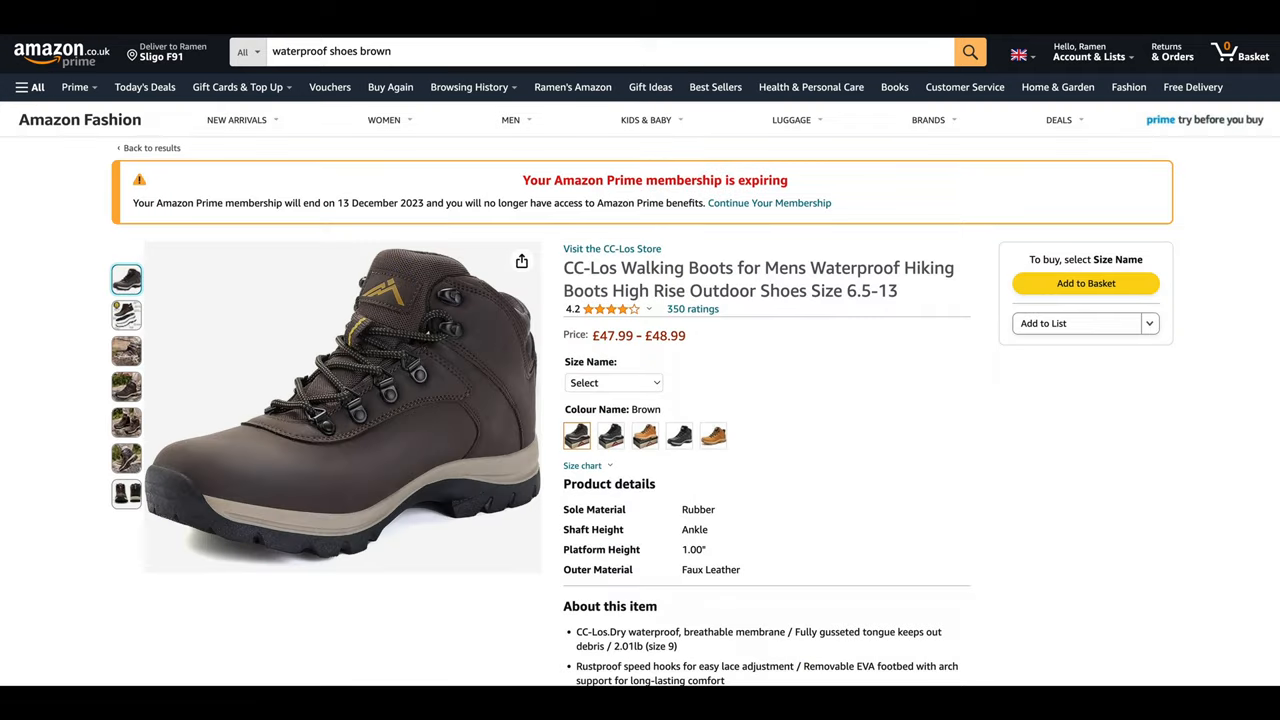
pyautogui.click(152, 148)
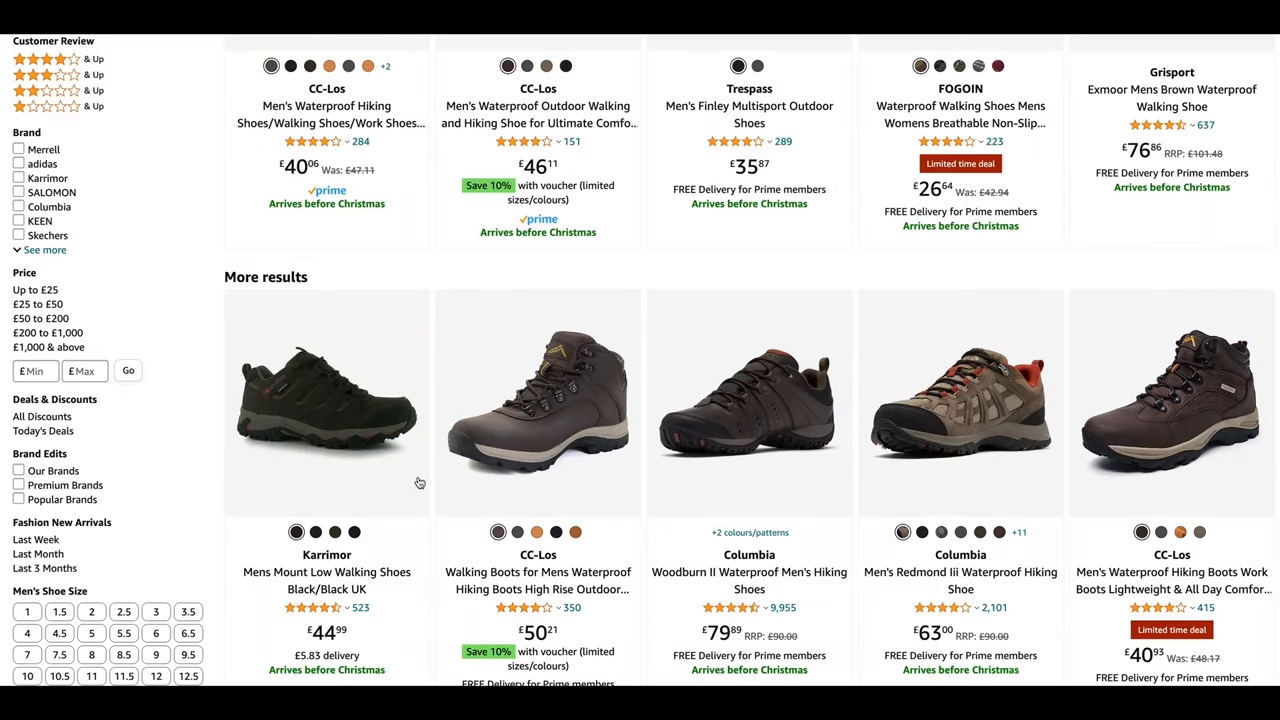
# - Browse the More results grid of waterproof walking boots, then move to a Google search for waterproof jackets
pyautogui.scroll(-3)
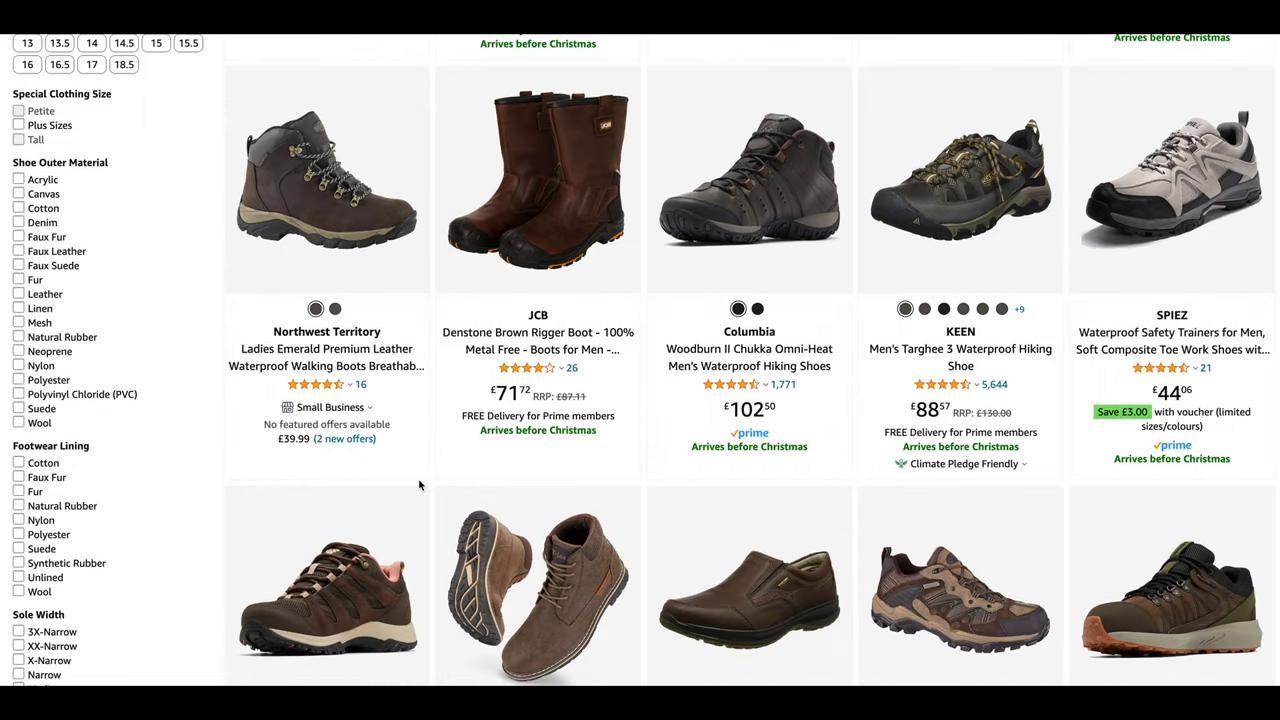
pyautogui.scroll(3)
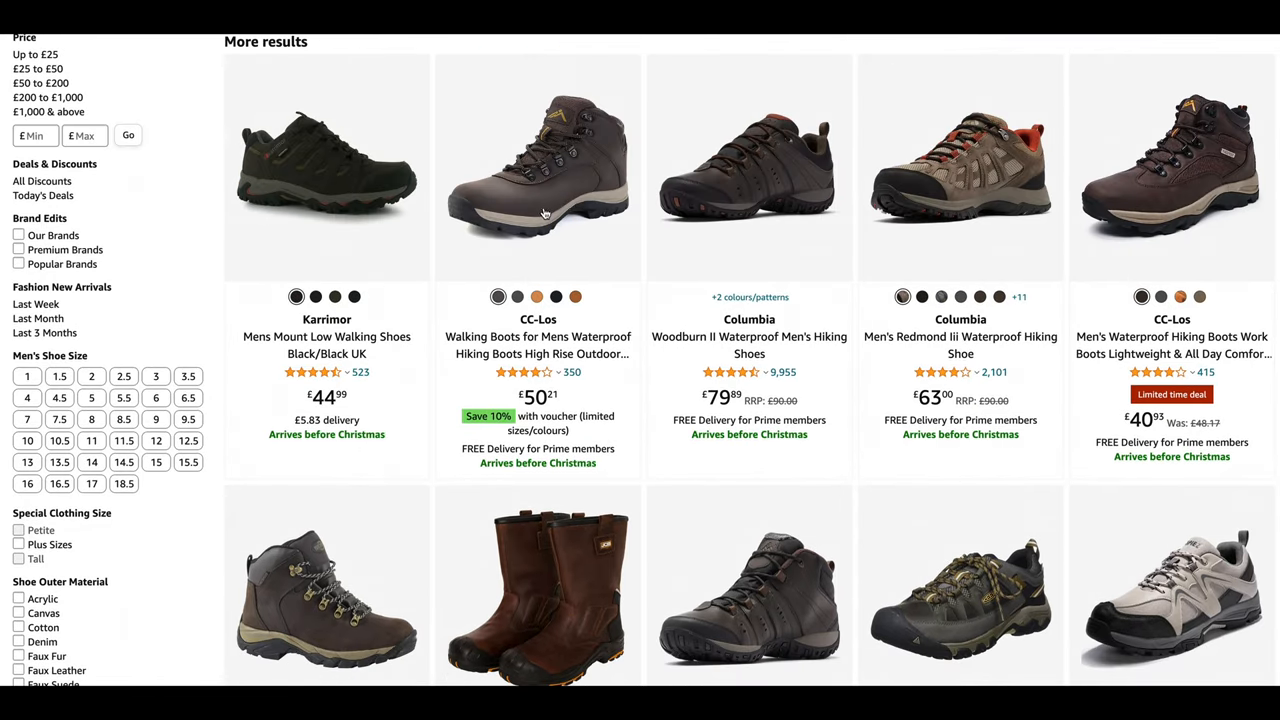
pyautogui.scroll(-3)
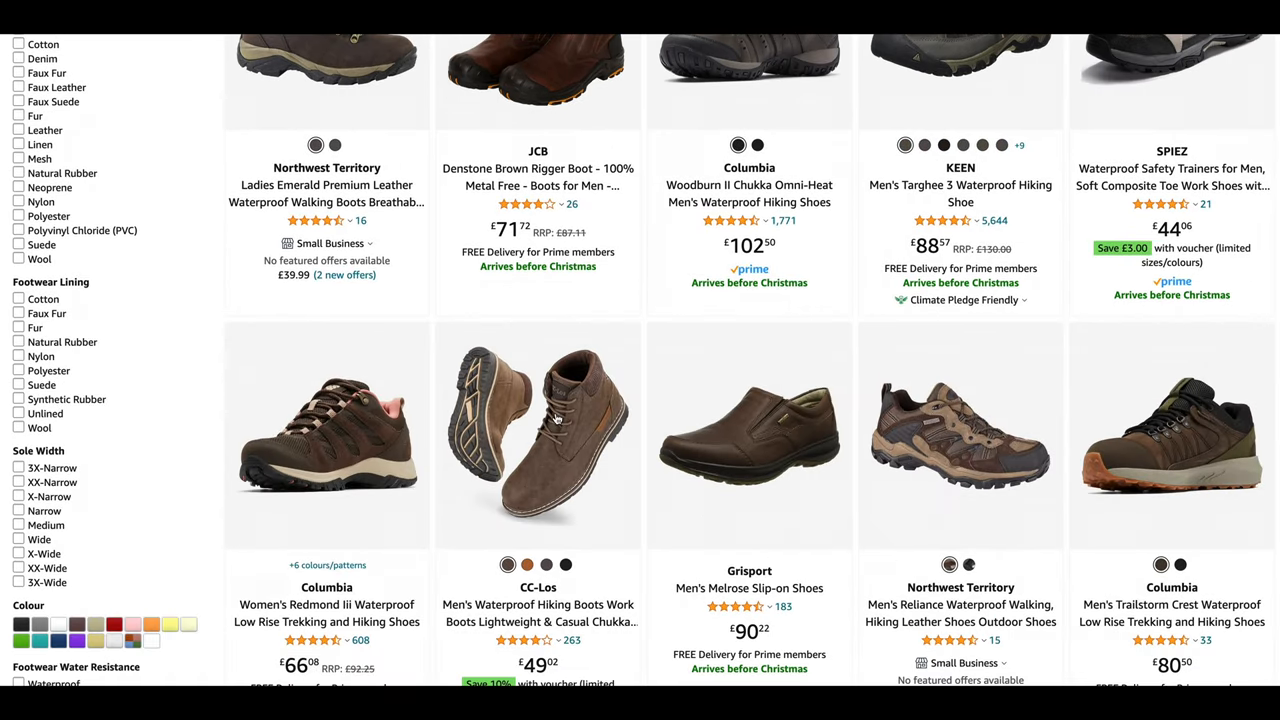
pyautogui.scroll(-3)
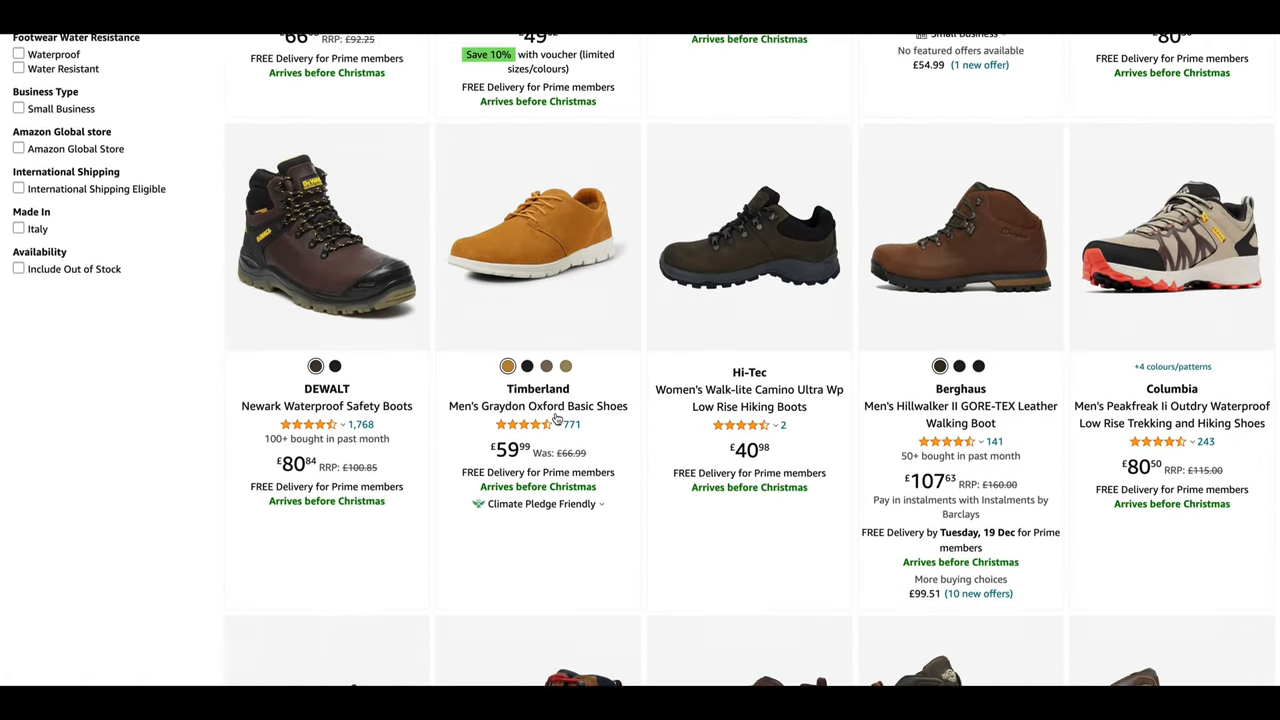
pyautogui.scroll(-3)
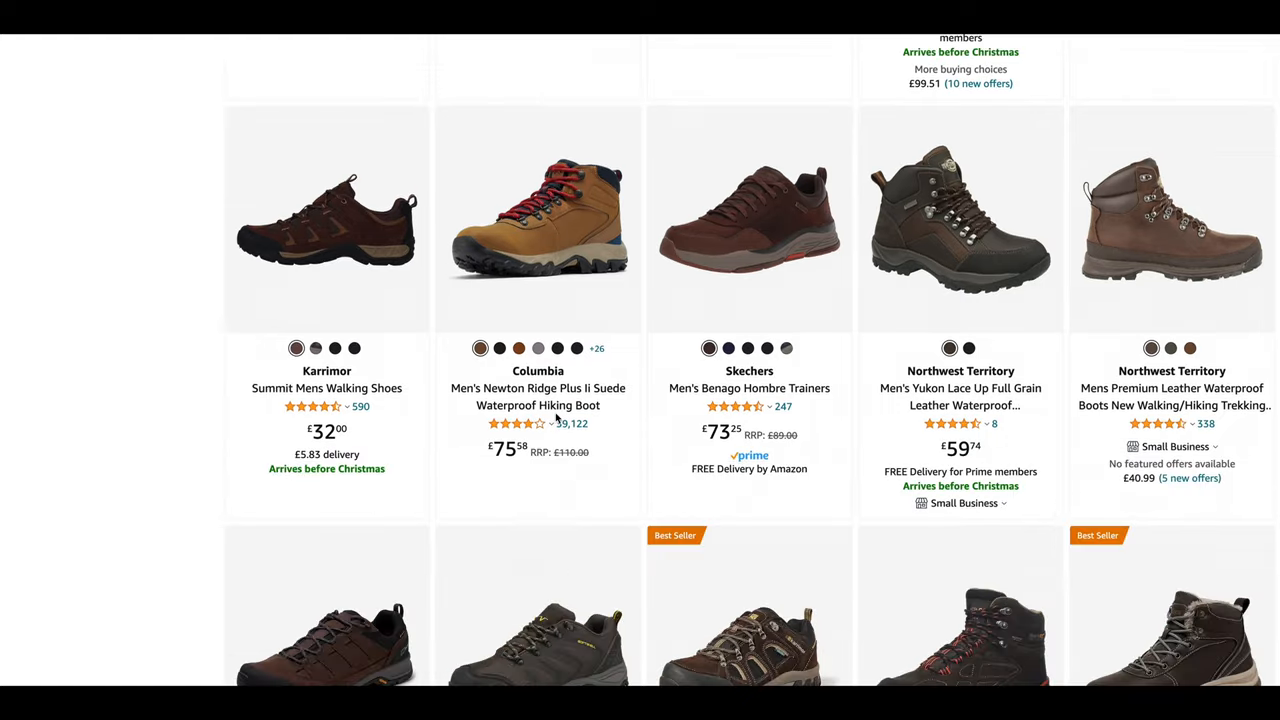
pyautogui.scroll(-3)
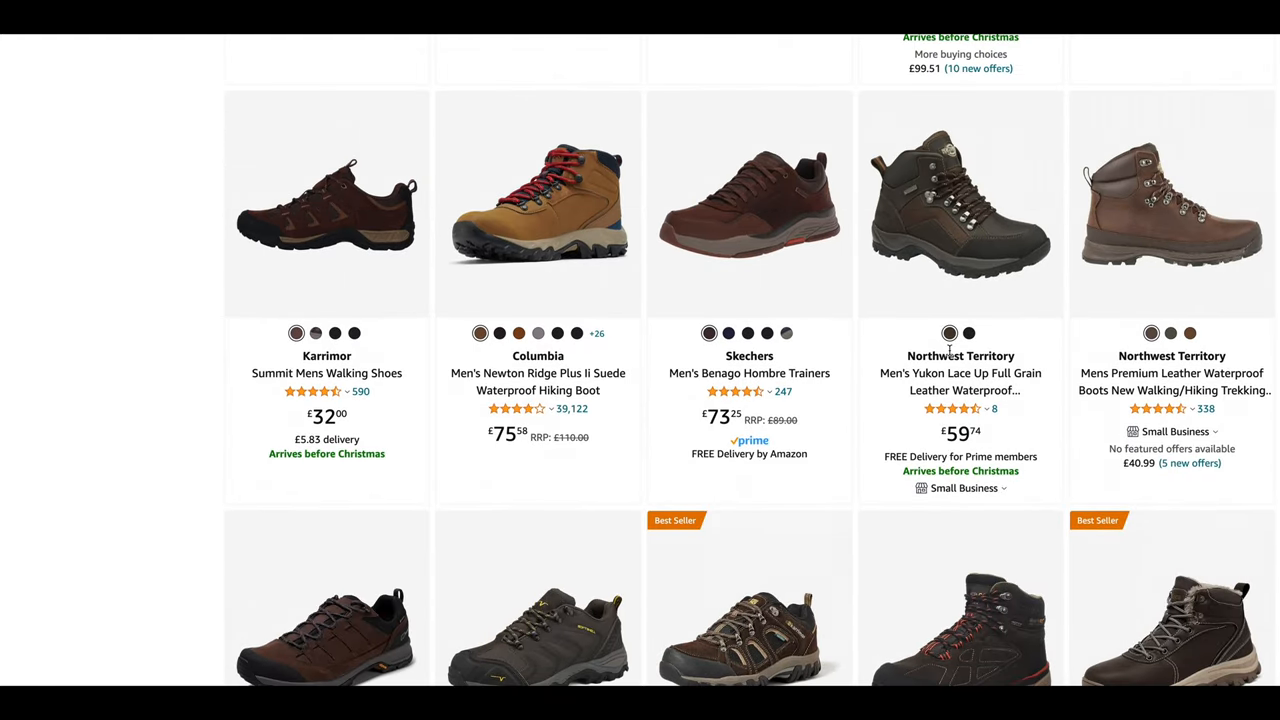
pyautogui.click(960, 204)
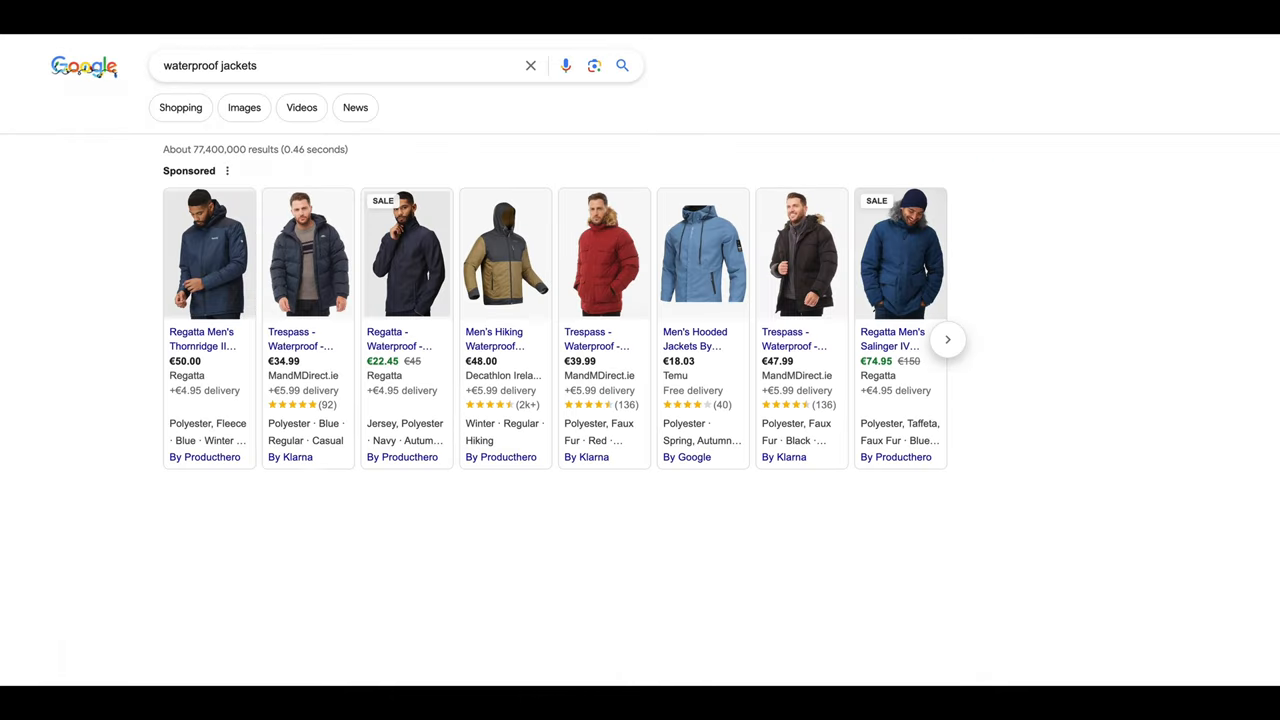
# - Look over the waterproof jackets results, then search Google for TK Maxx
pyautogui.scroll(-3)
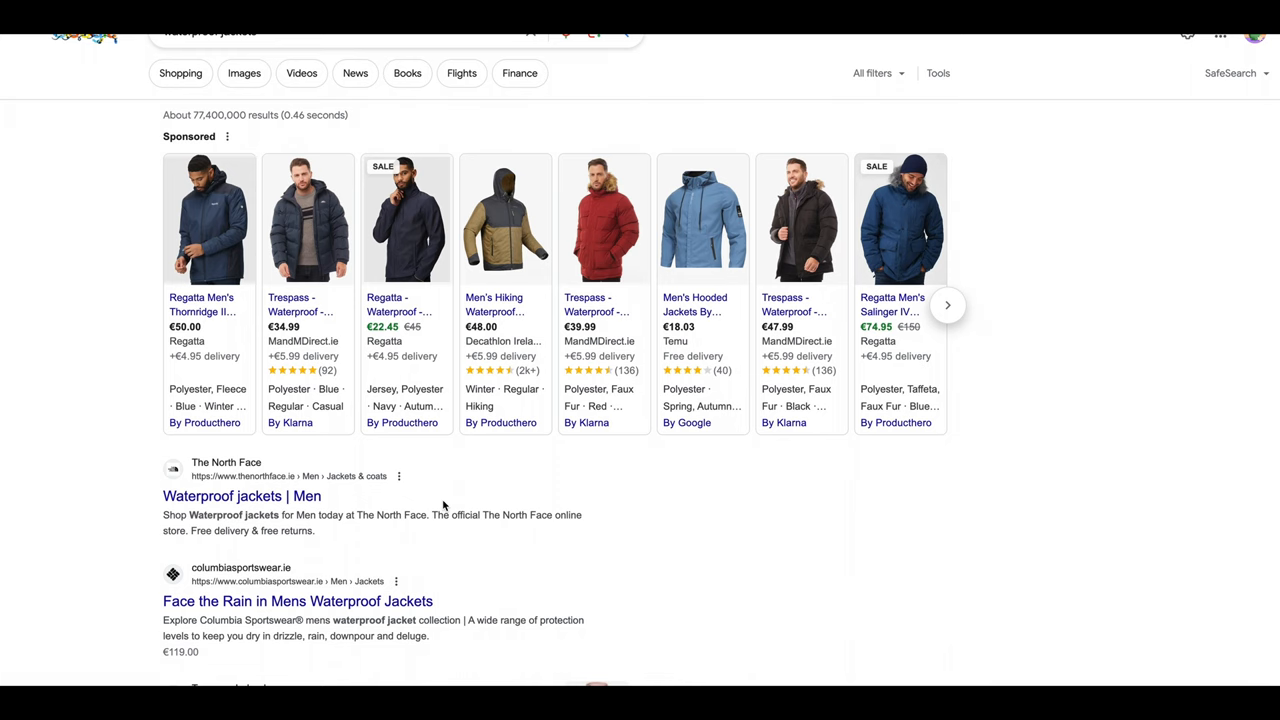
pyautogui.scroll(3)
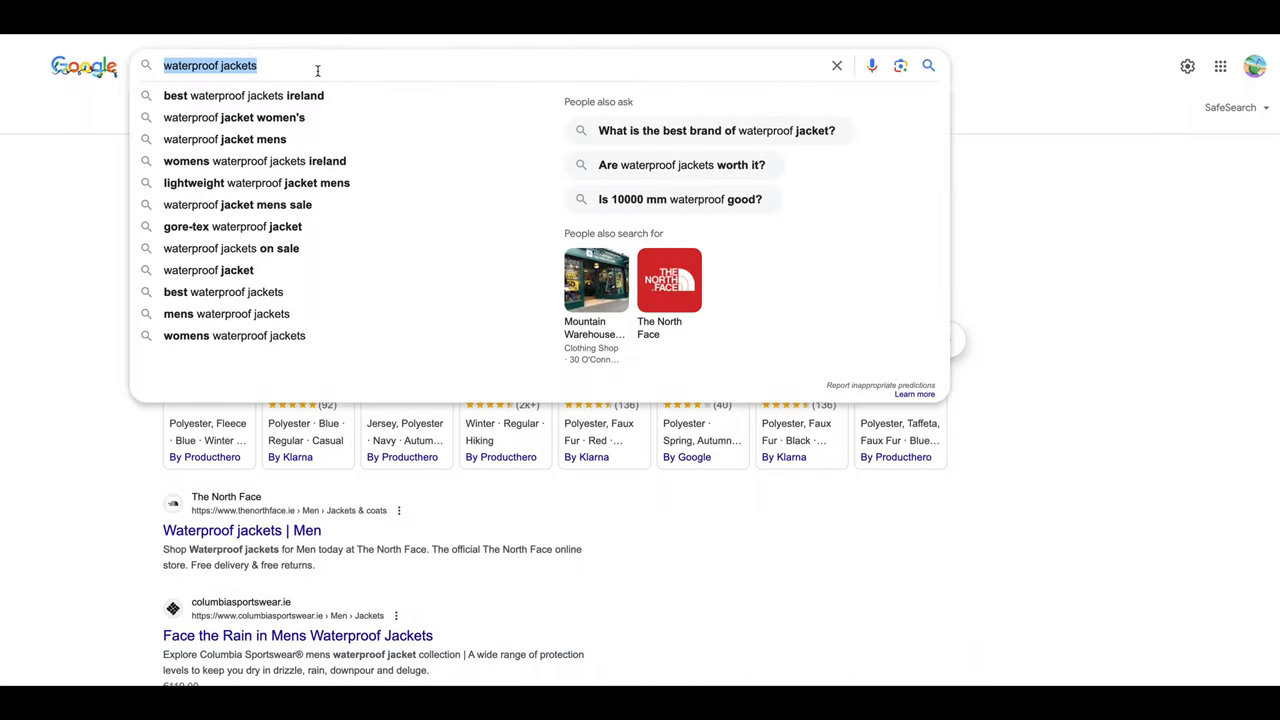
pyautogui.write('TK Ma')
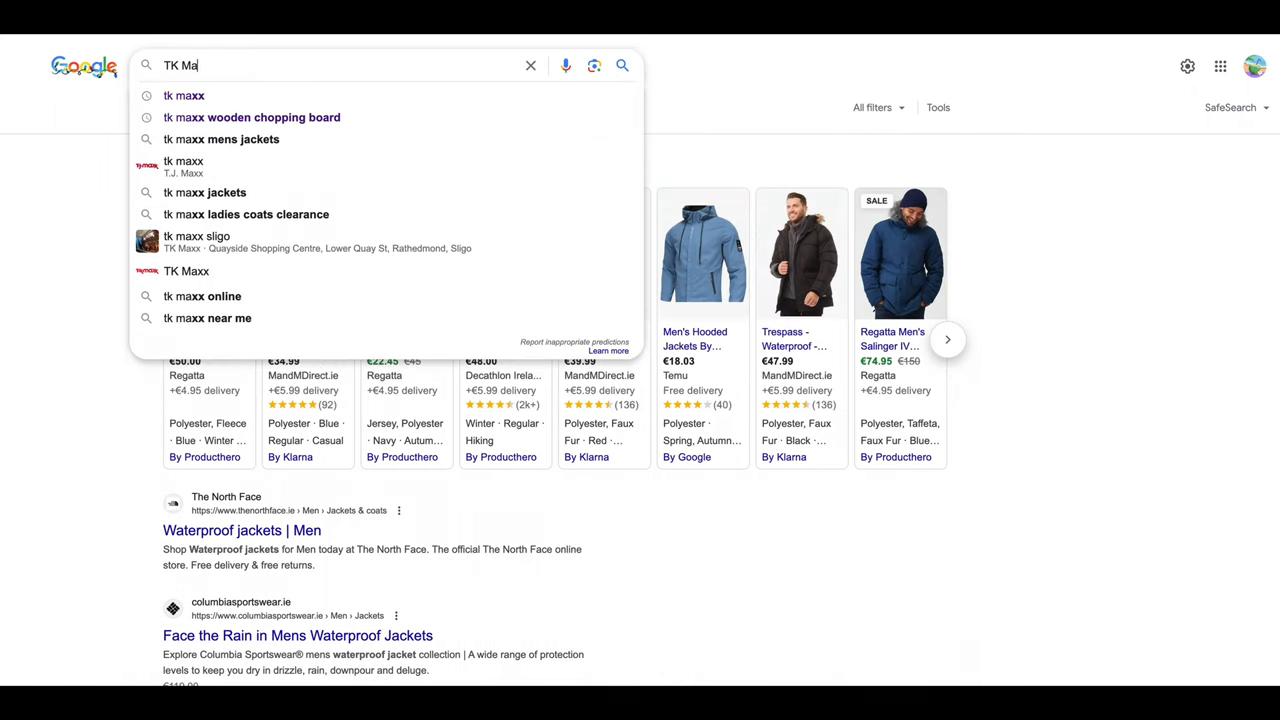
pyautogui.click(186, 272)
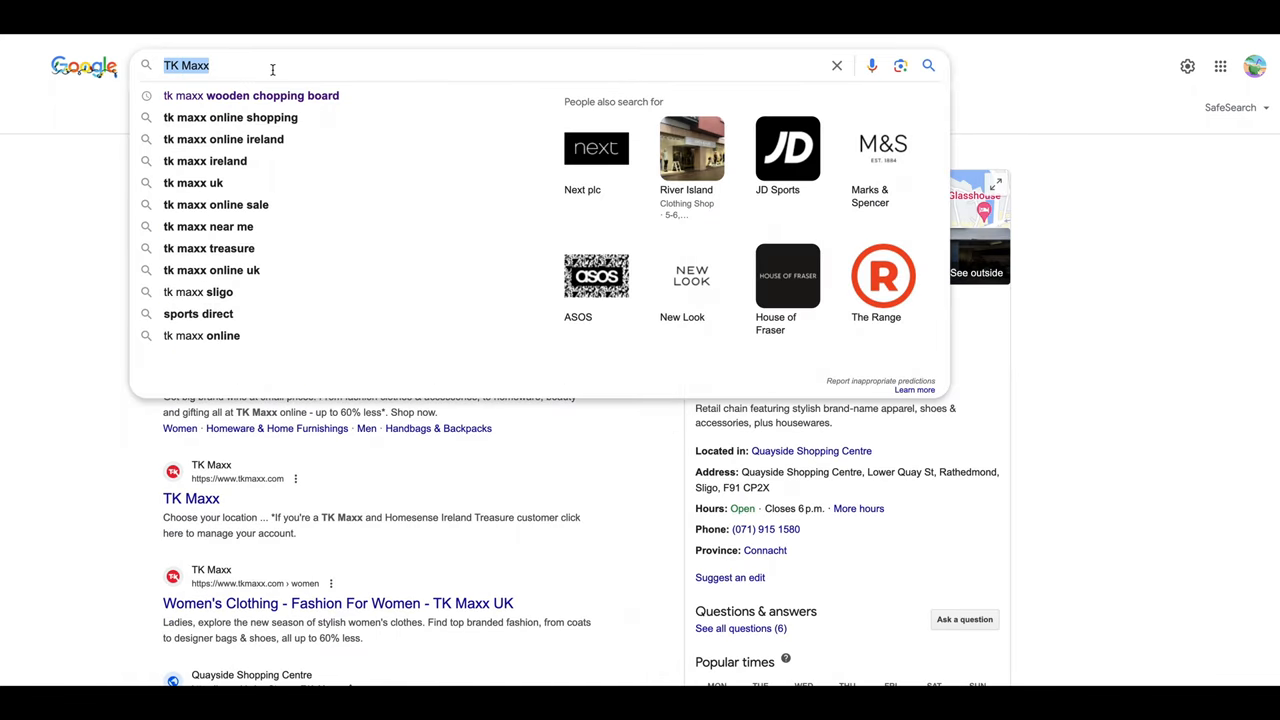
# - Search Google for Regatta, then start a 'decathlon online' query
pyautogui.write('Regatta')
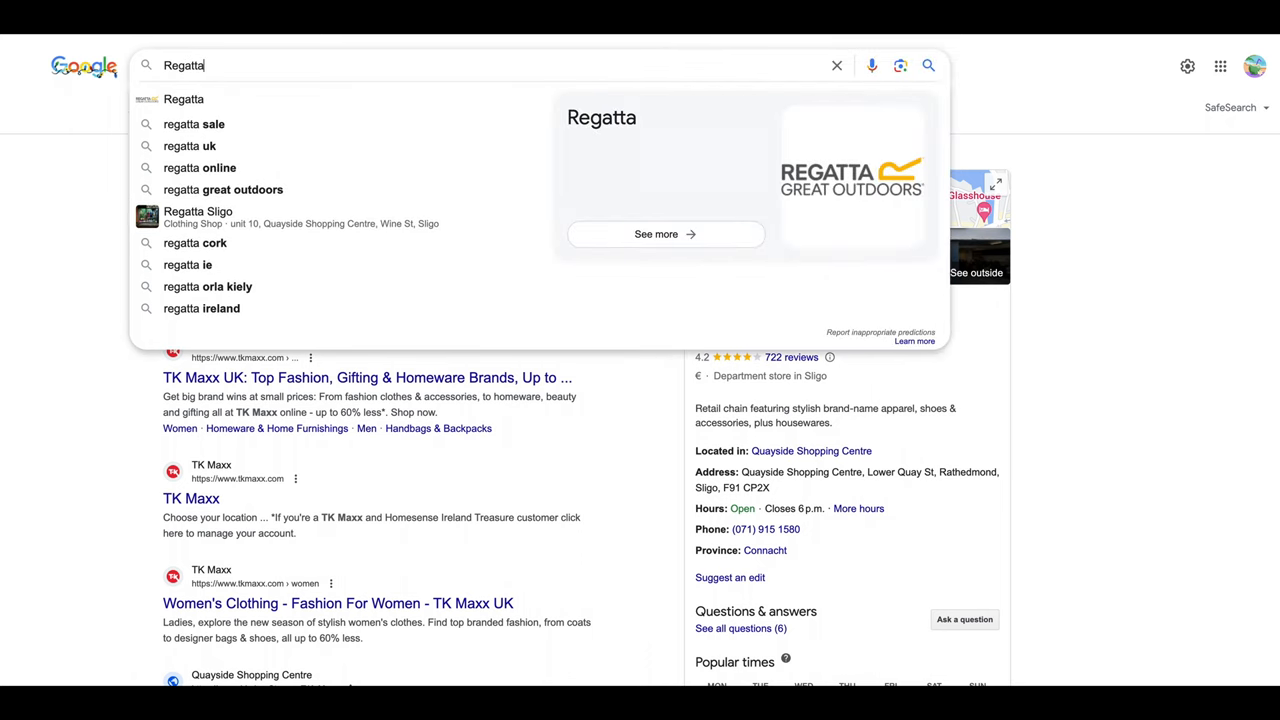
pyautogui.press('Return')
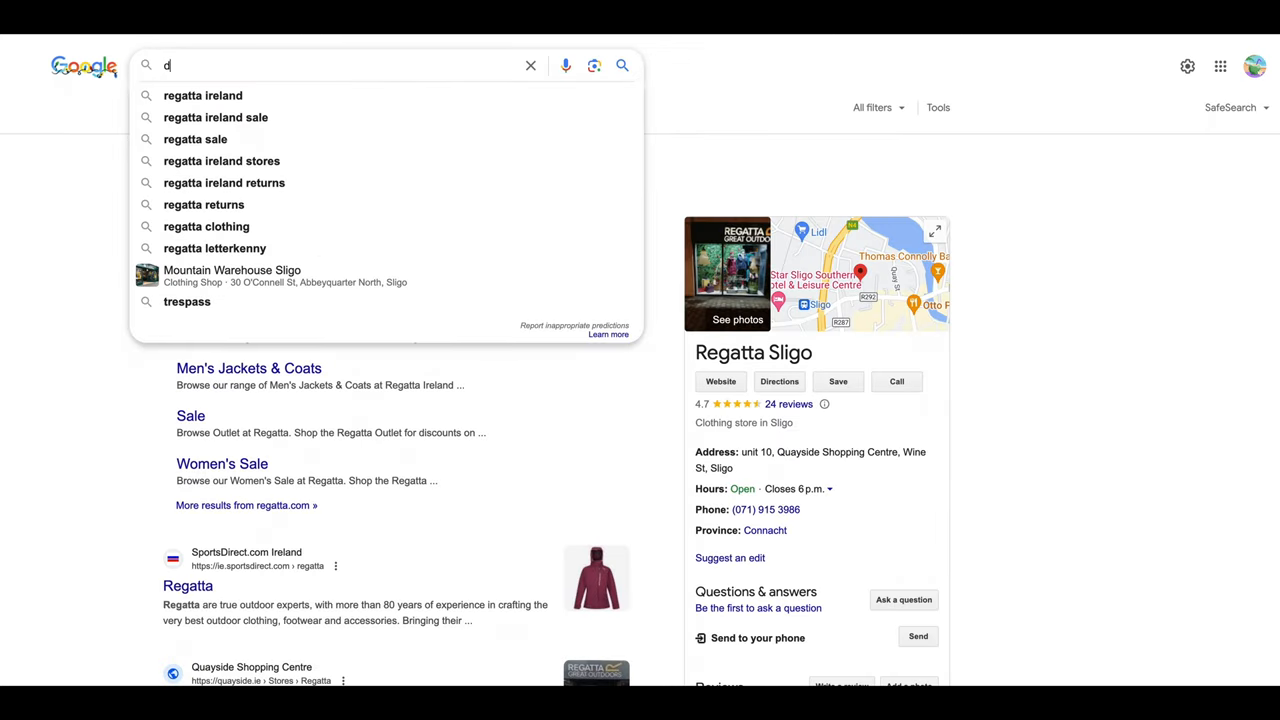
pyautogui.write('decathlon online')
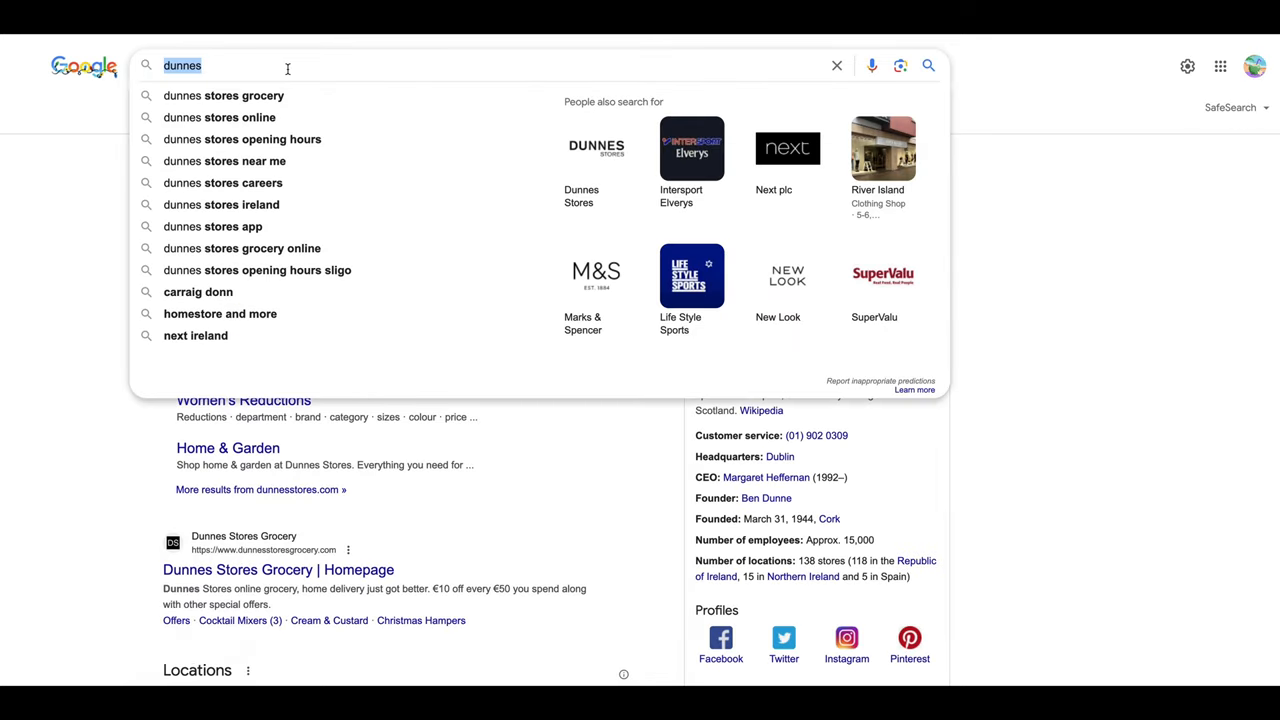
# - Search Google for 'penneys ireland', then begin typing a new 'tk maxx and' query
pyautogui.write('and penney')
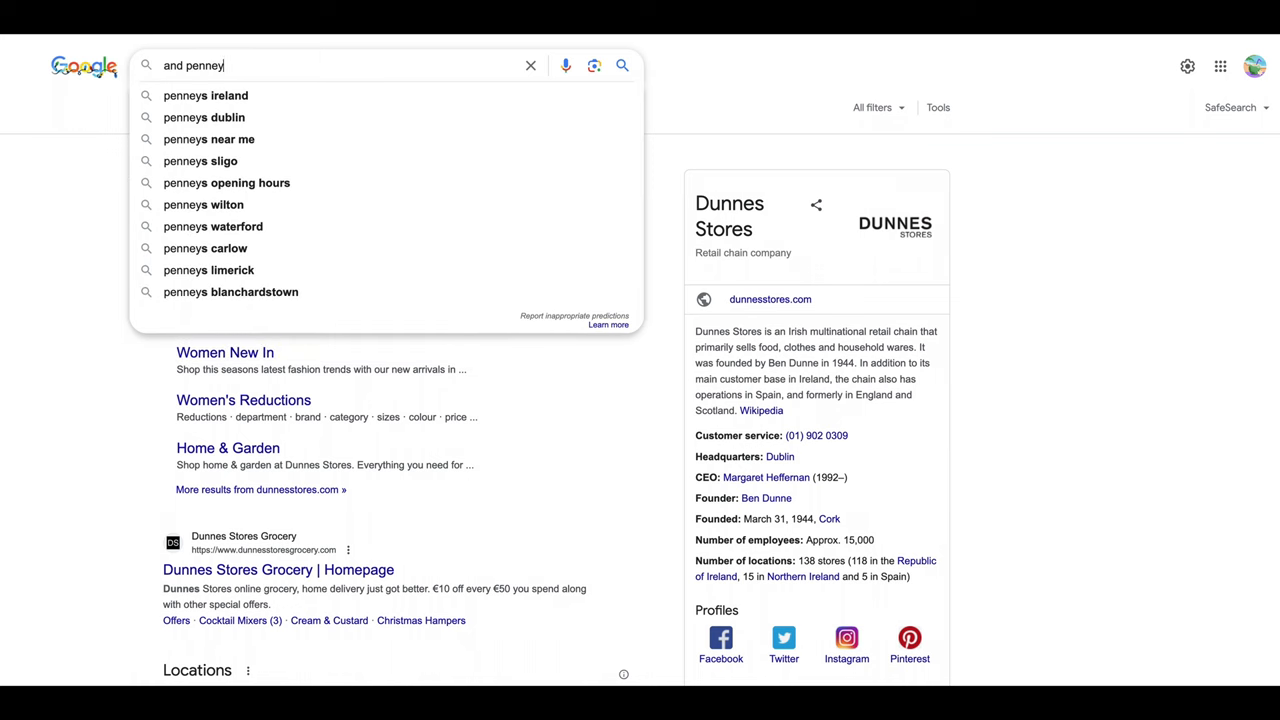
pyautogui.click(206, 96)
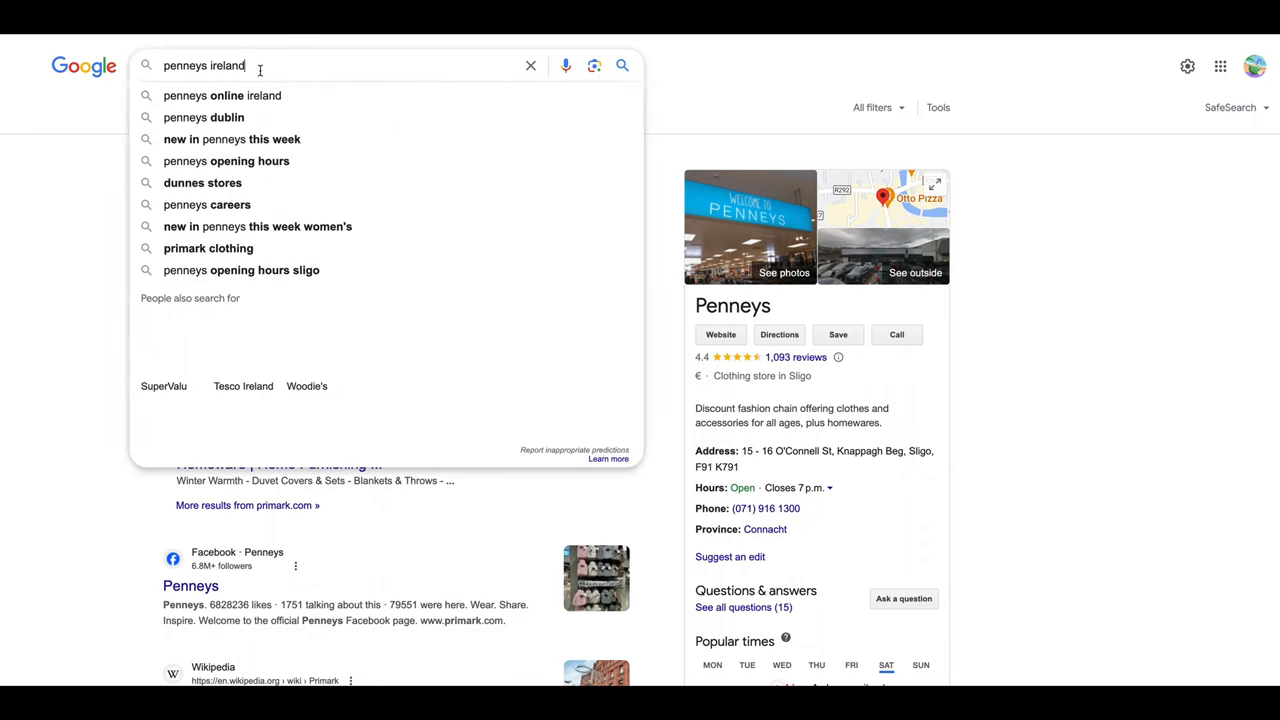
pyautogui.write('tk maxx and')
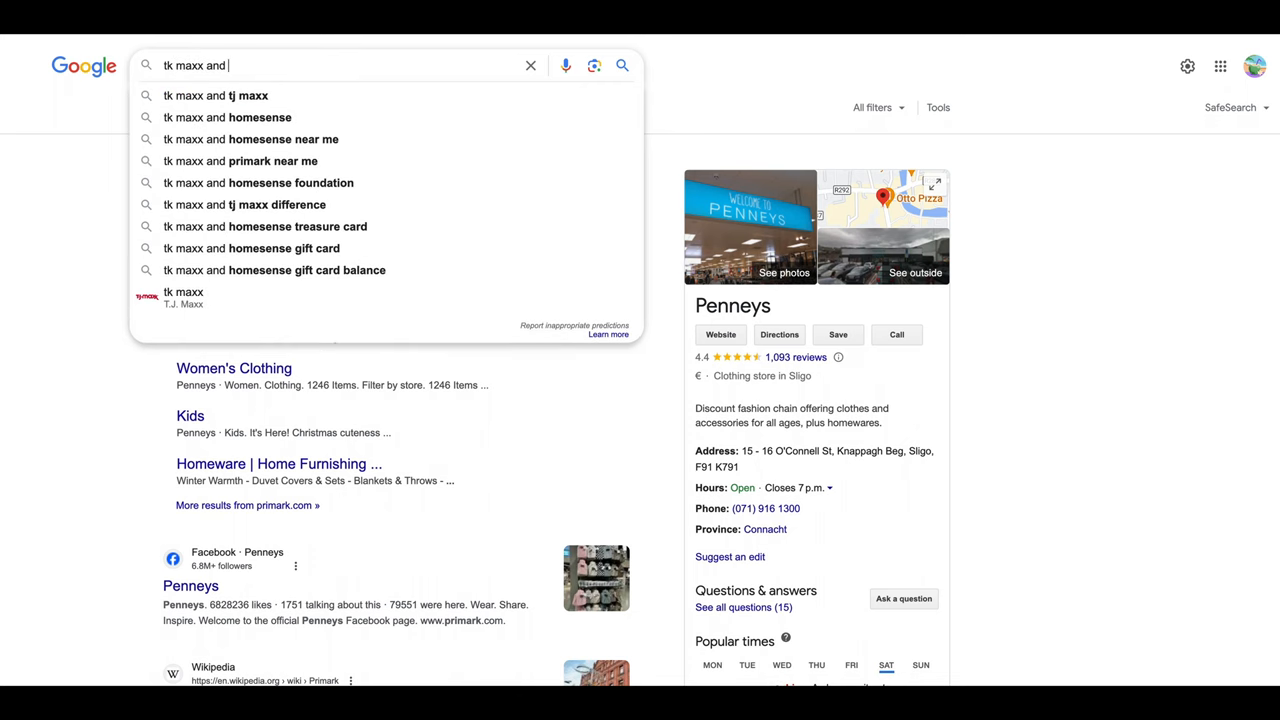
pyautogui.write('re')
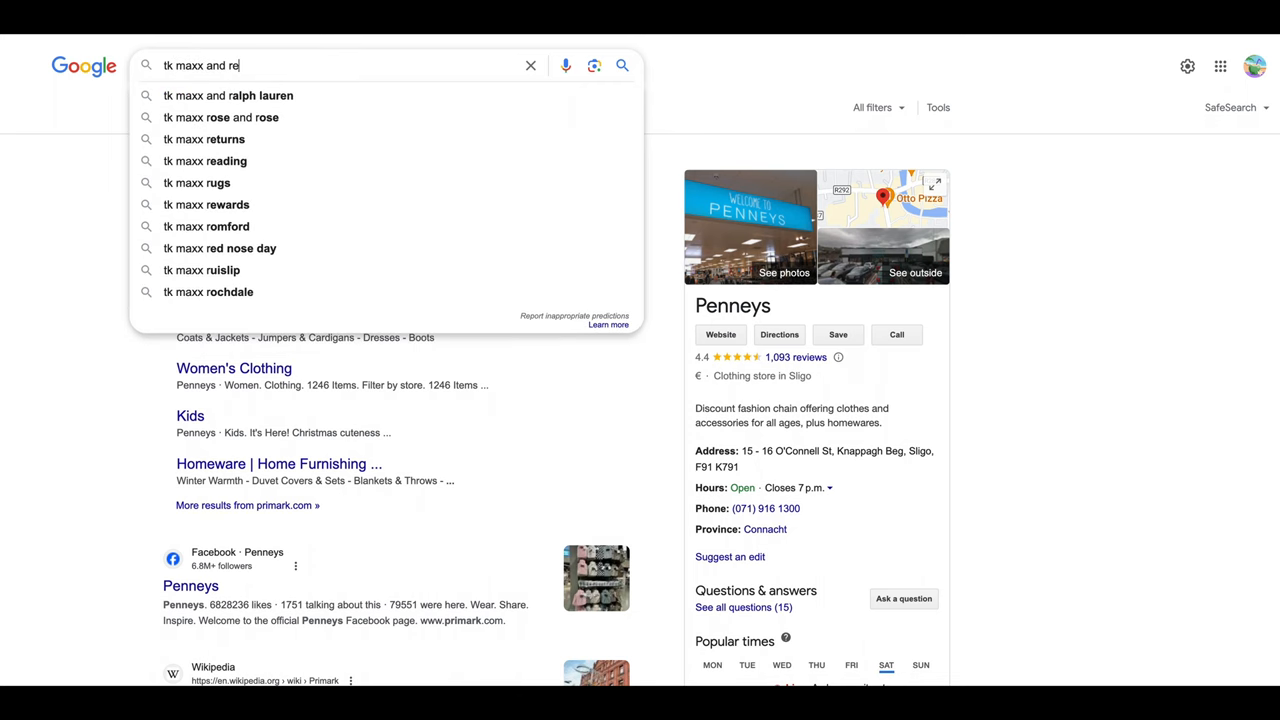